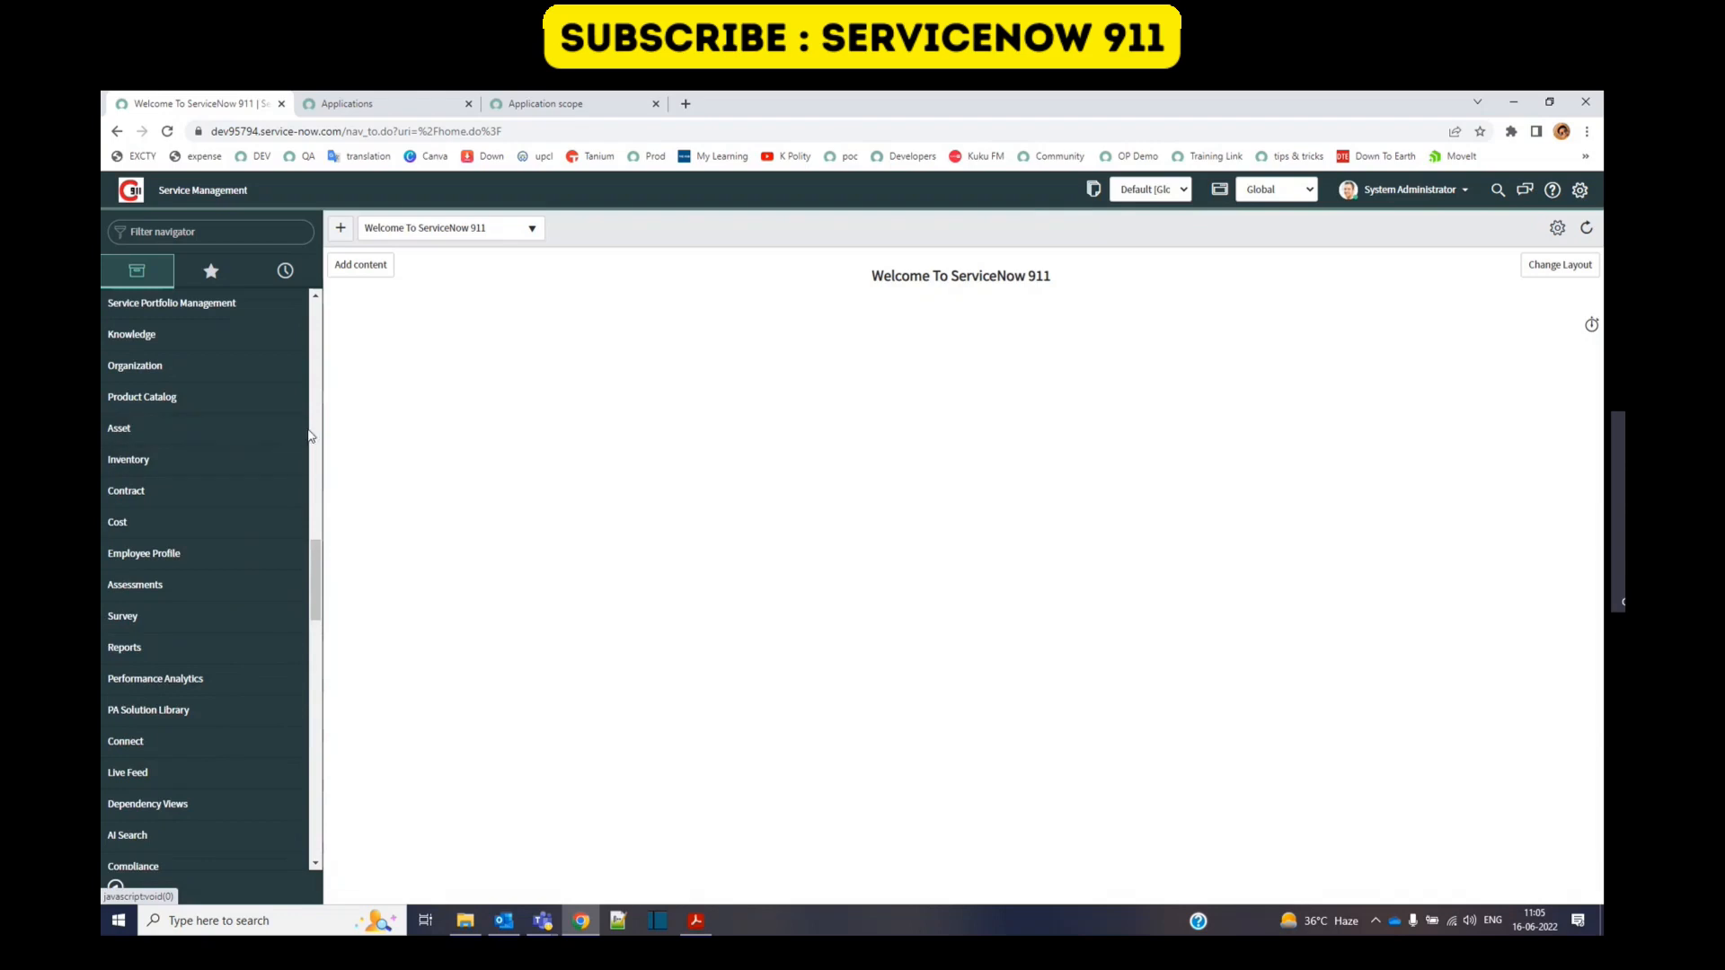
Step: Filter the navigator with 'my' and reach Application Manager via My Company Applications
scroll("down", 3)
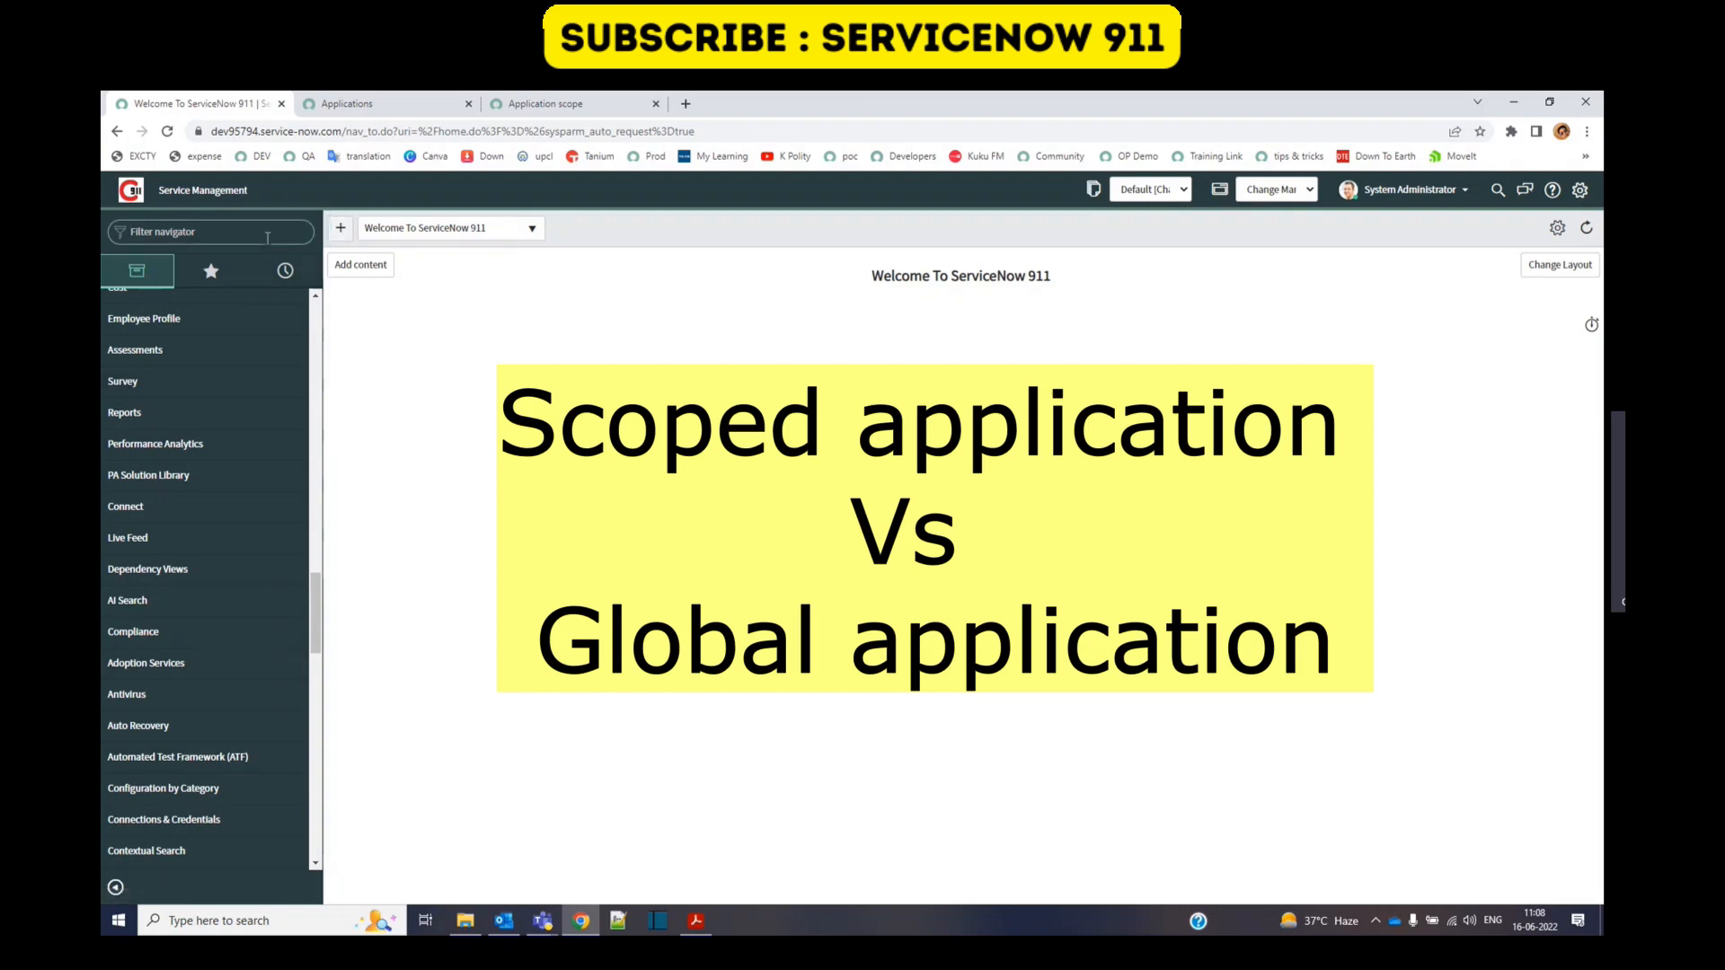
type("my")
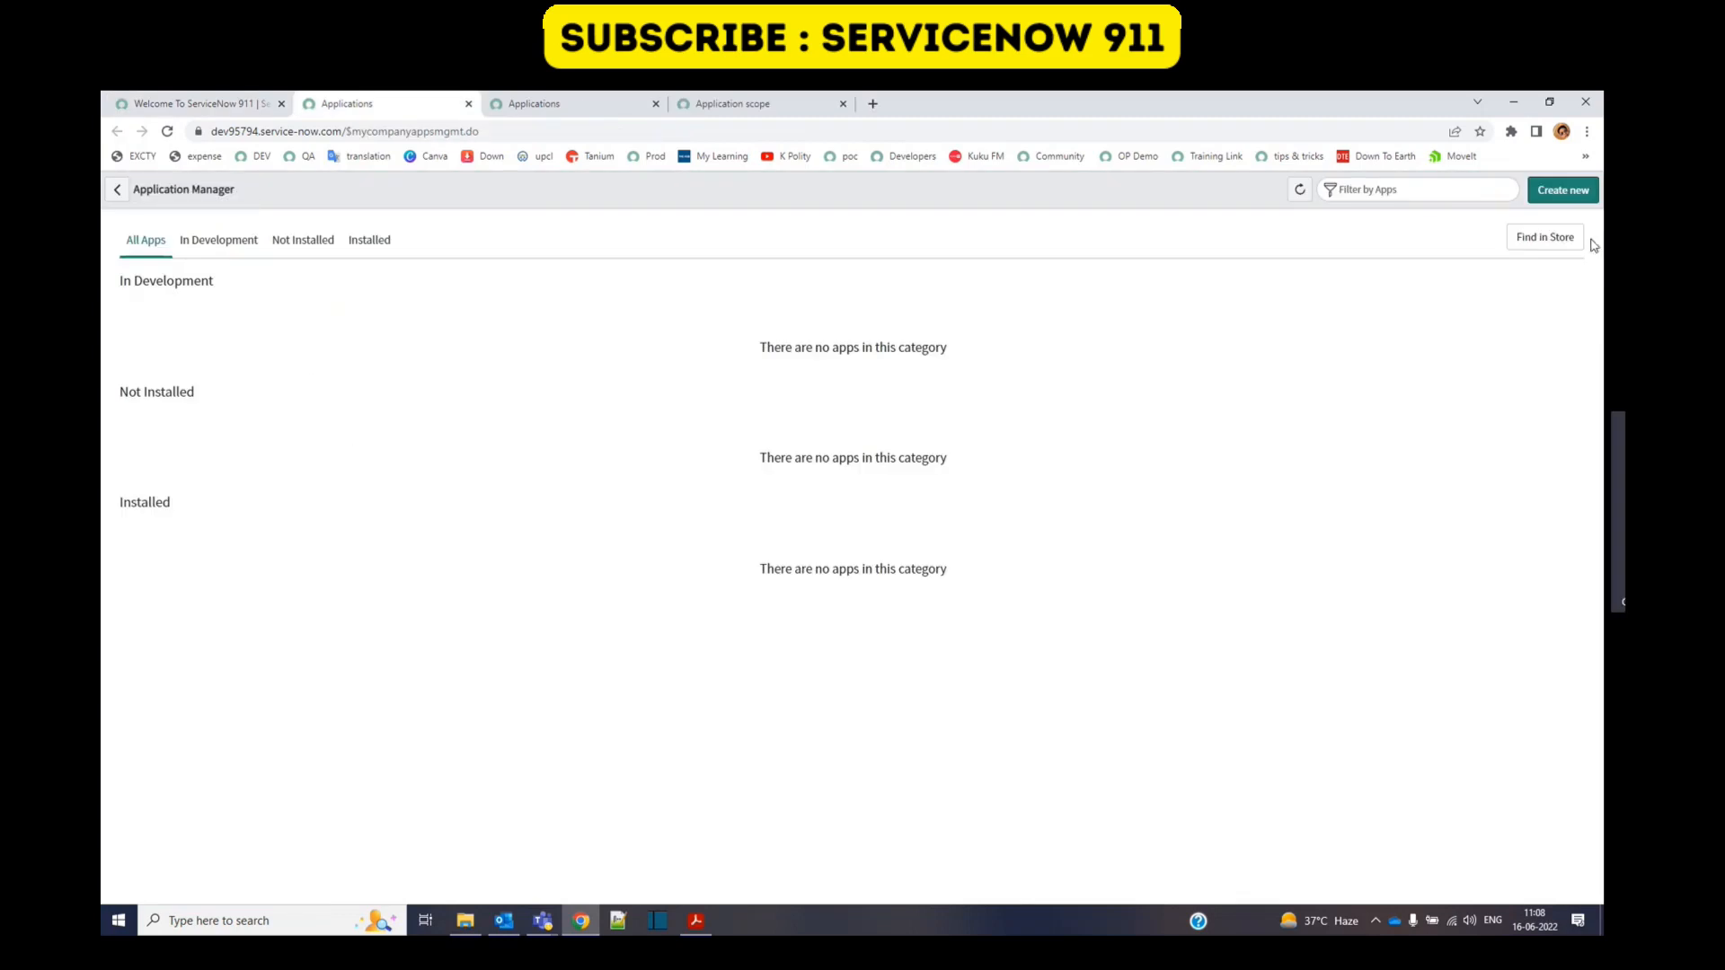
Step: Start a new application with name and description both 'Conference Booking'
left_click(1561, 189)
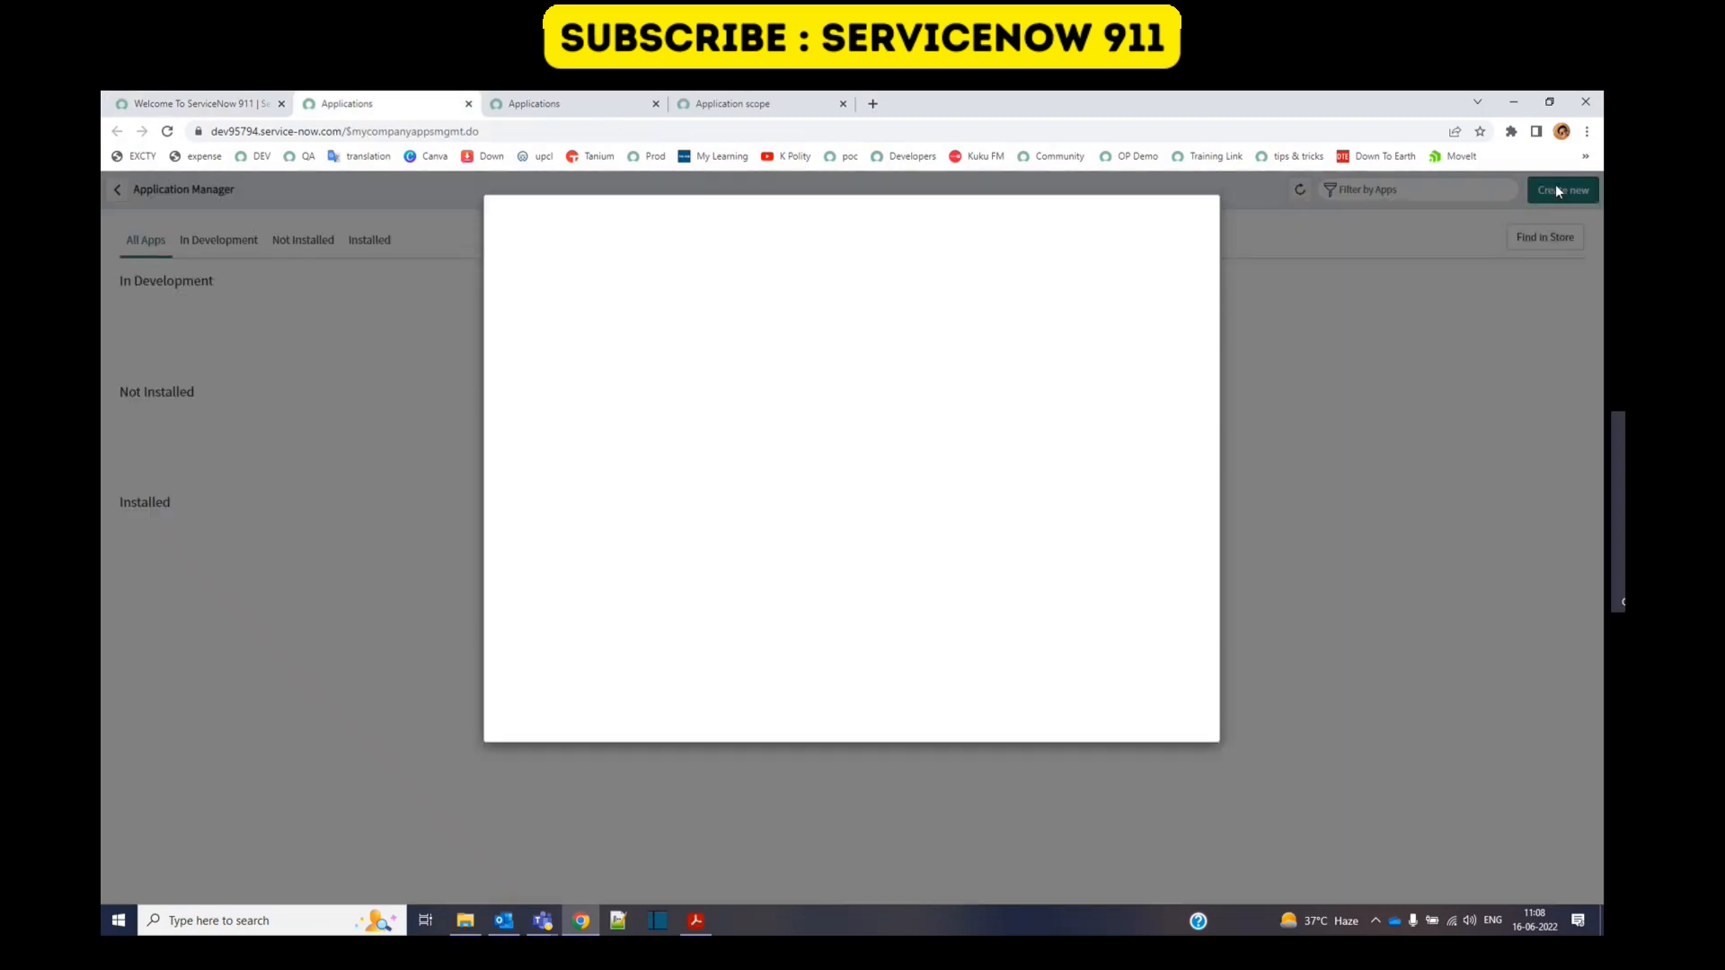
left_click(1561, 188)
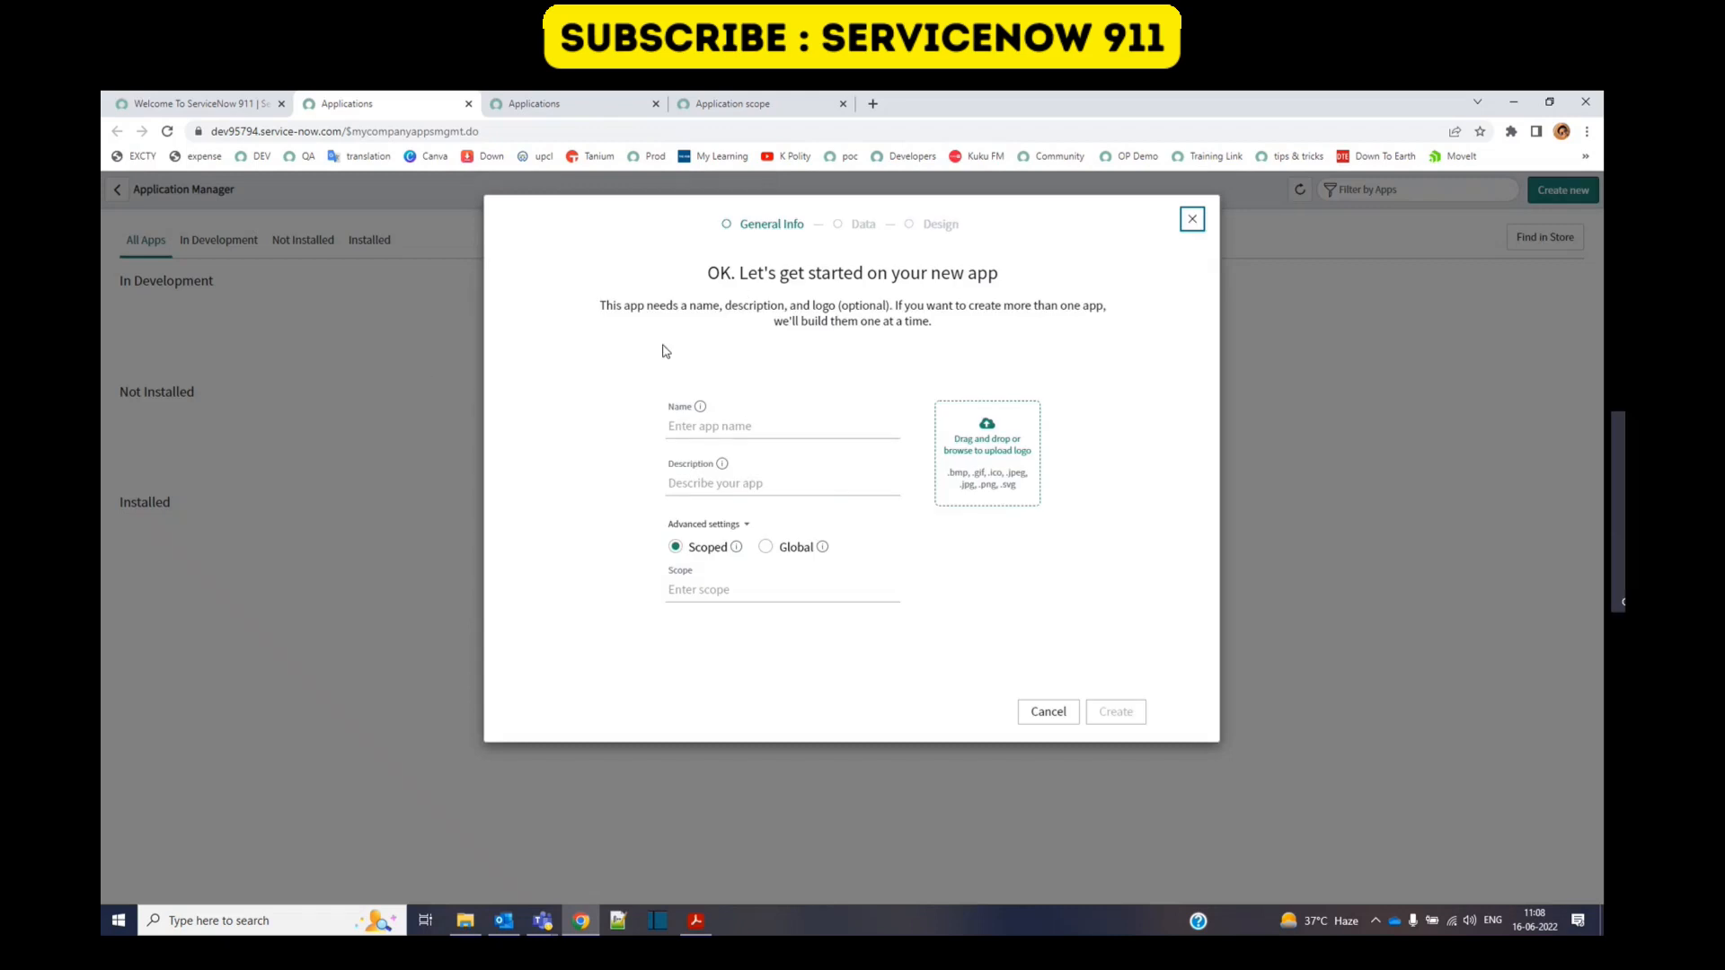
left_click(781, 426)
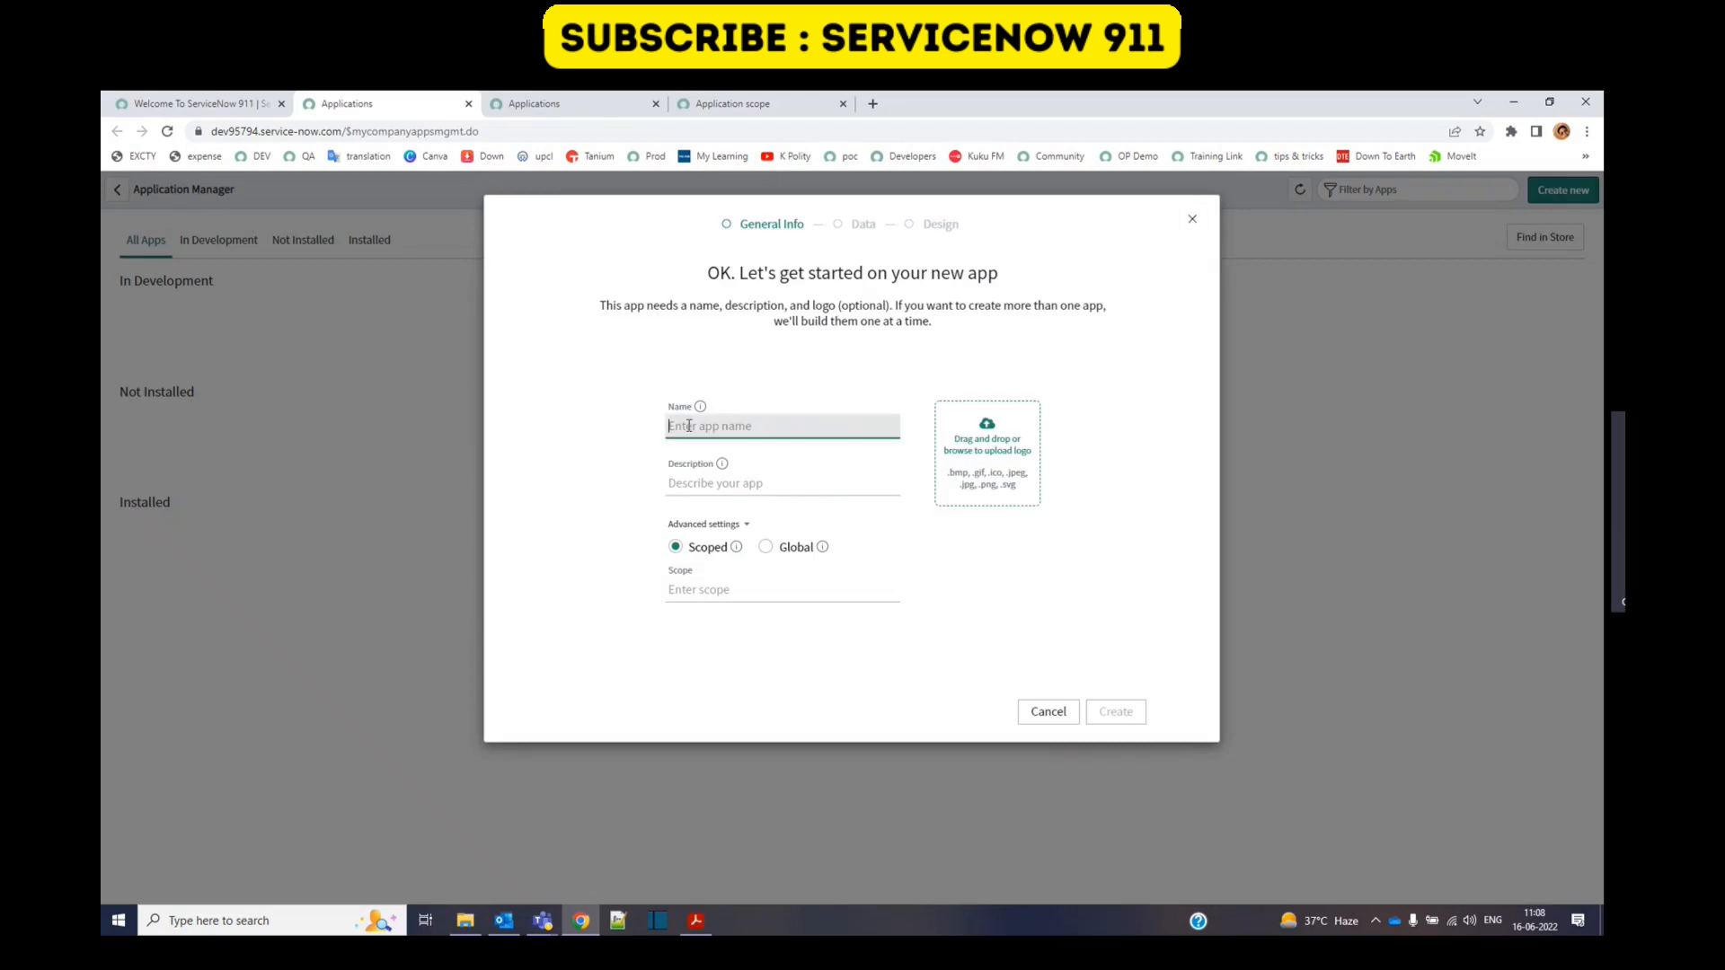
type("Conference Booking")
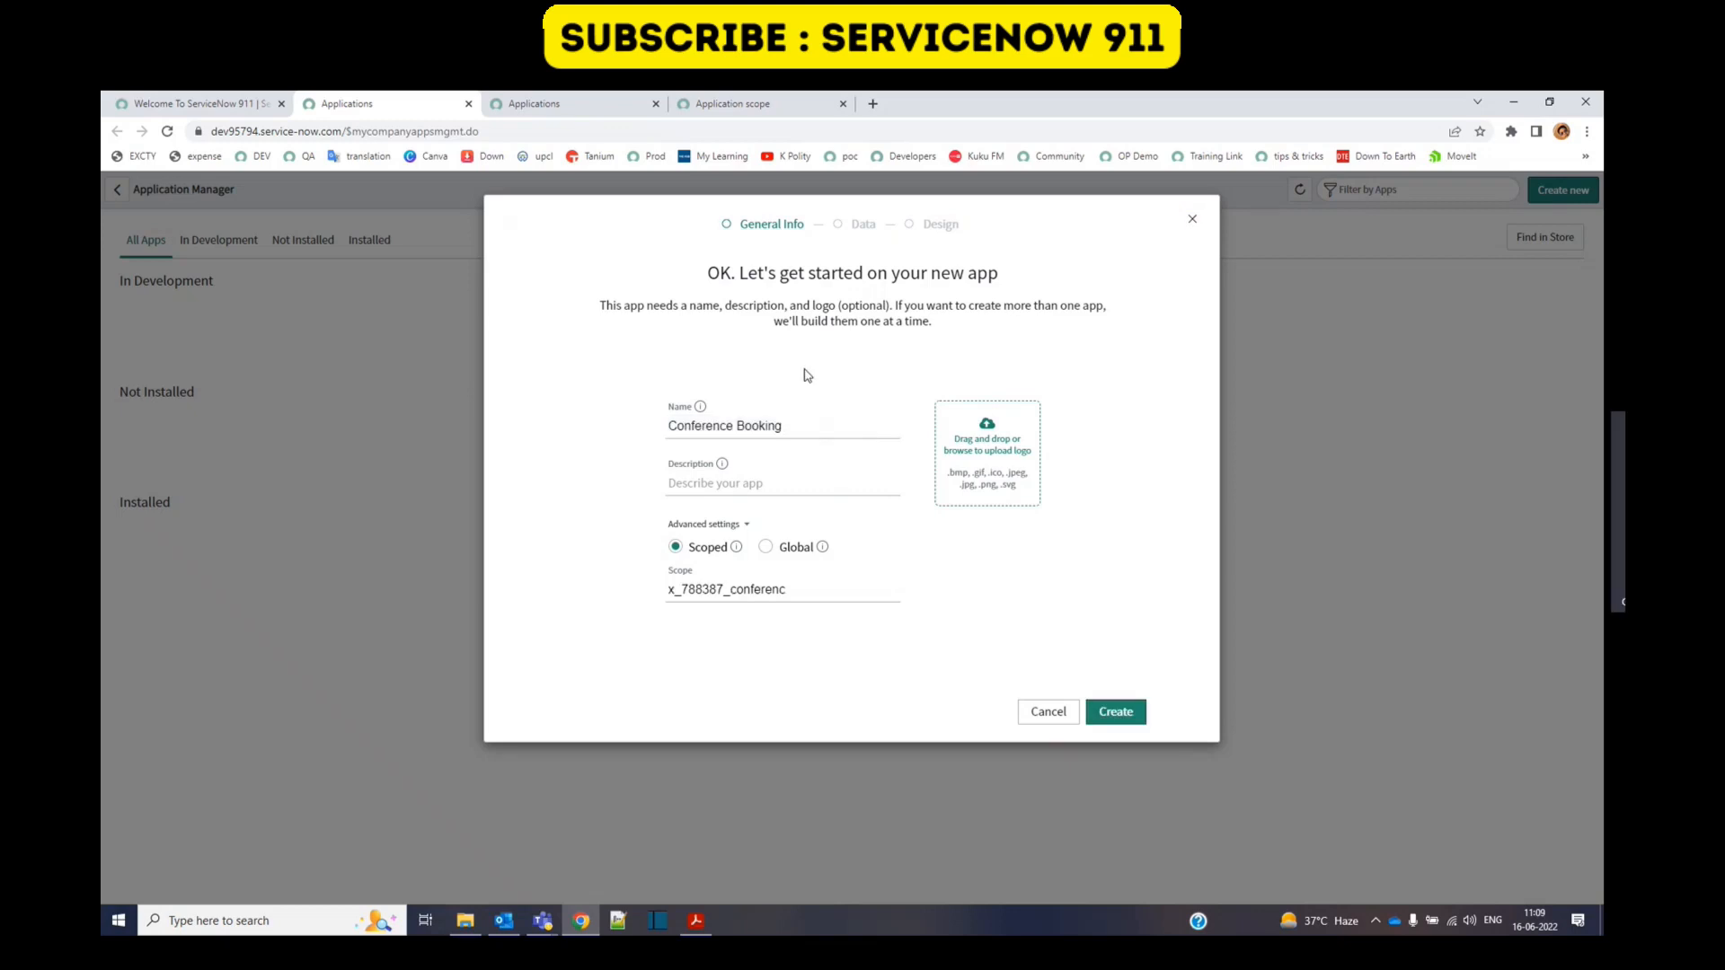
left_click(781, 426)
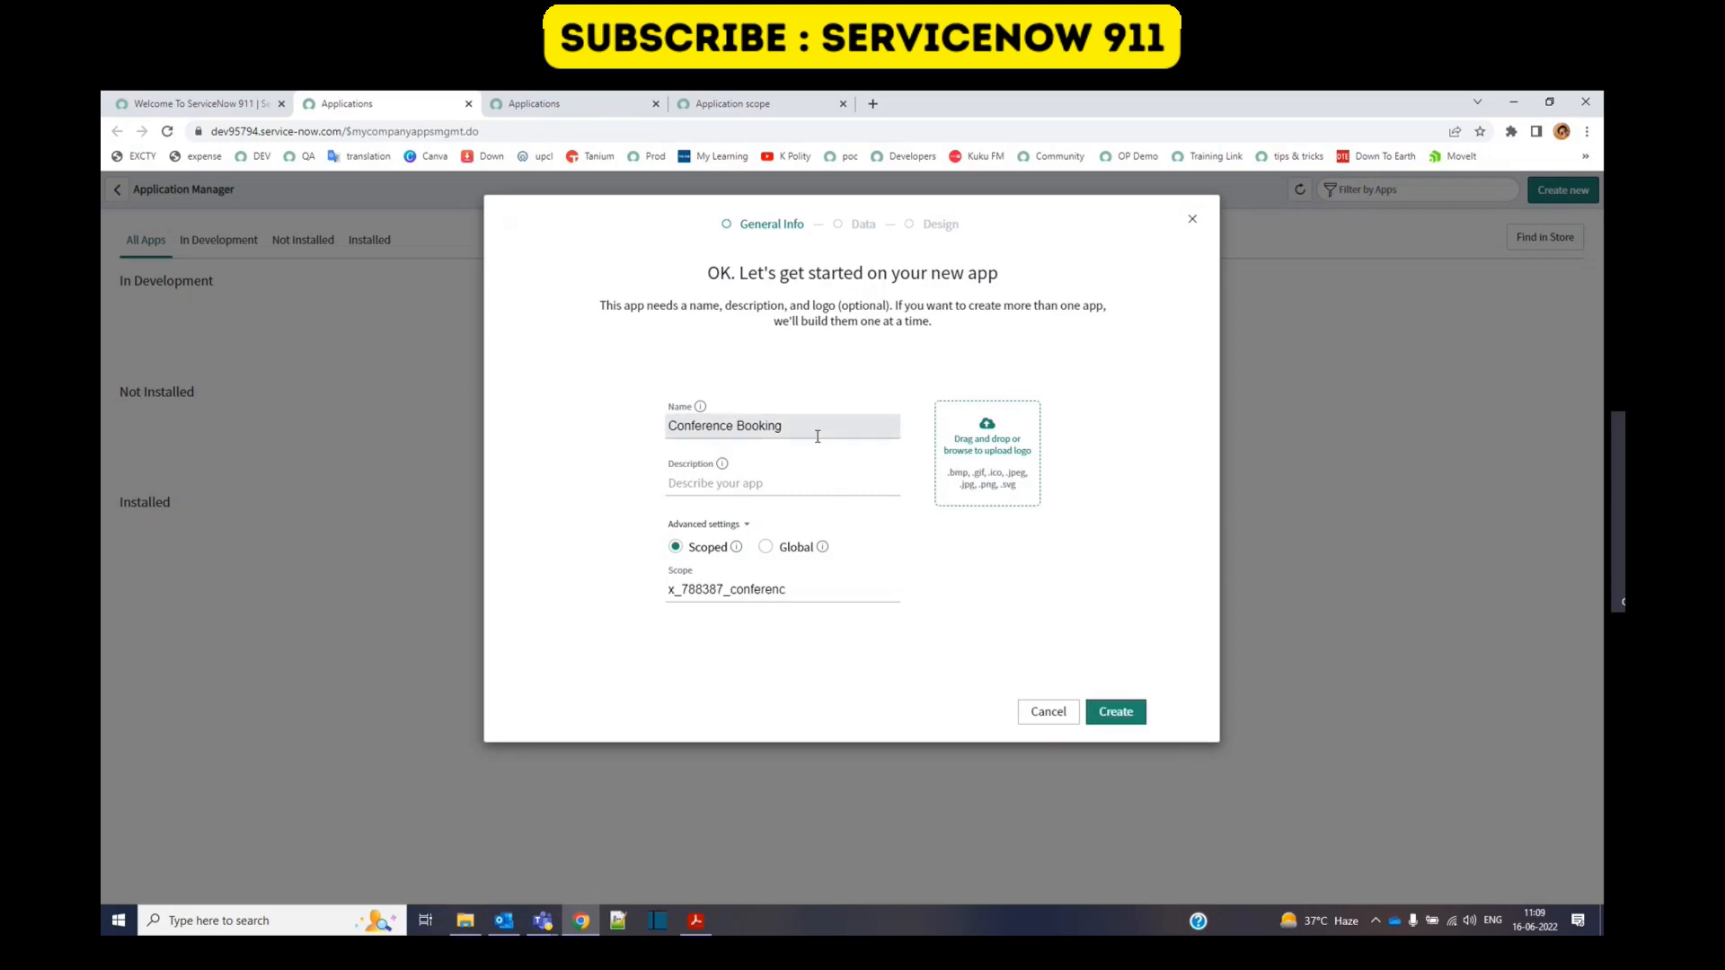
type("Conference Booking")
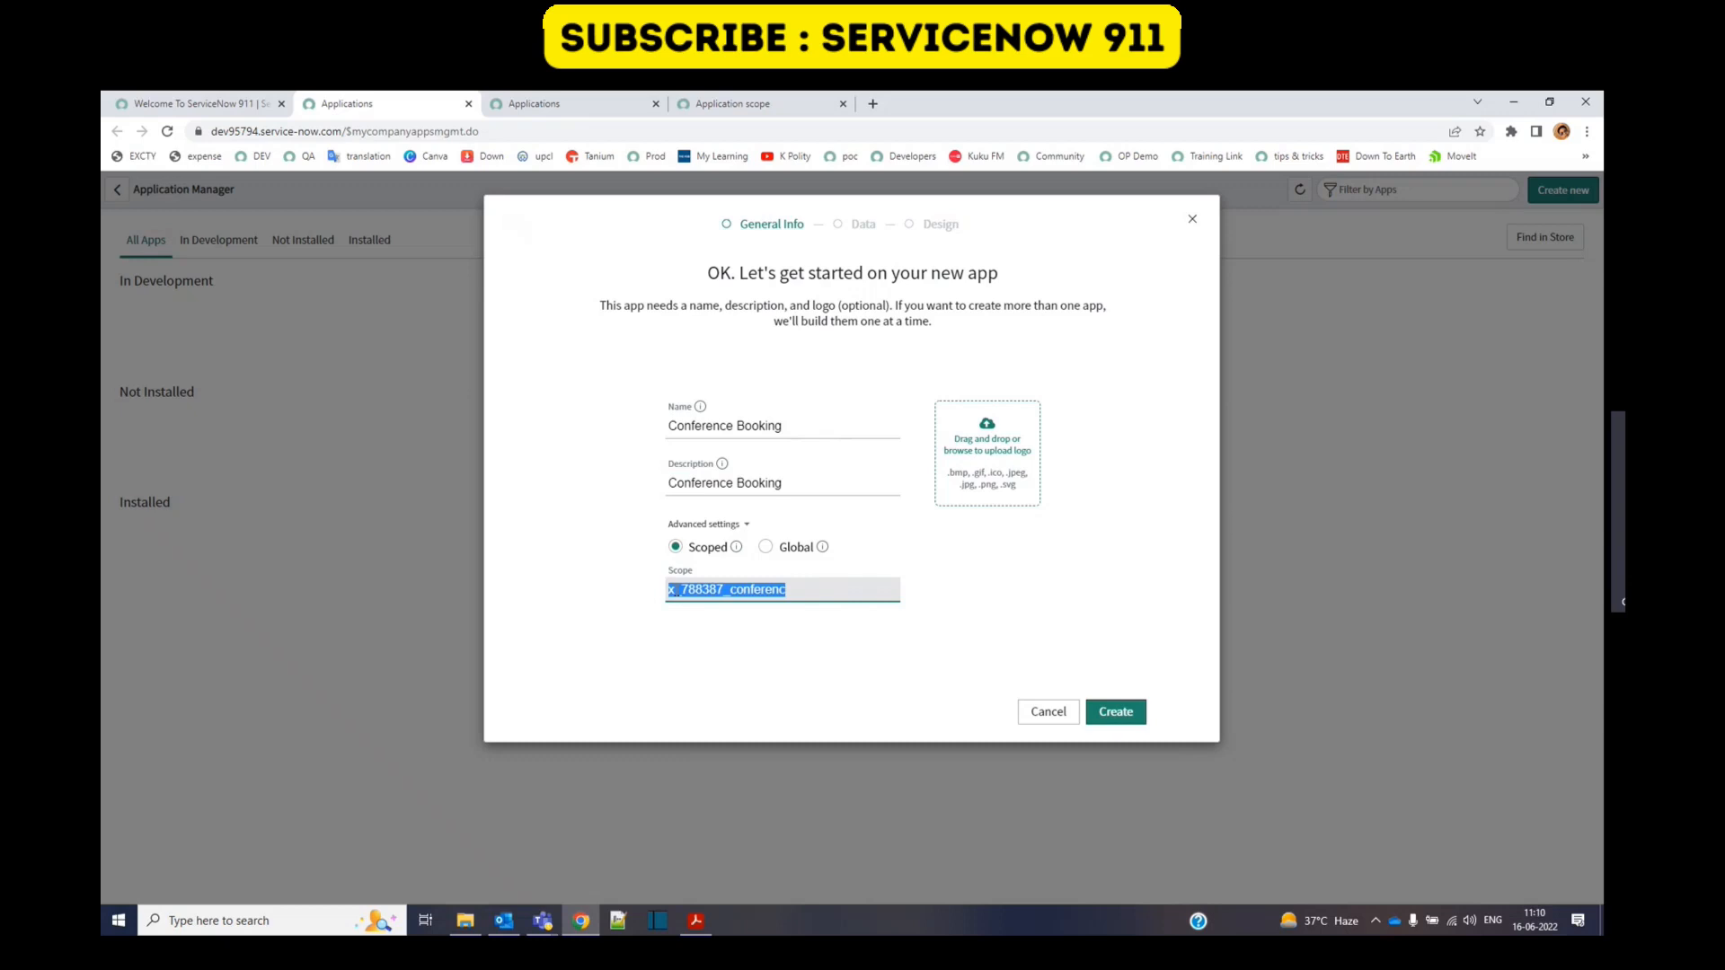
Step: Keep the app Scoped after toggling Global, then create it to reach roles
left_click(766, 546)
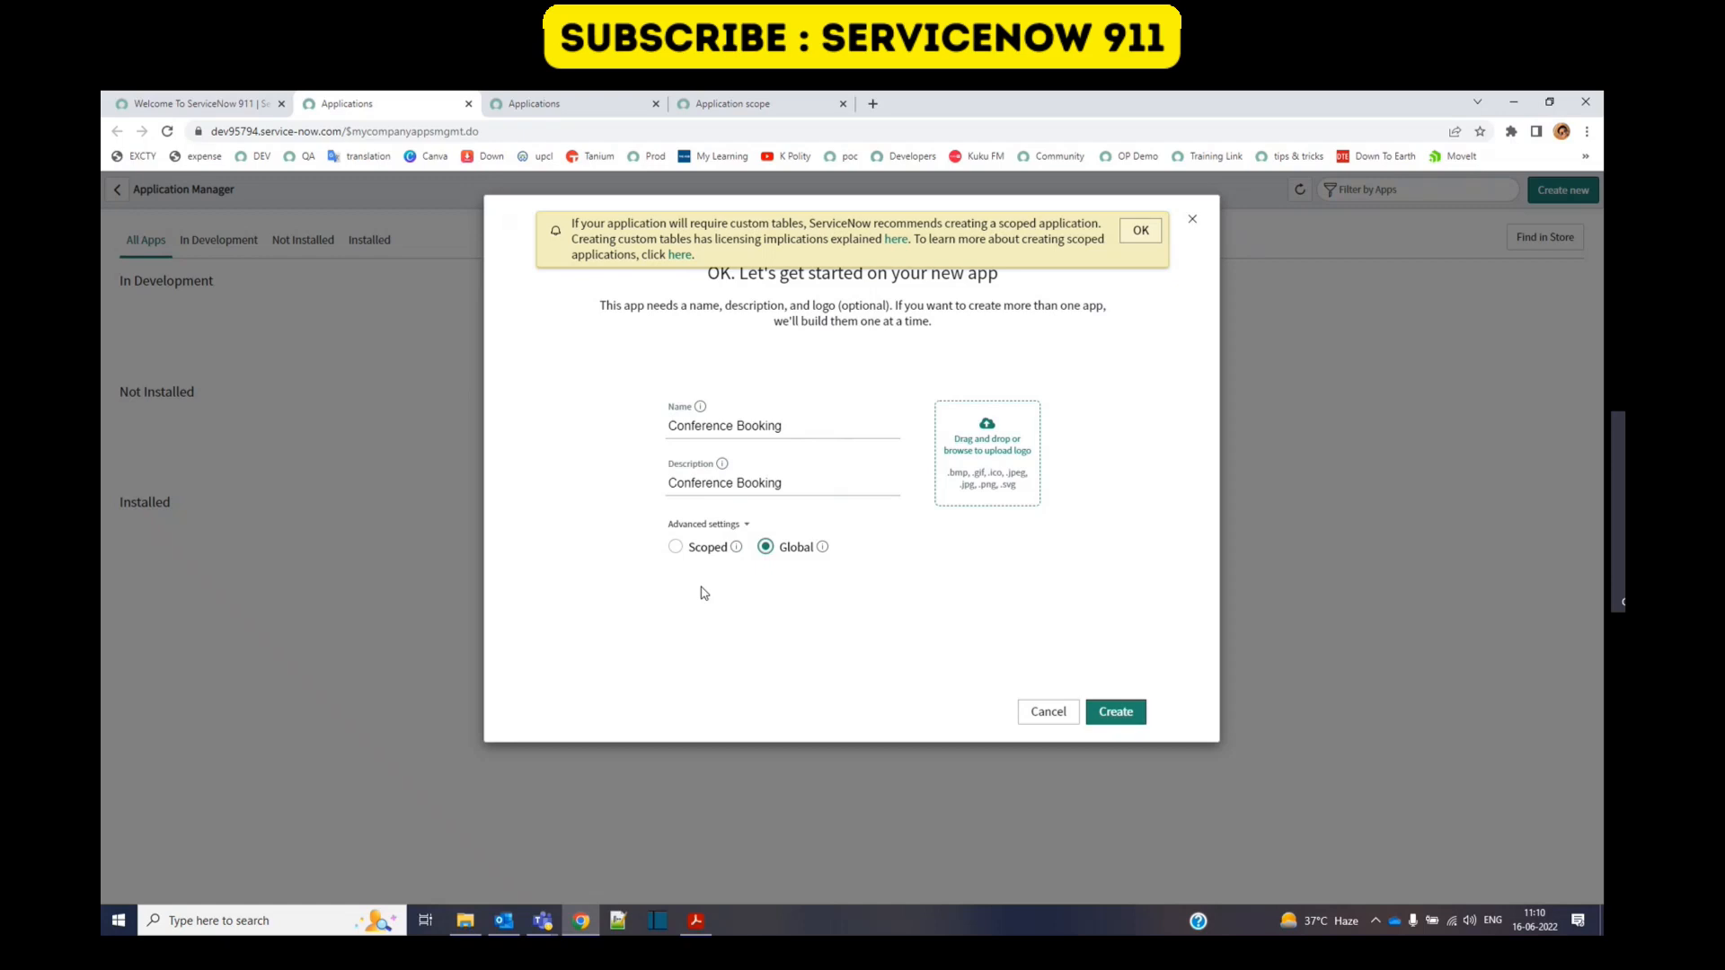
left_click(675, 546)
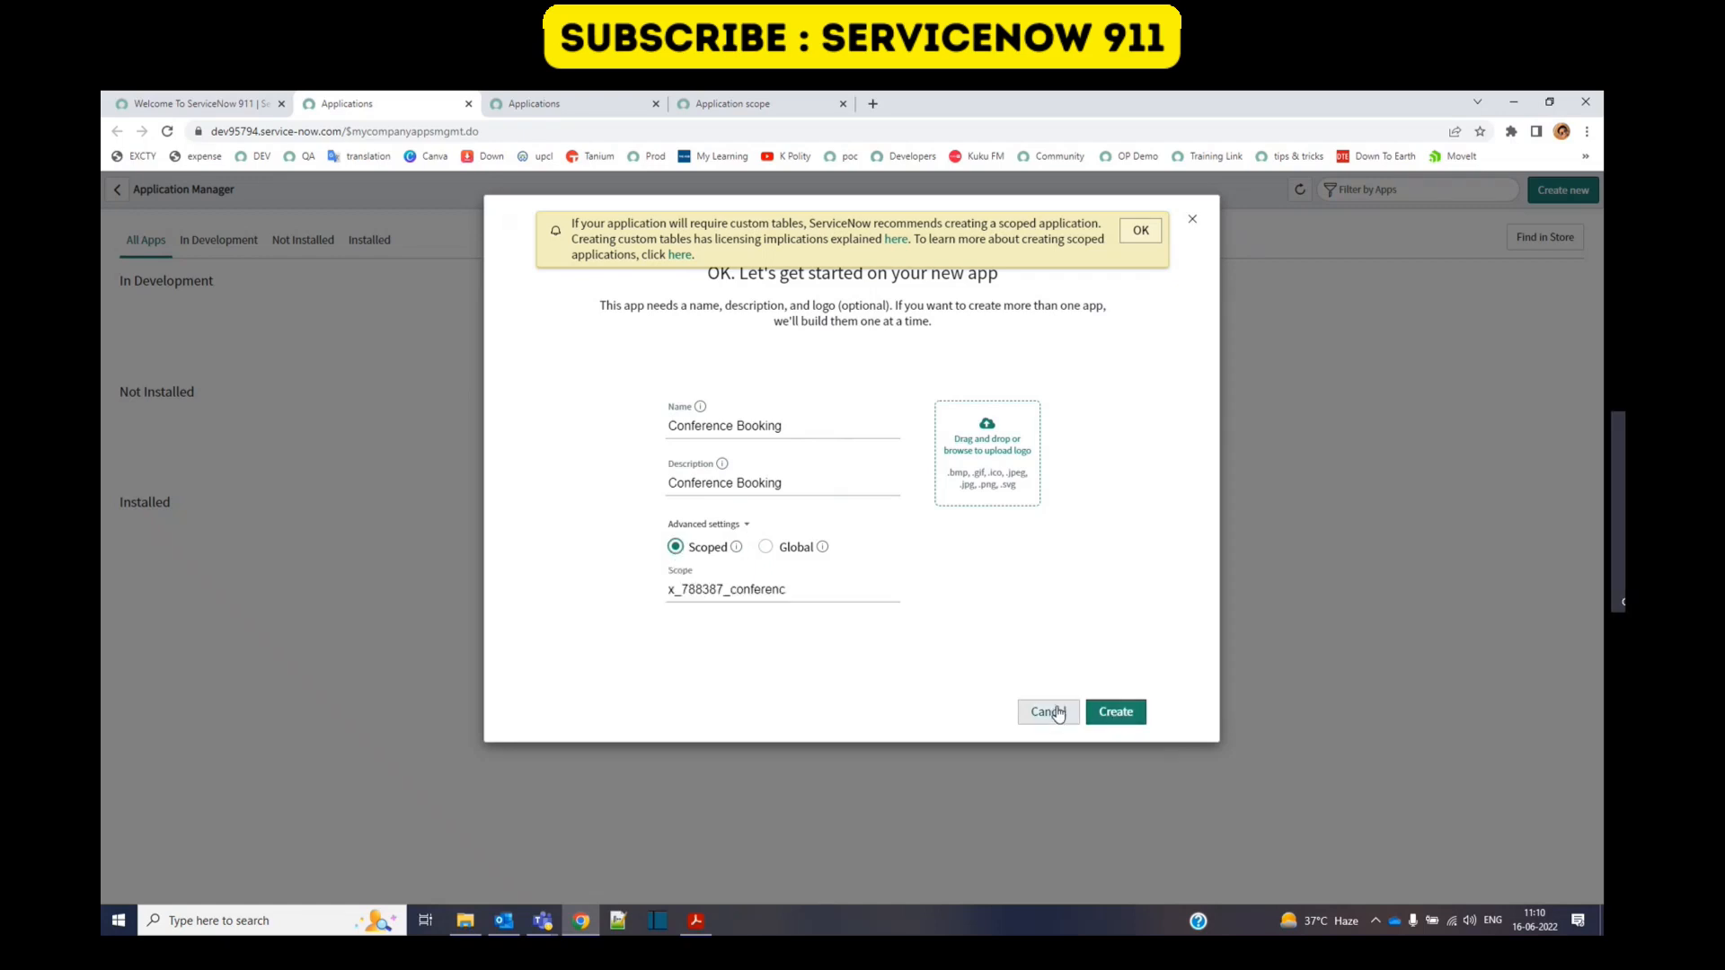
left_click(1114, 711)
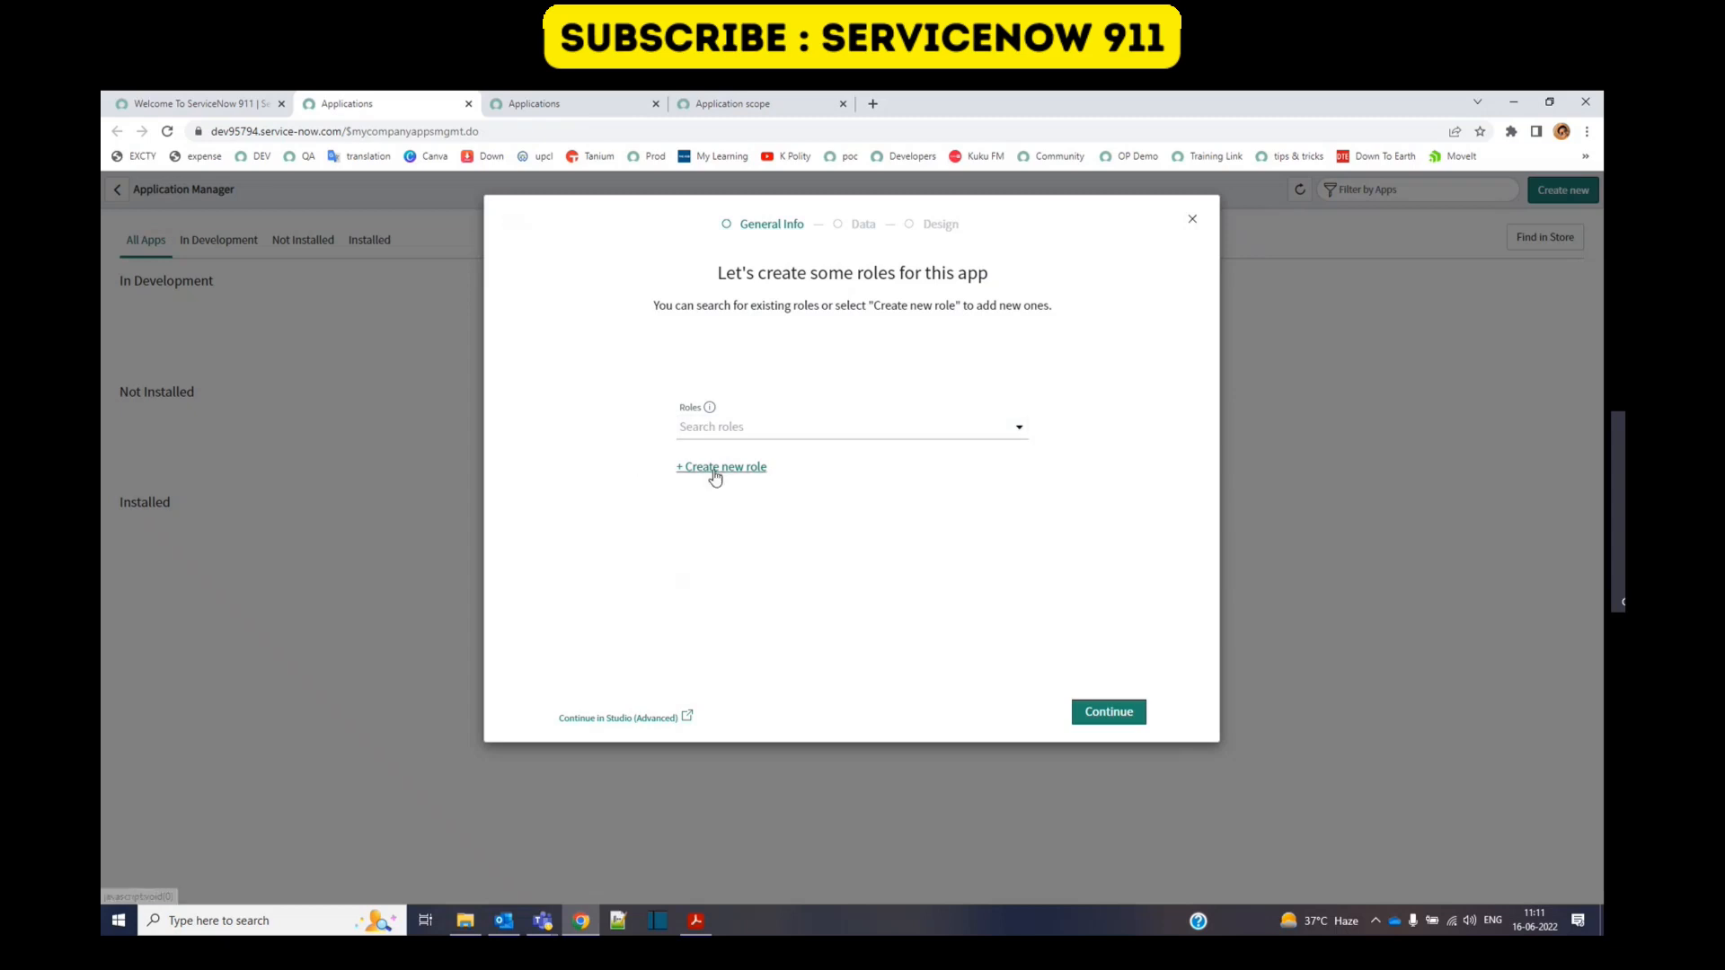
Step: Assign the ais_admin role to the app and continue
left_click(846, 428)
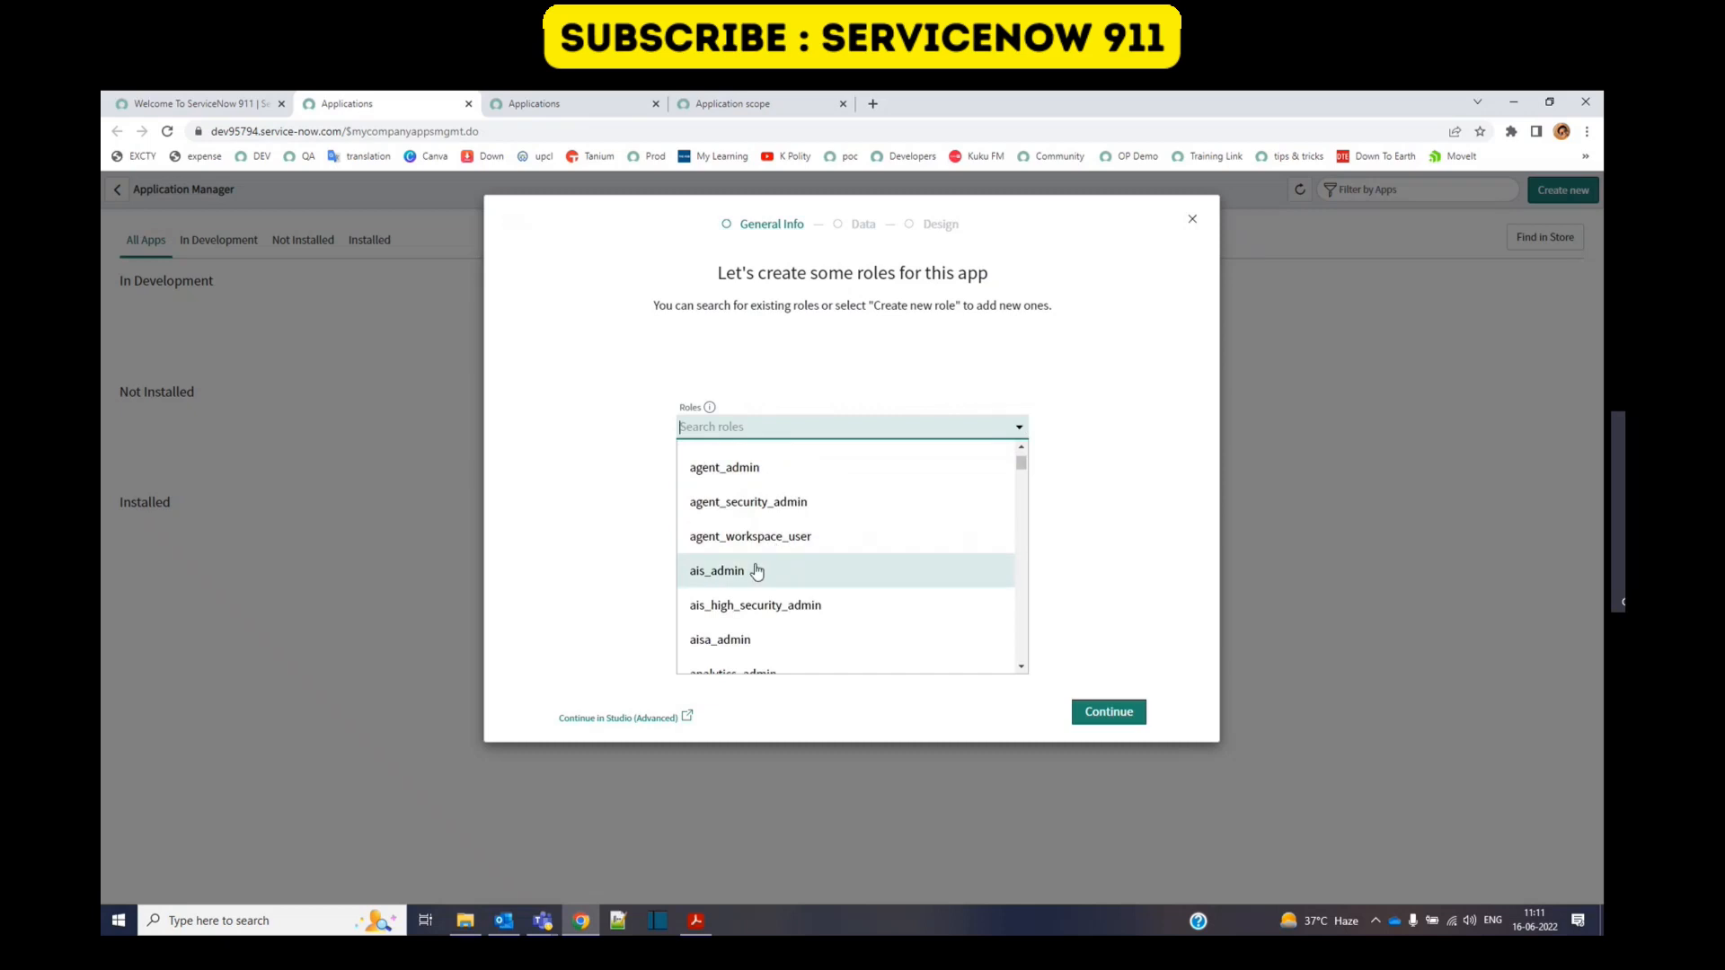
left_click(717, 569)
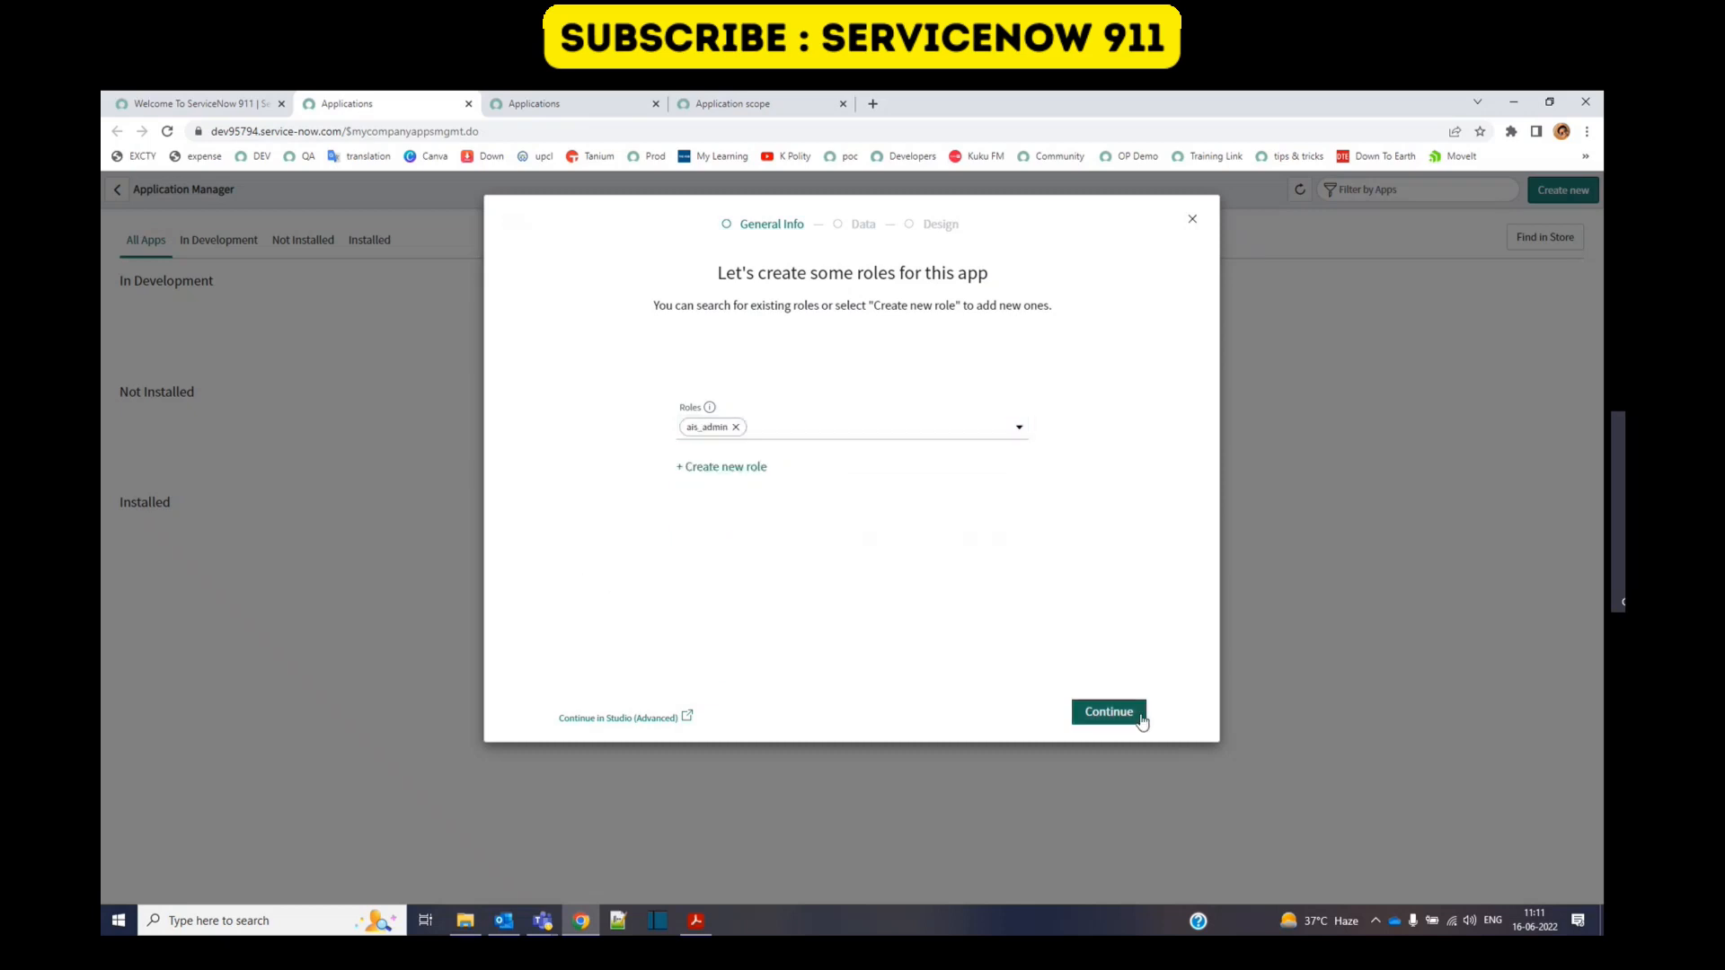
left_click(1109, 711)
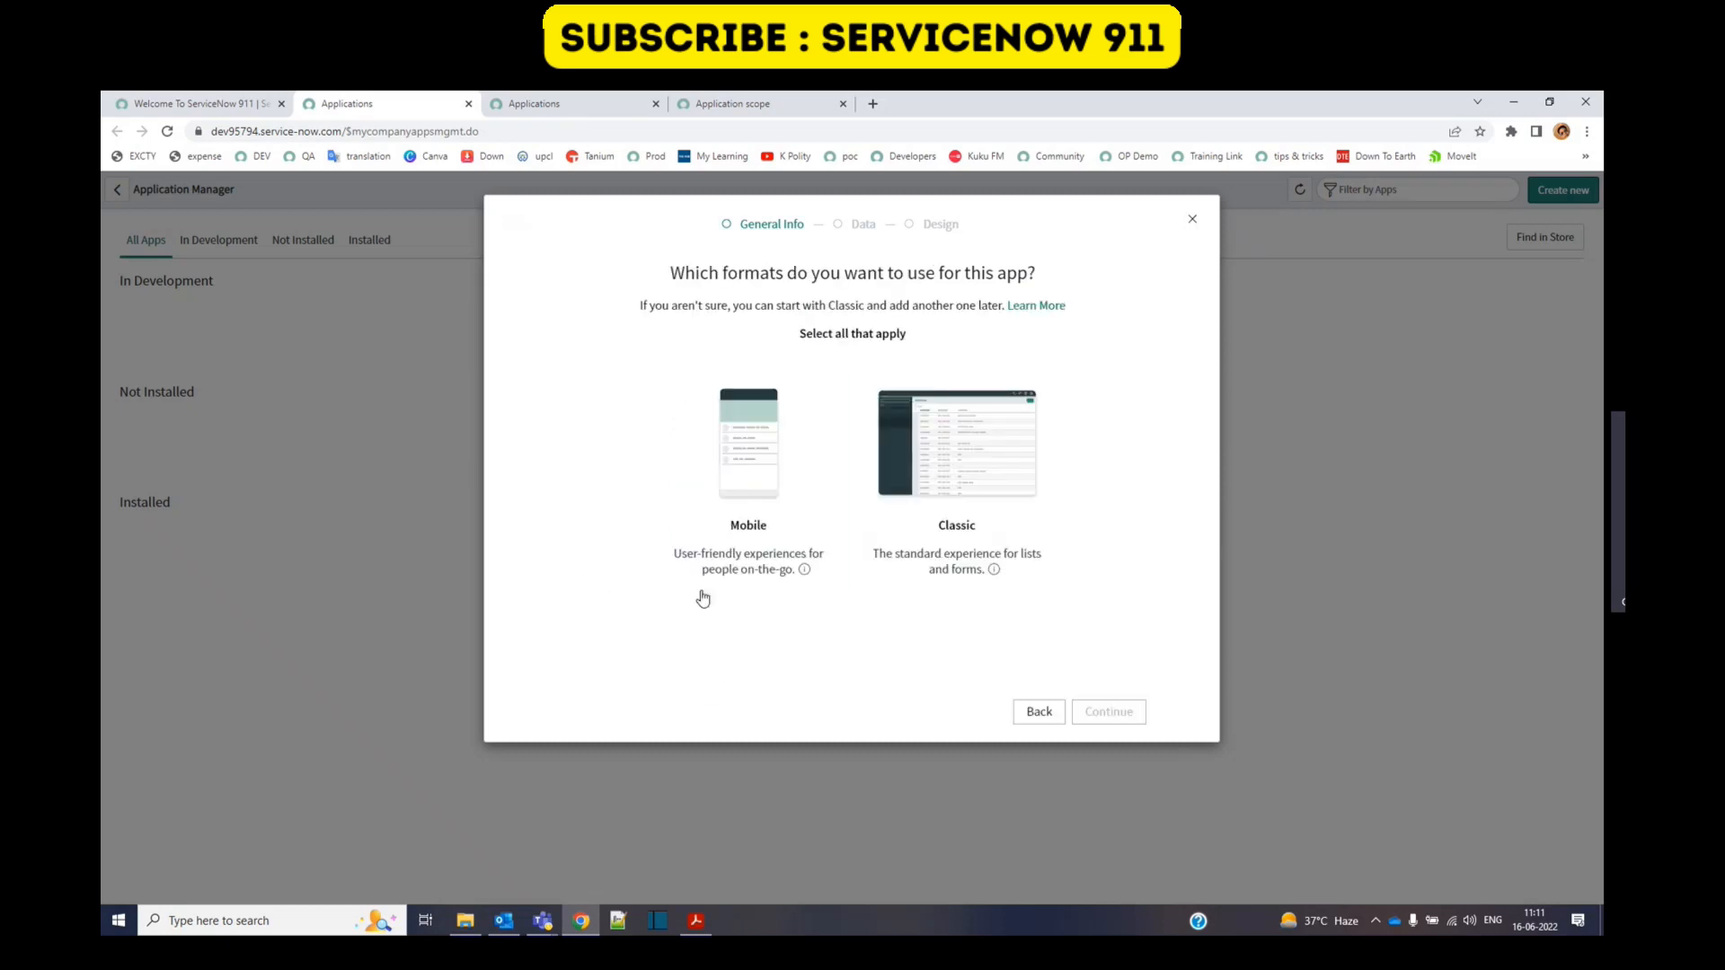
Step: Choose the Classic format and the ACE table, reaching the design step
left_click(954, 442)
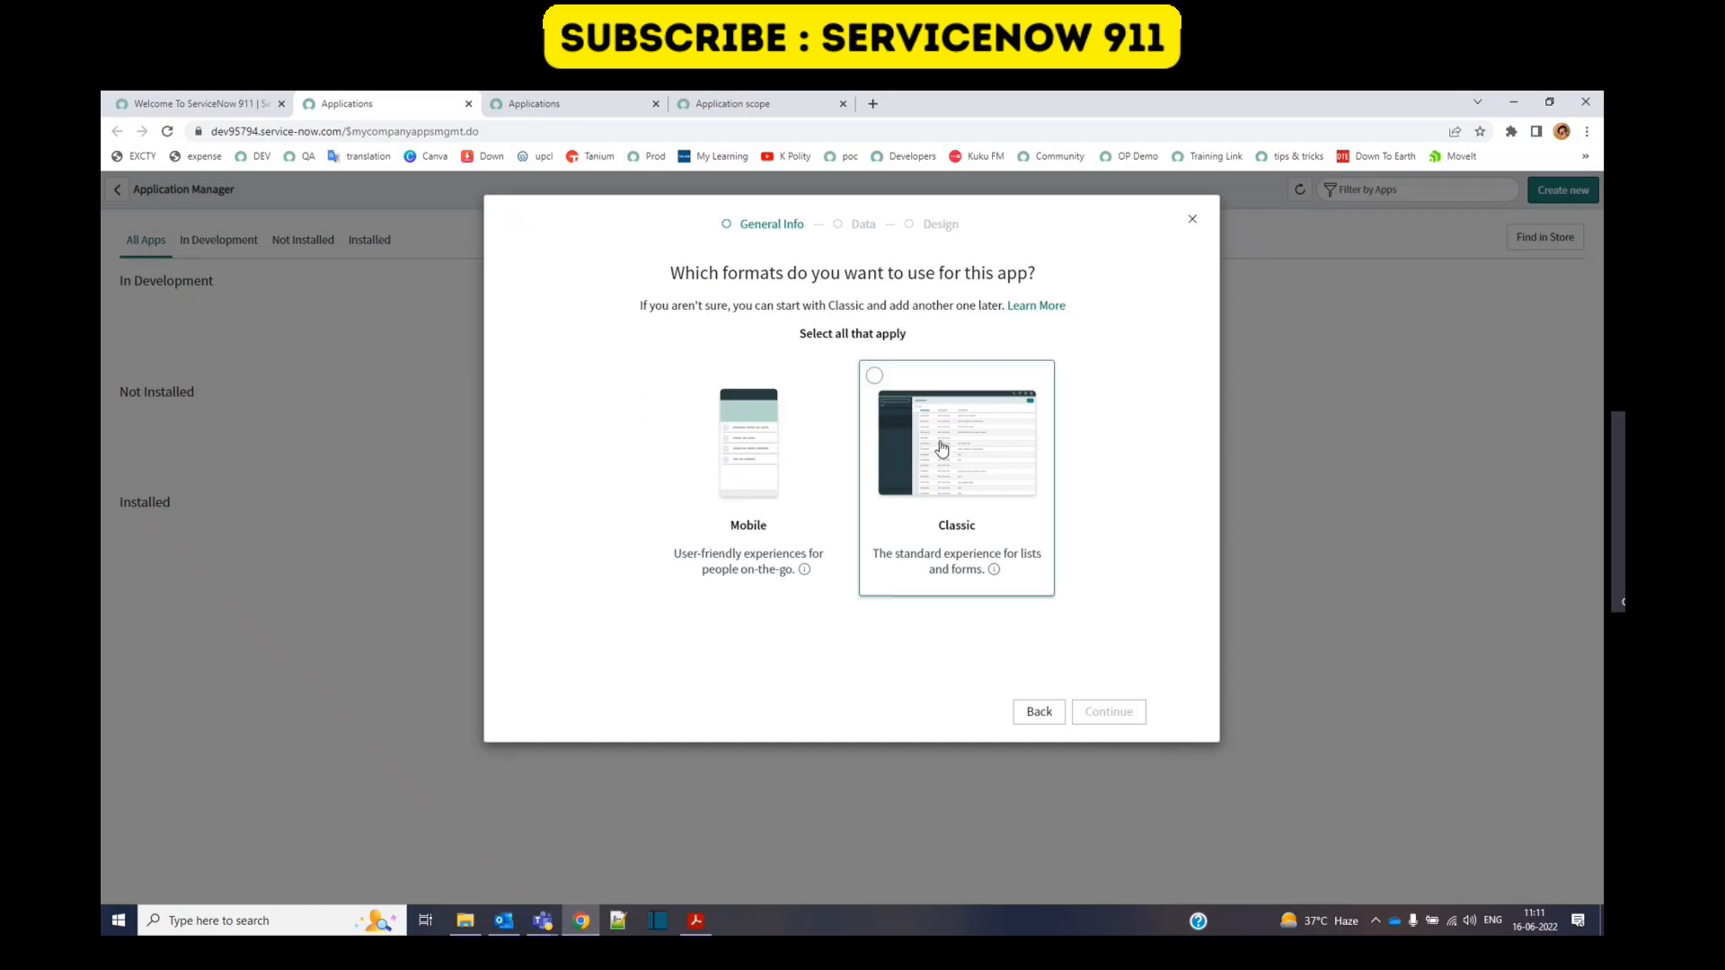
left_click(954, 440)
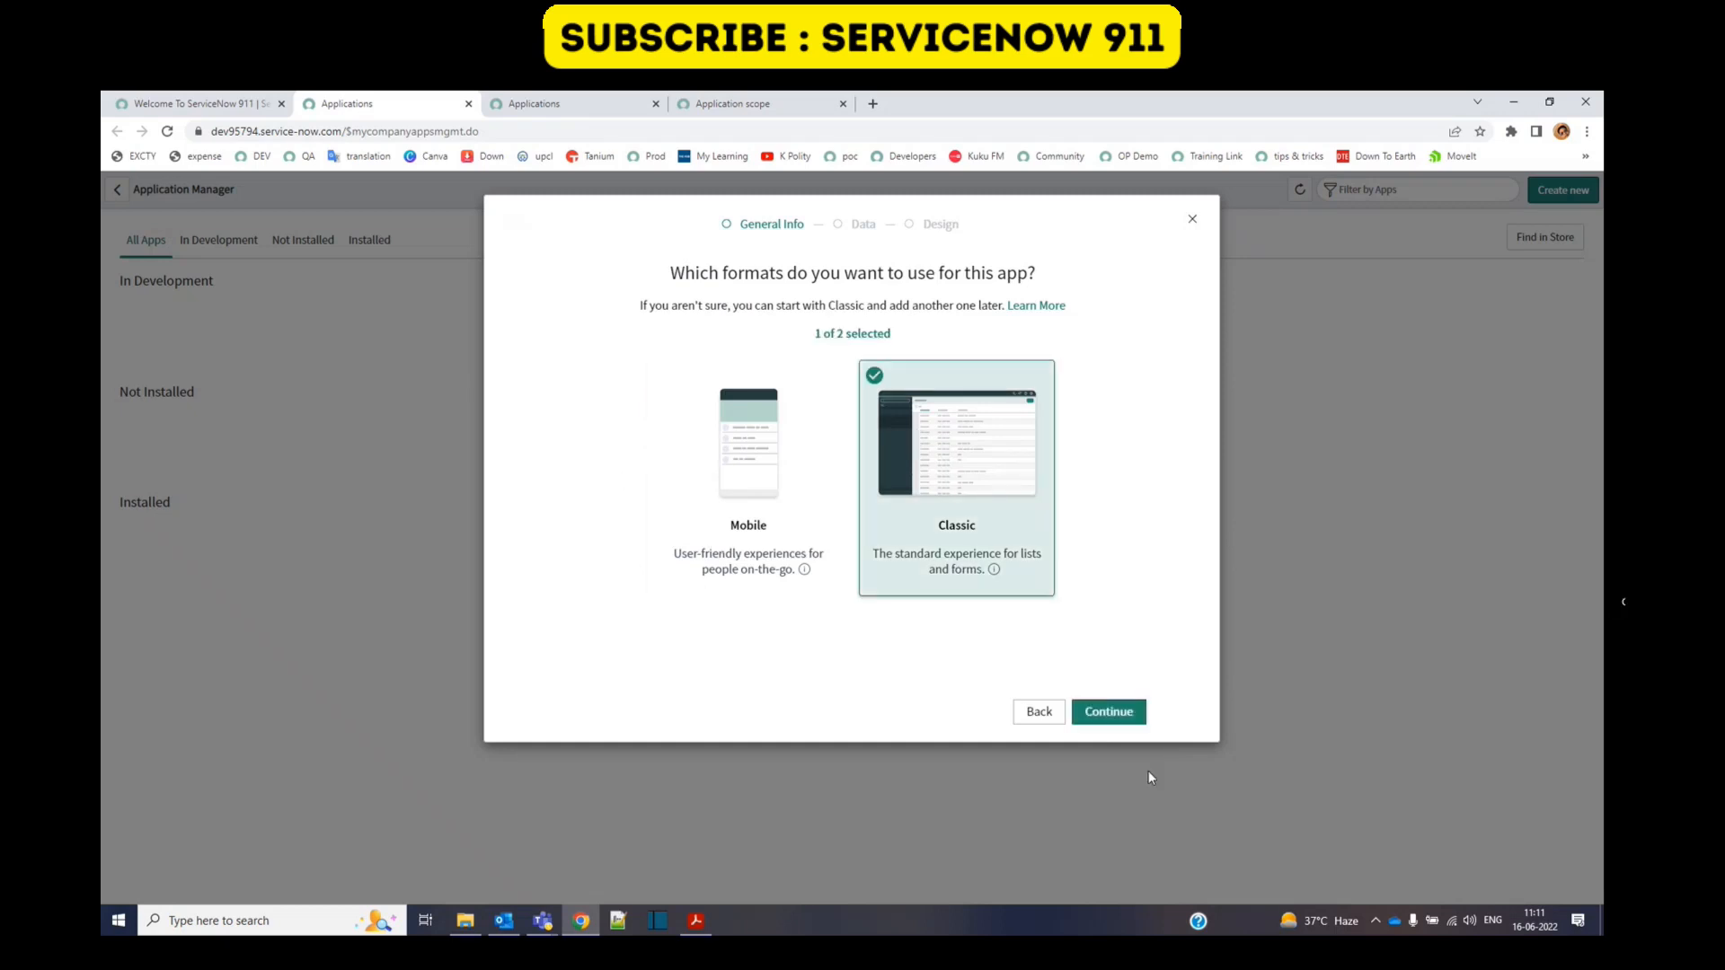
left_click(1107, 711)
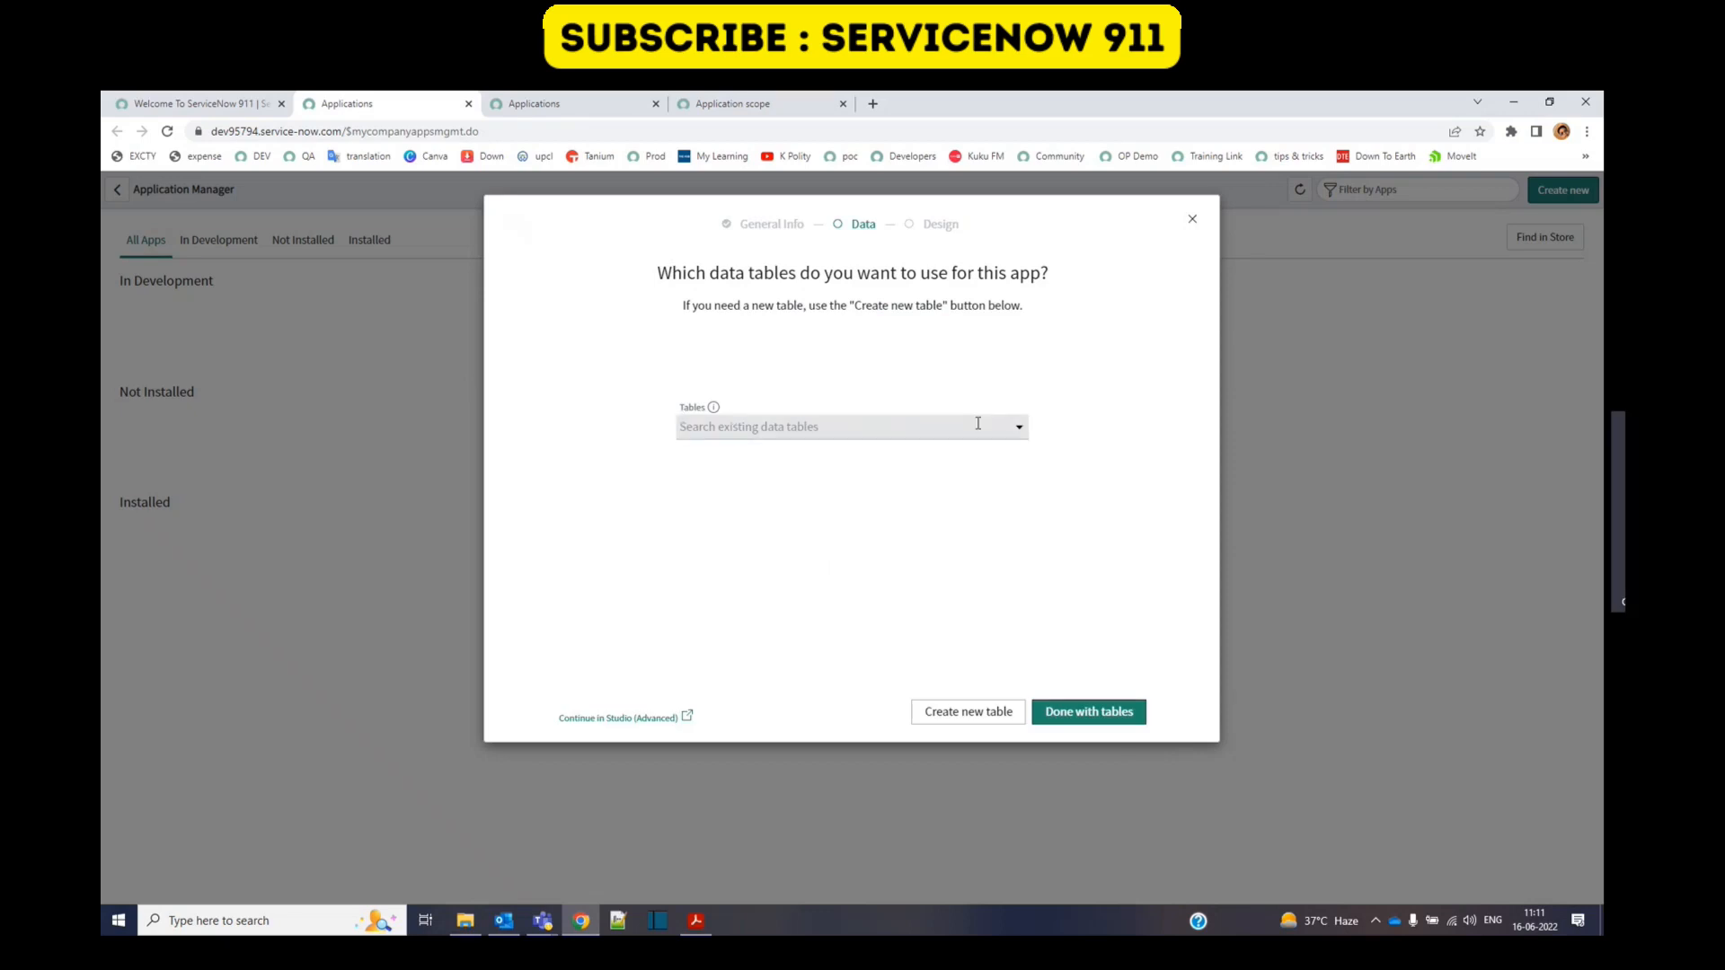
mouse_move(967, 712)
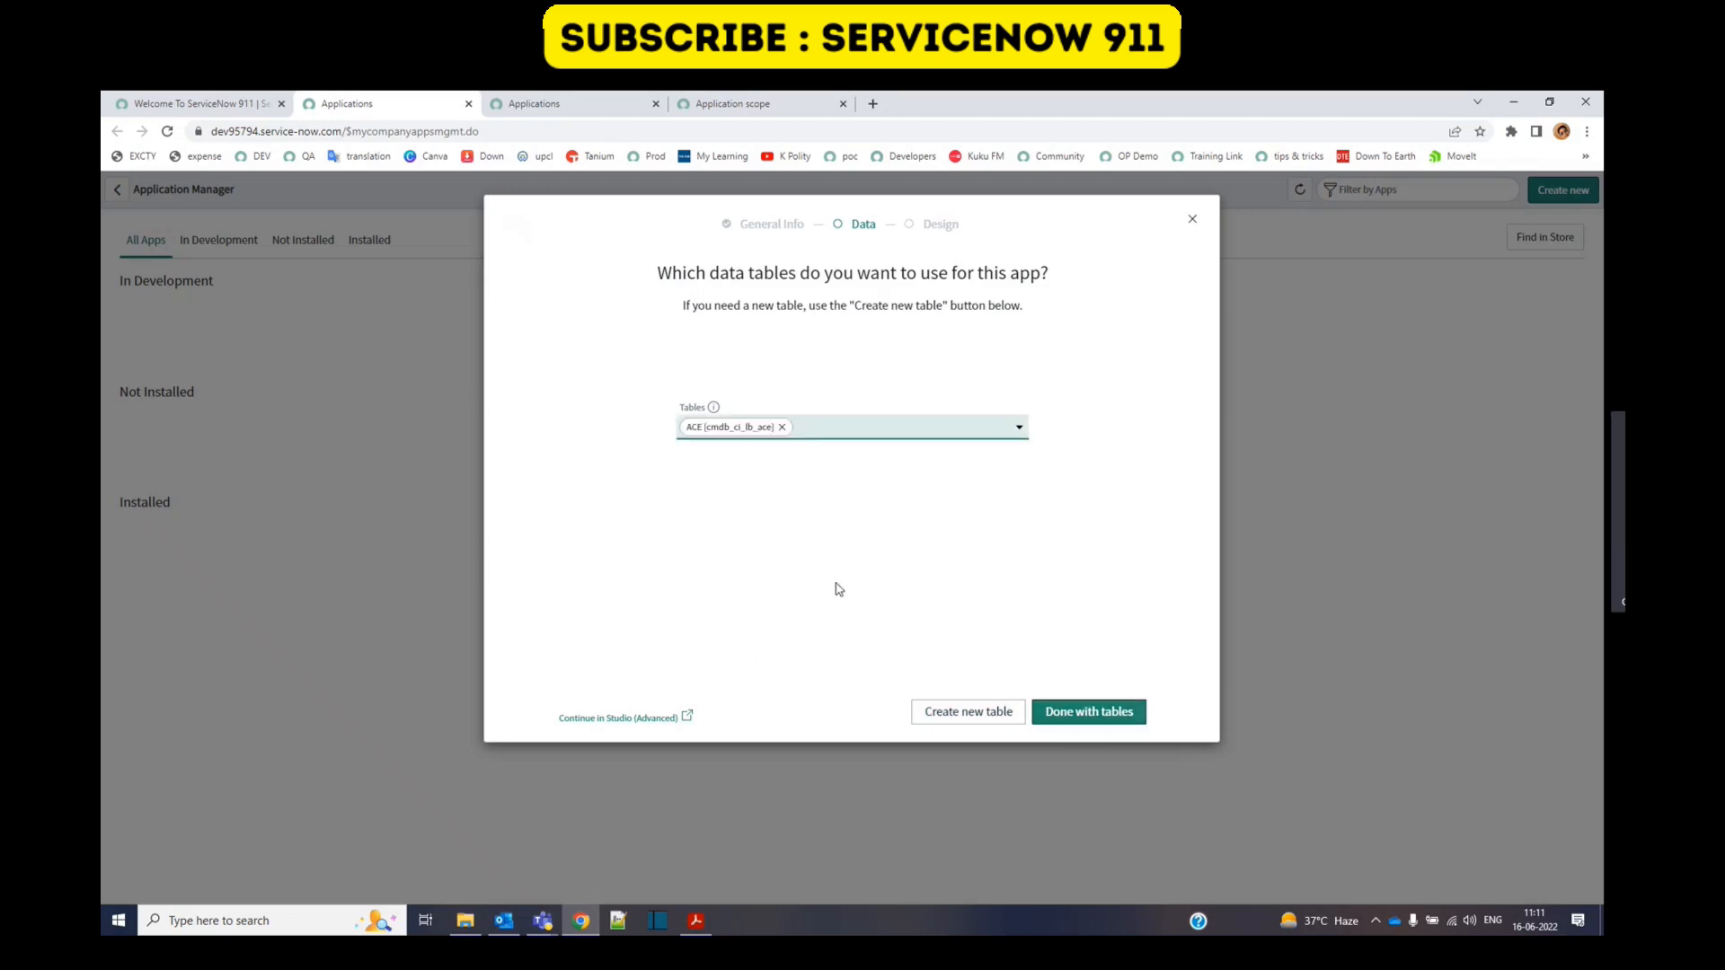
left_click(1087, 712)
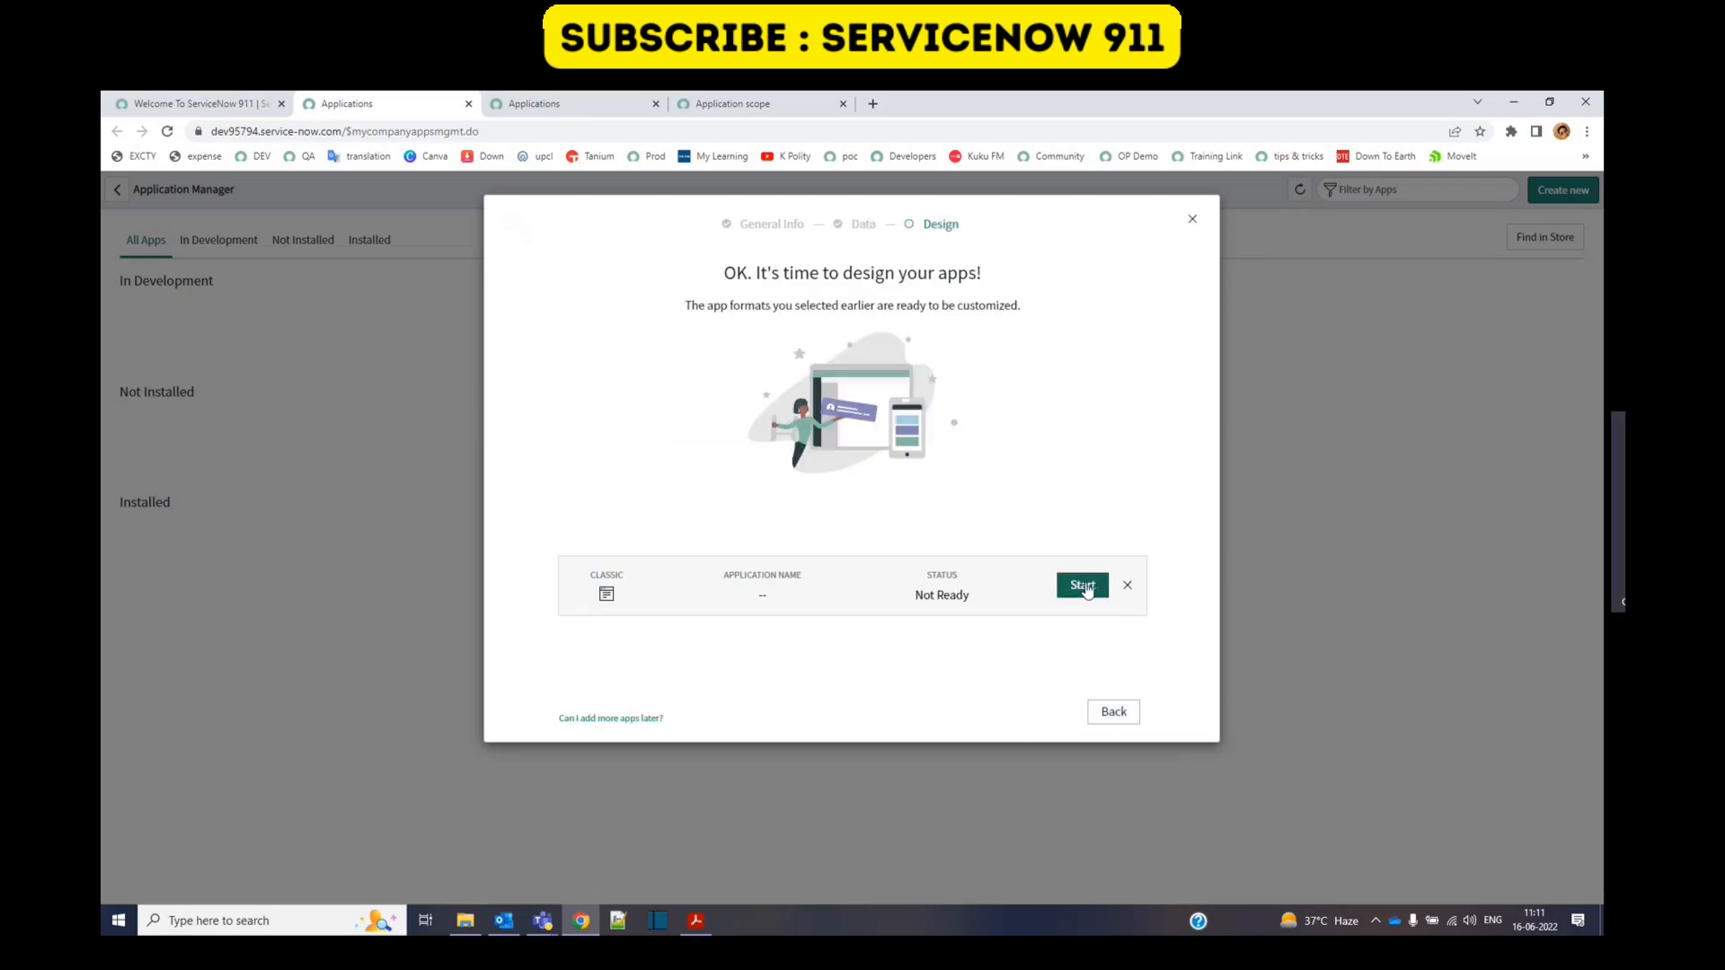
Step: Start the Classic app design and accept its details to finish the wizard
left_click(1080, 586)
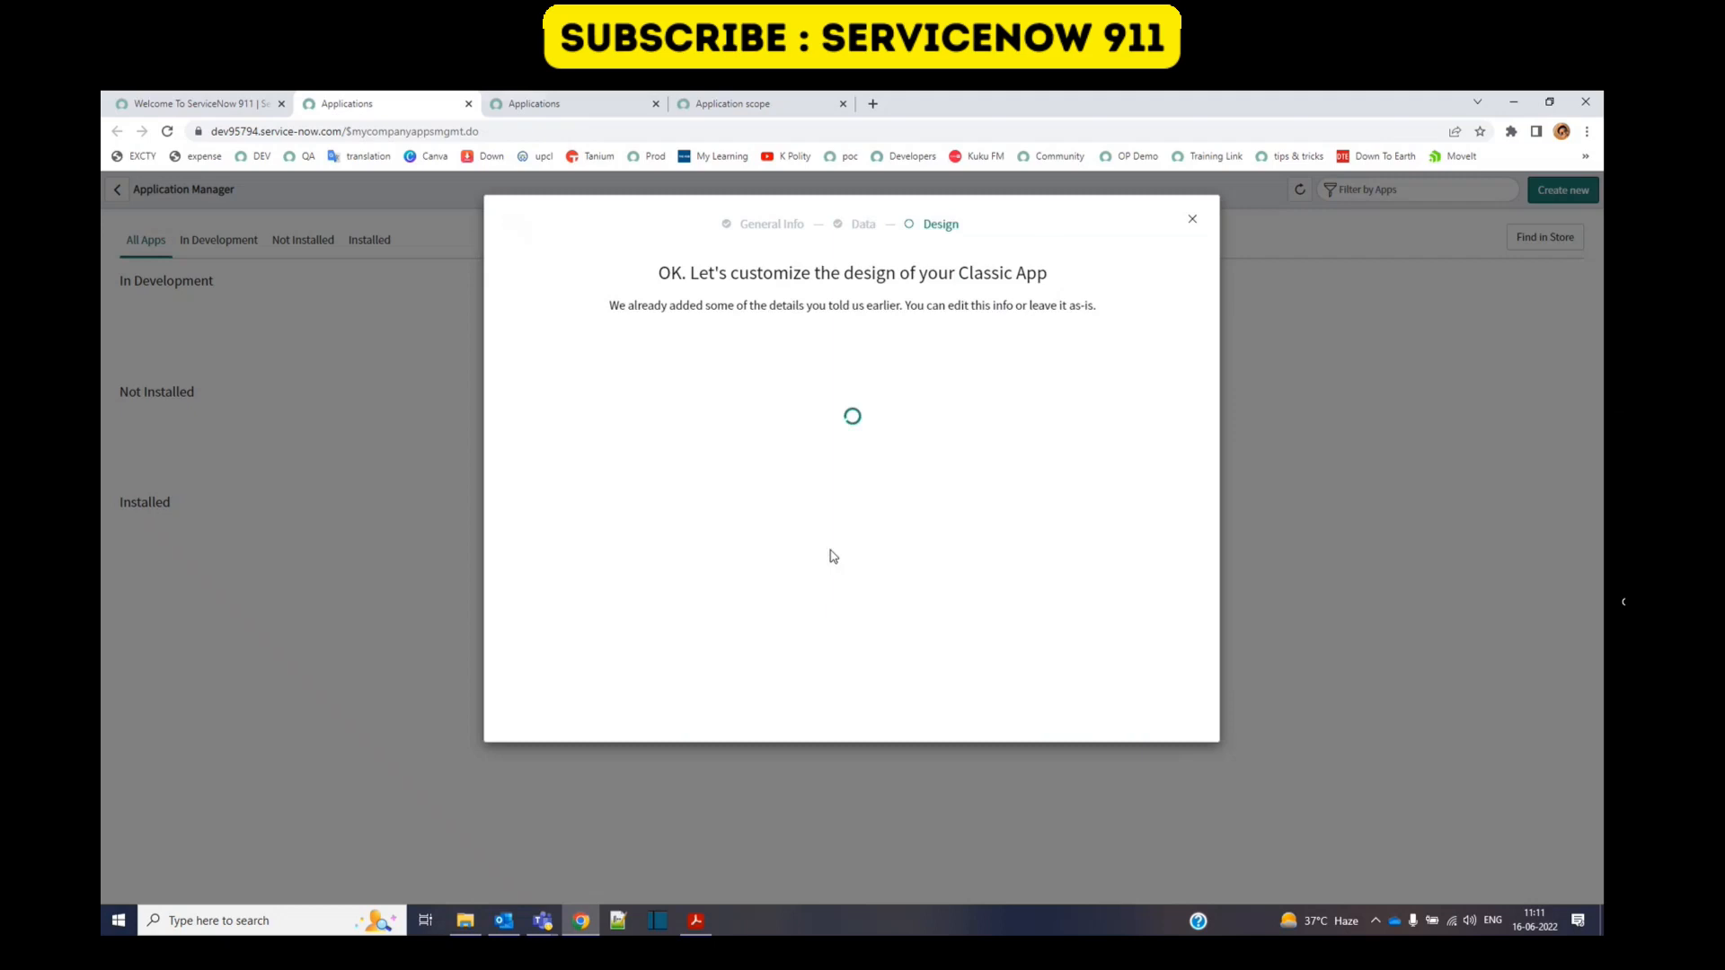
left_click(1189, 219)
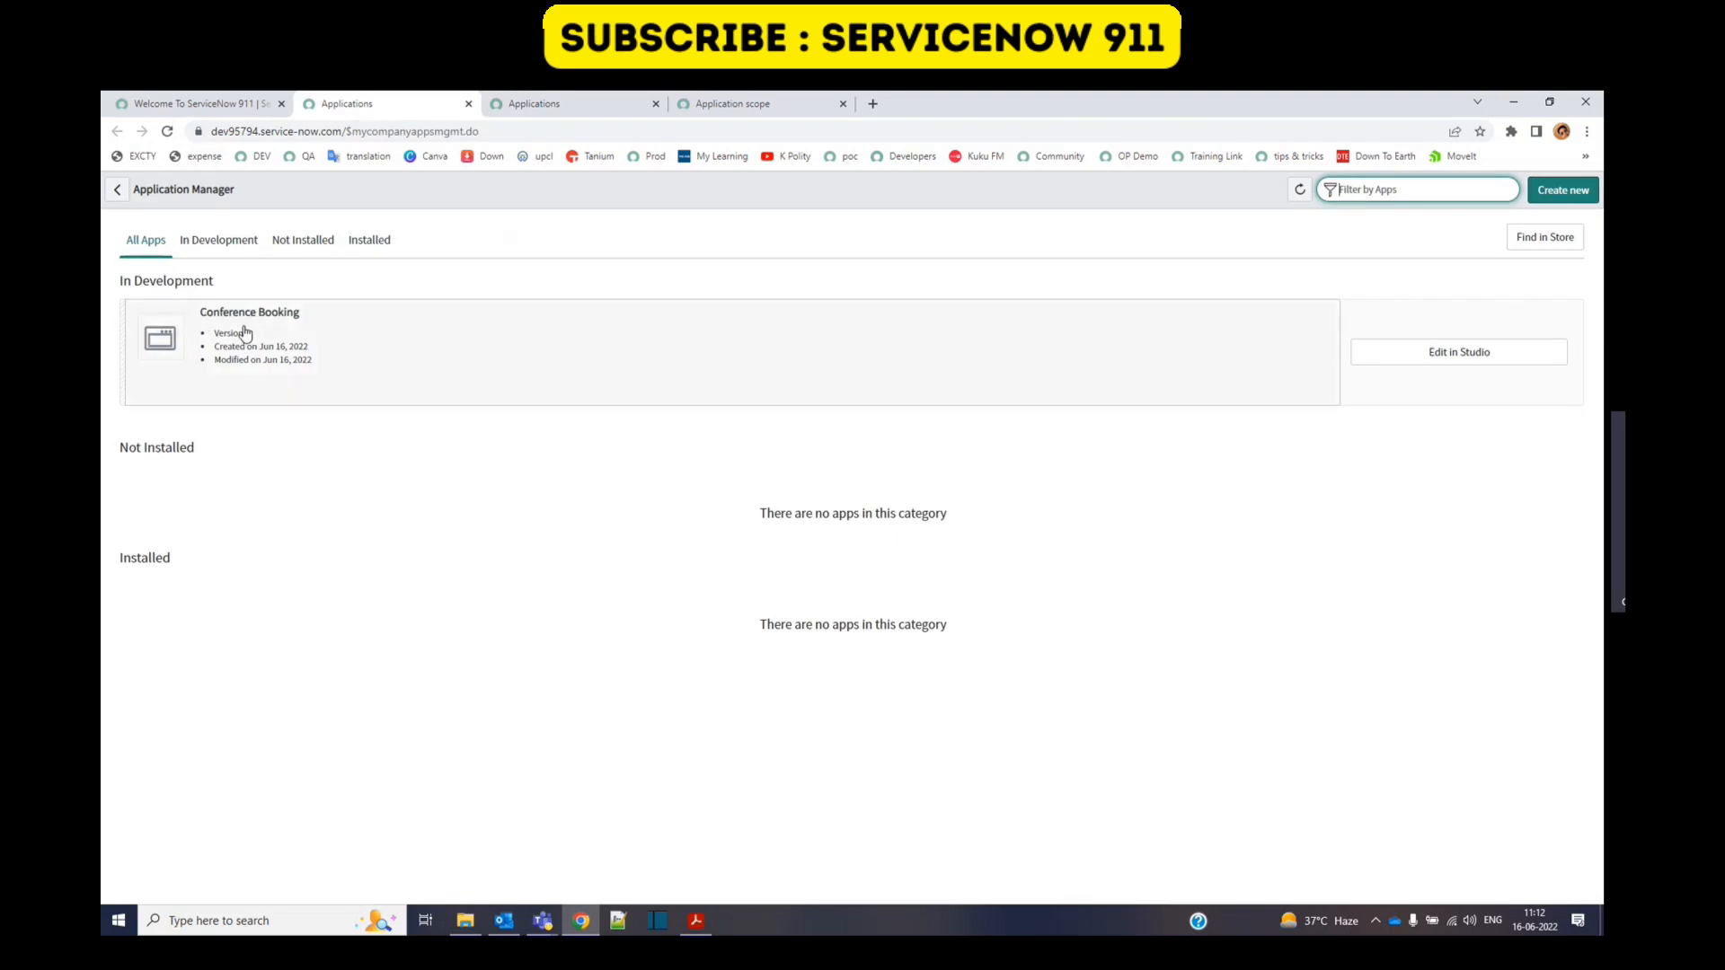
mouse_move(1457, 350)
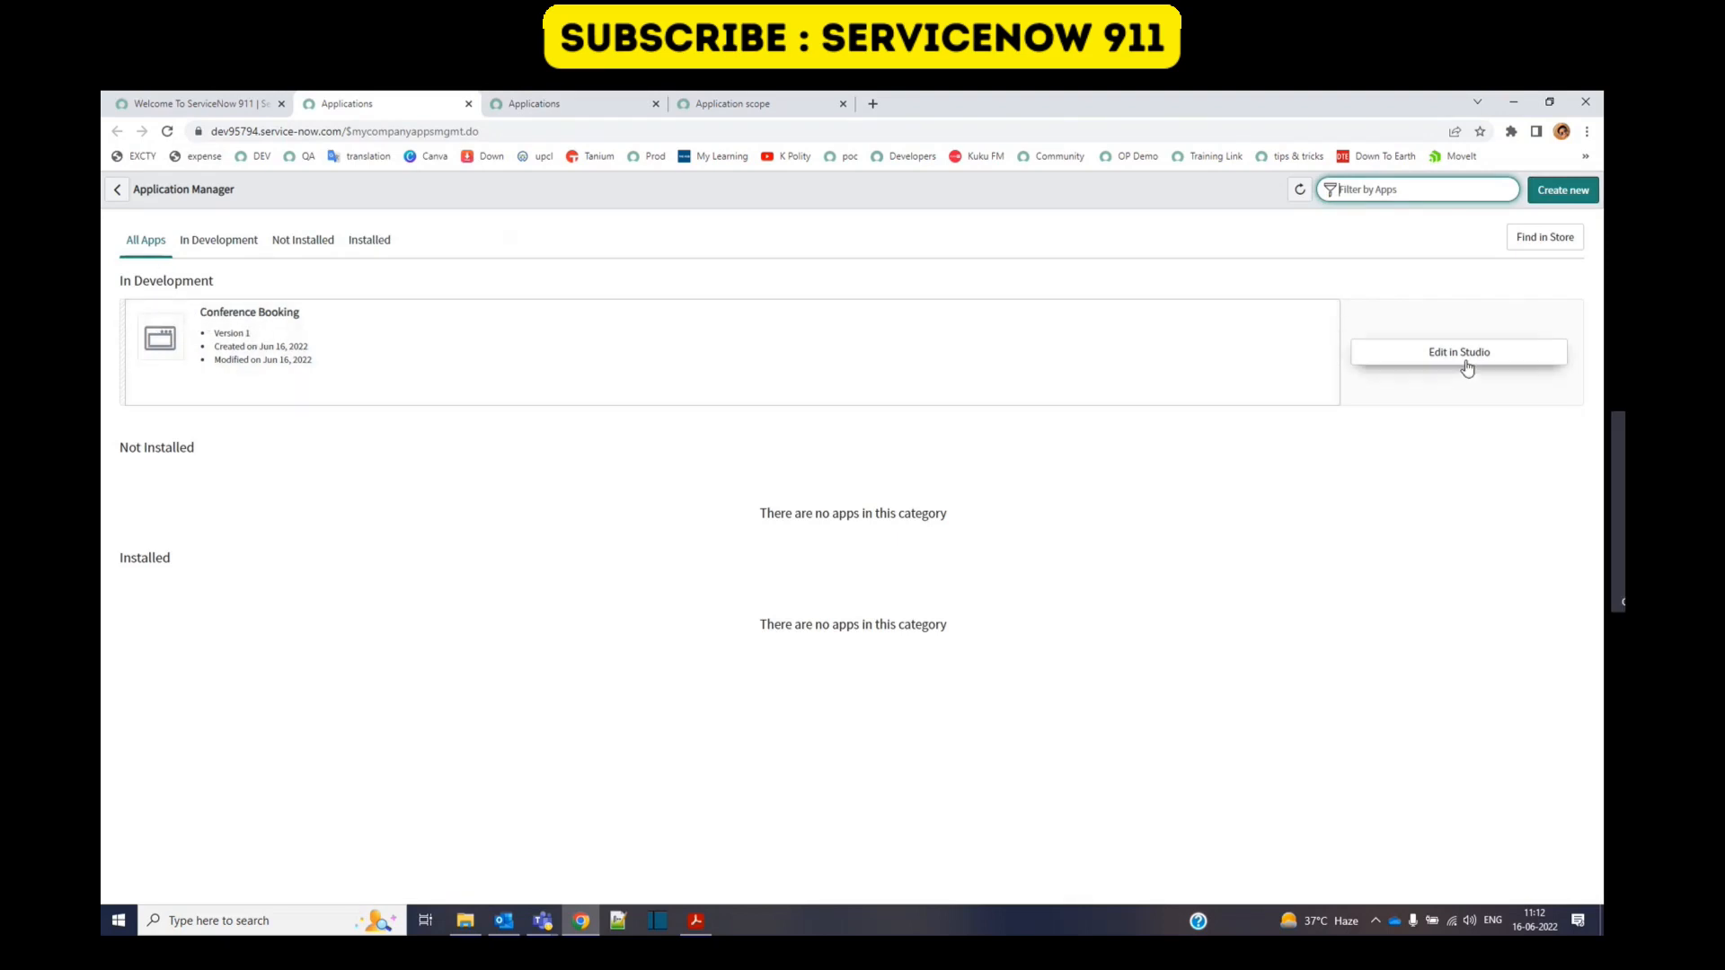
Step: Open Conference Booking for editing in Studio from its app card
left_click(1459, 352)
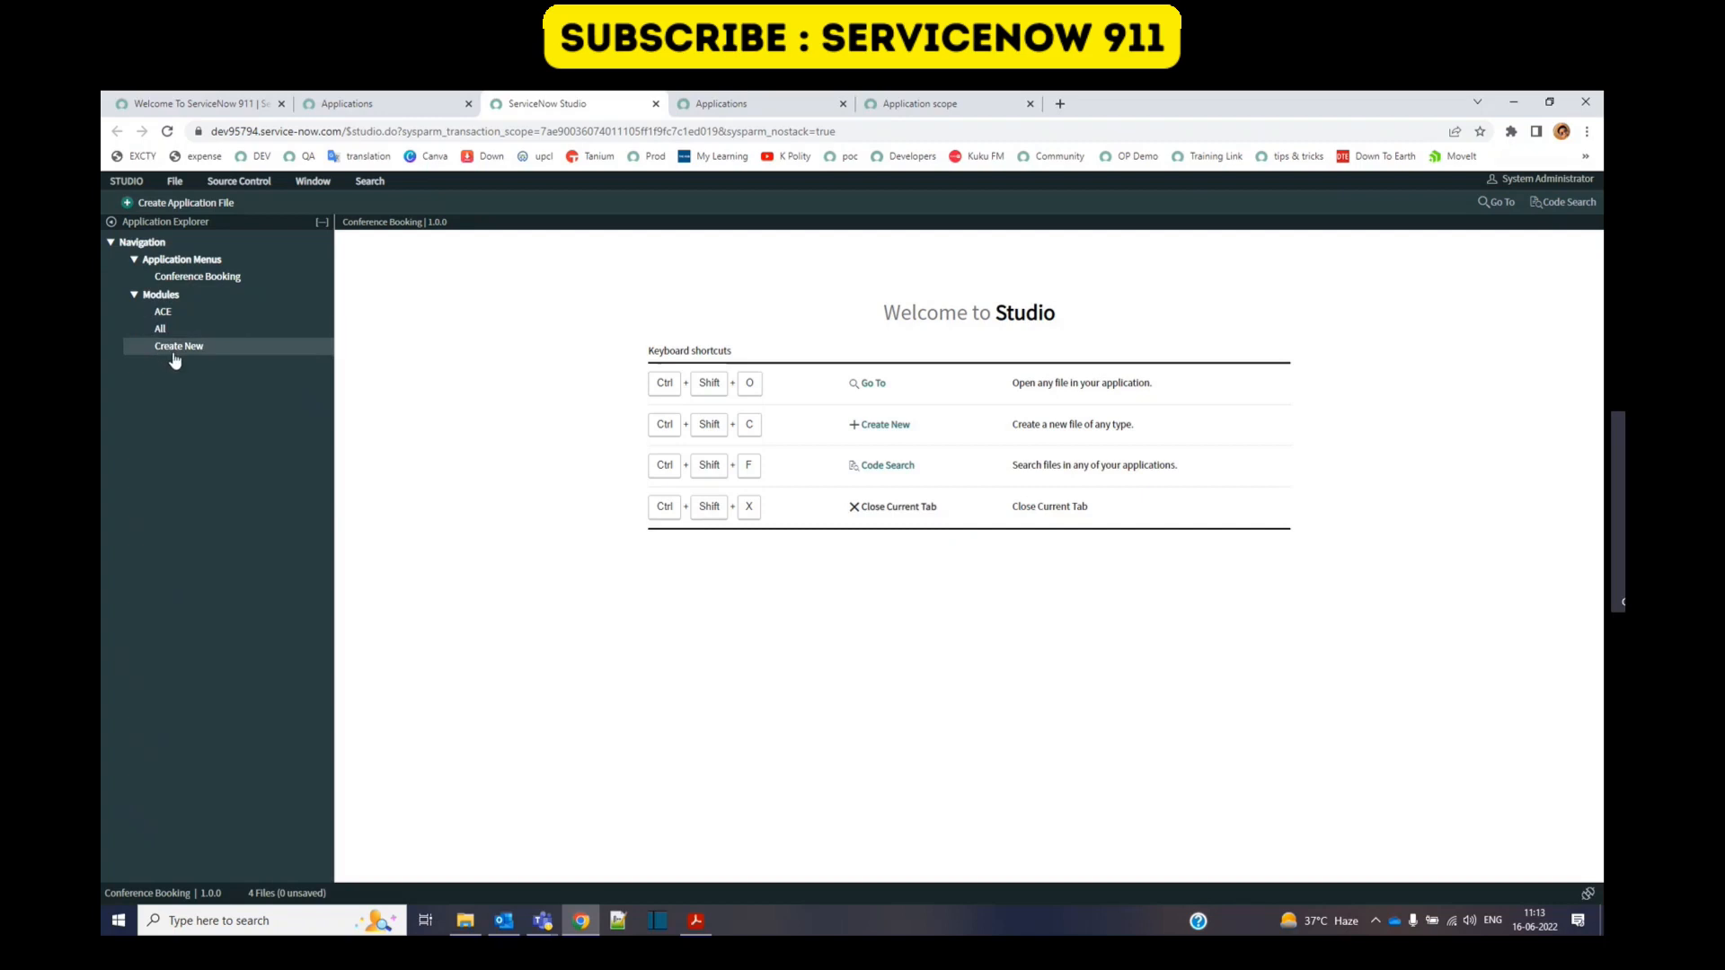
mouse_move(314, 293)
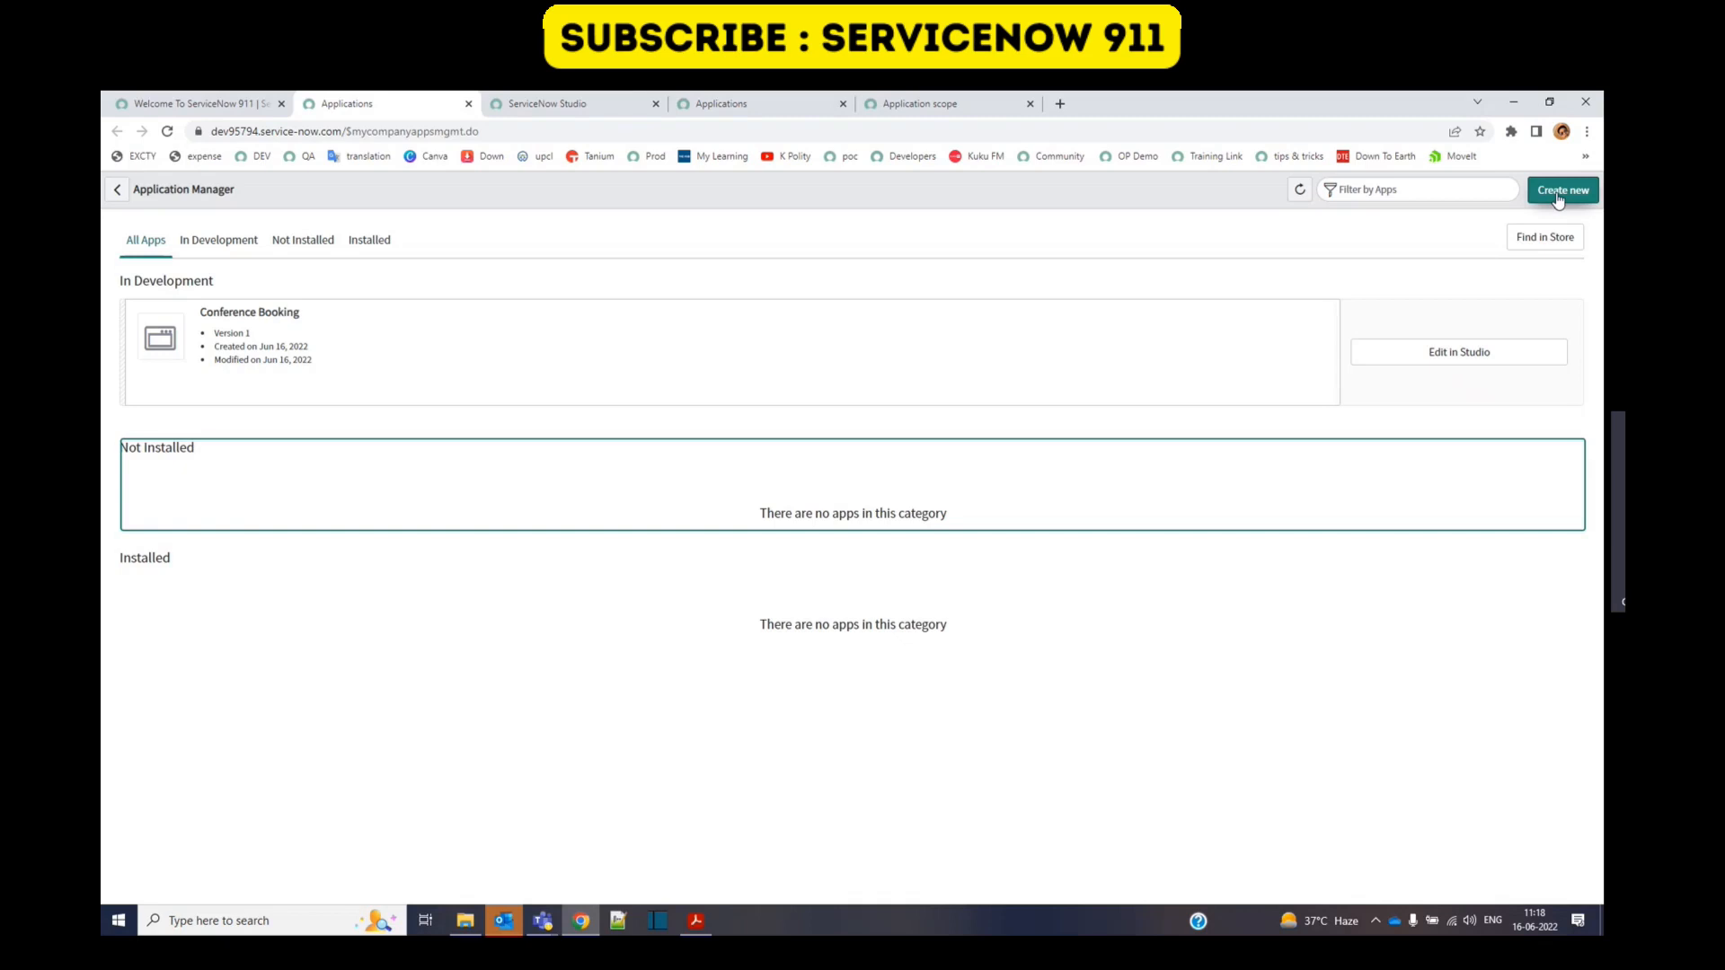
Step: Create a Global app with name and description 'conf global'
left_click(1561, 188)
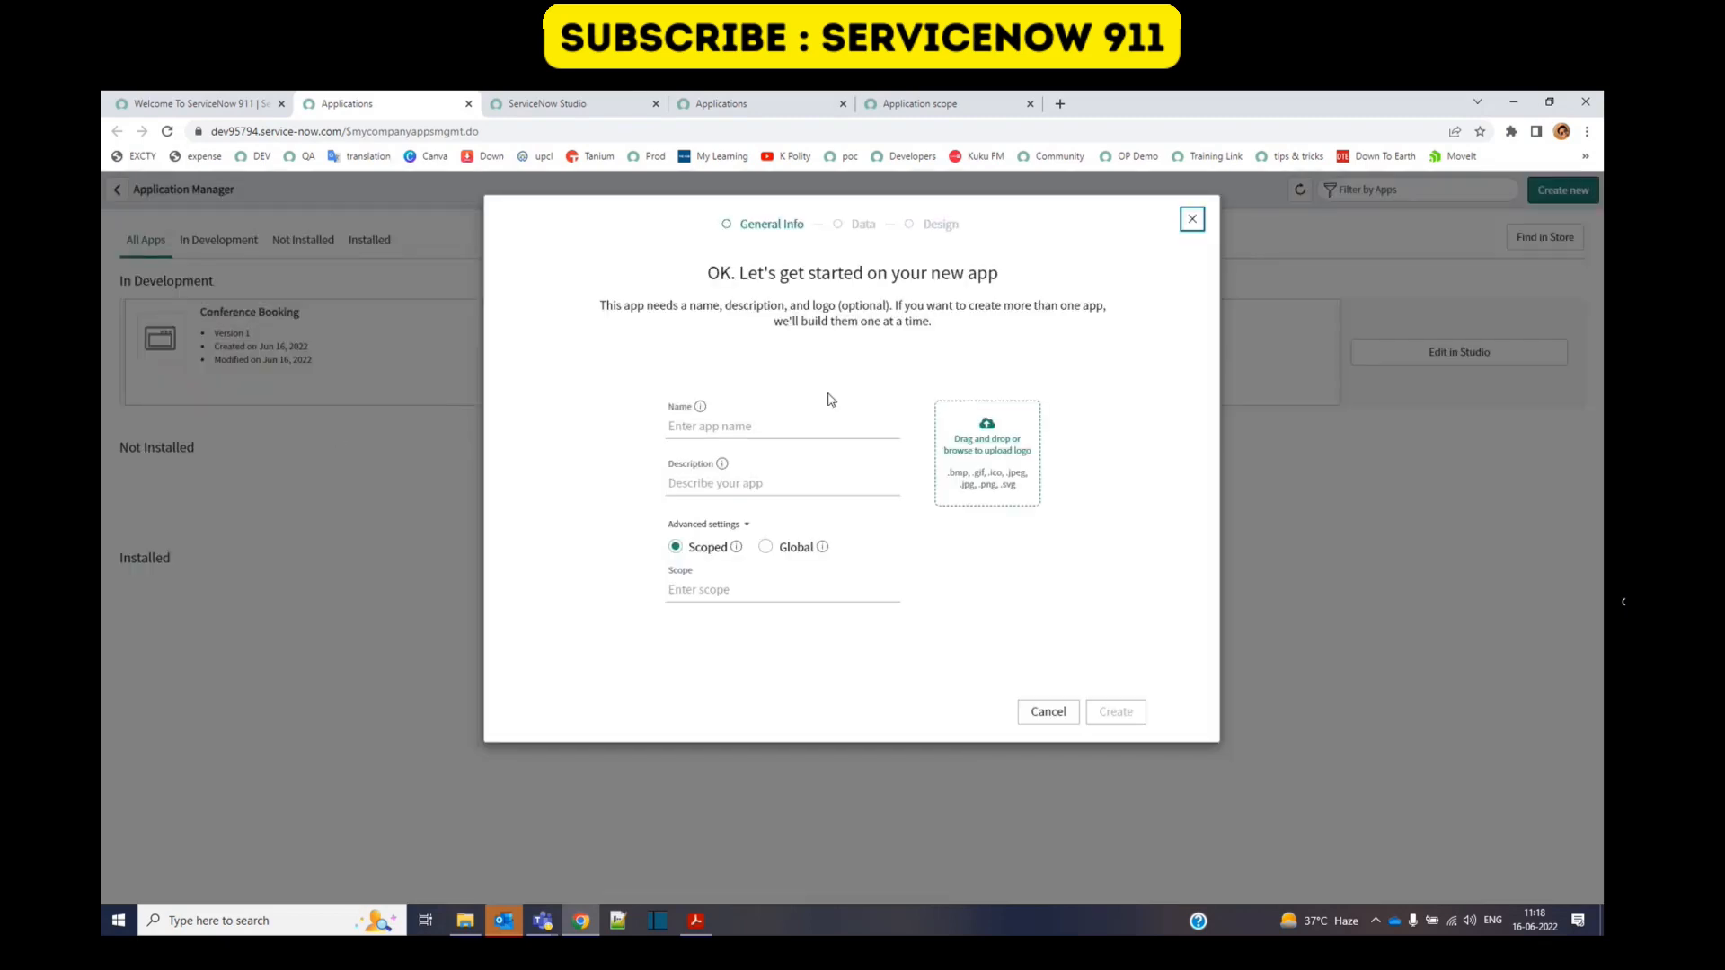
type("conf global")
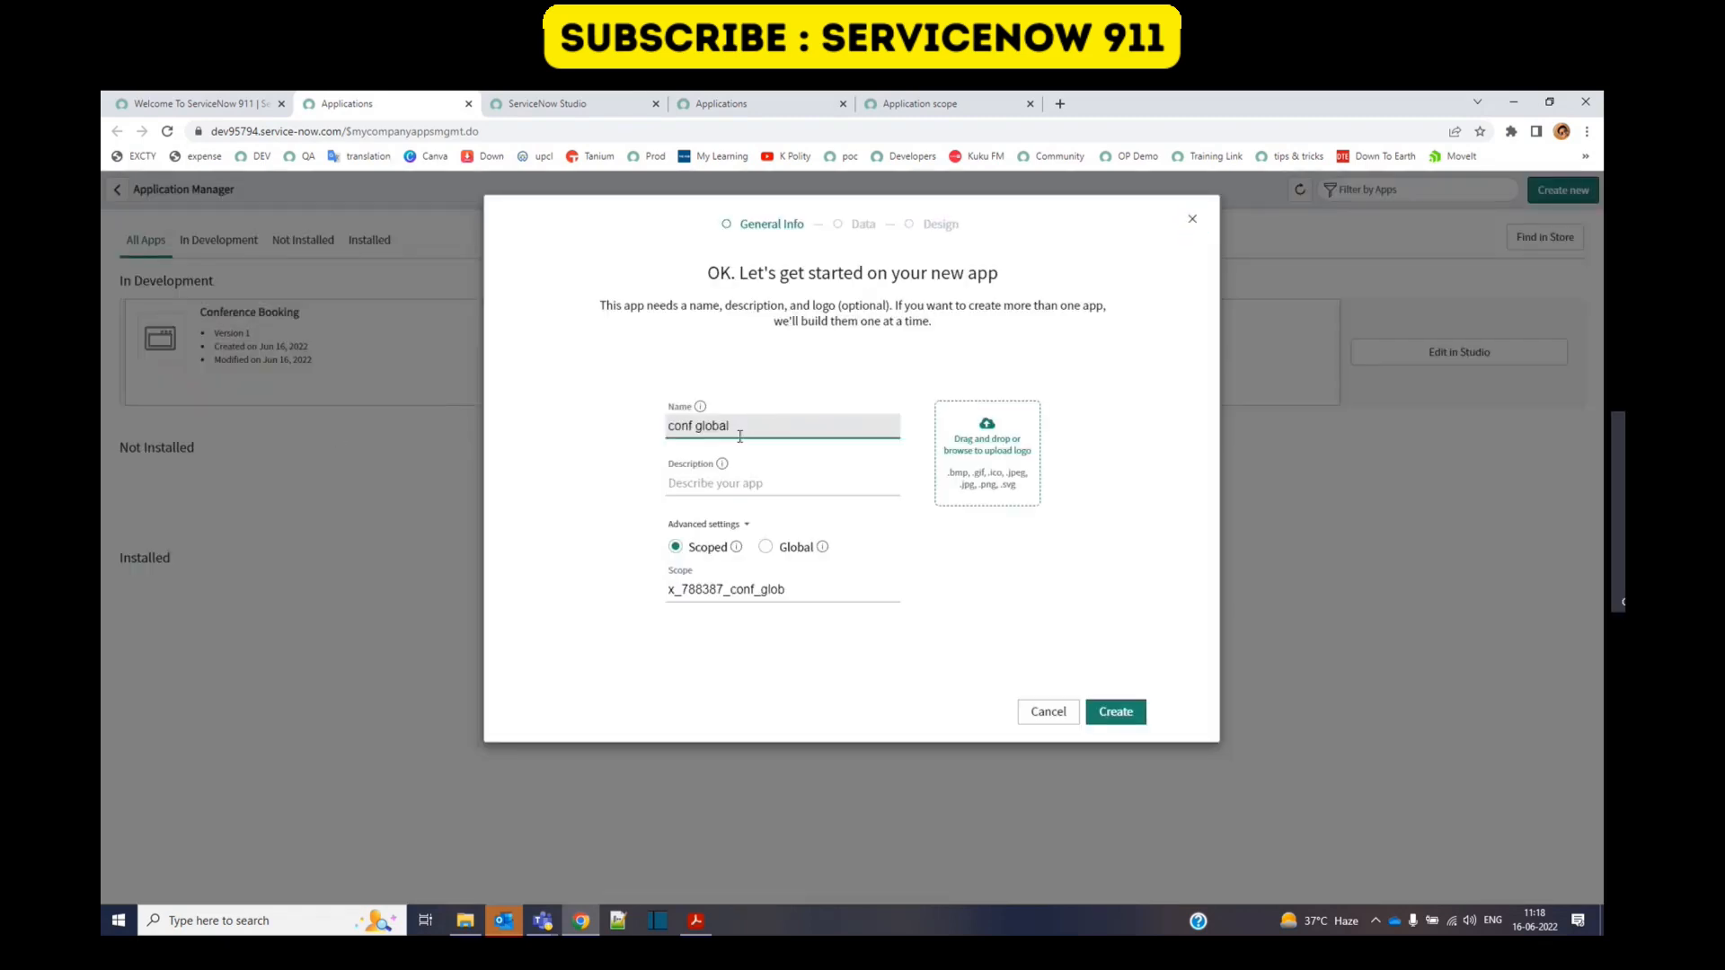
type("conf global")
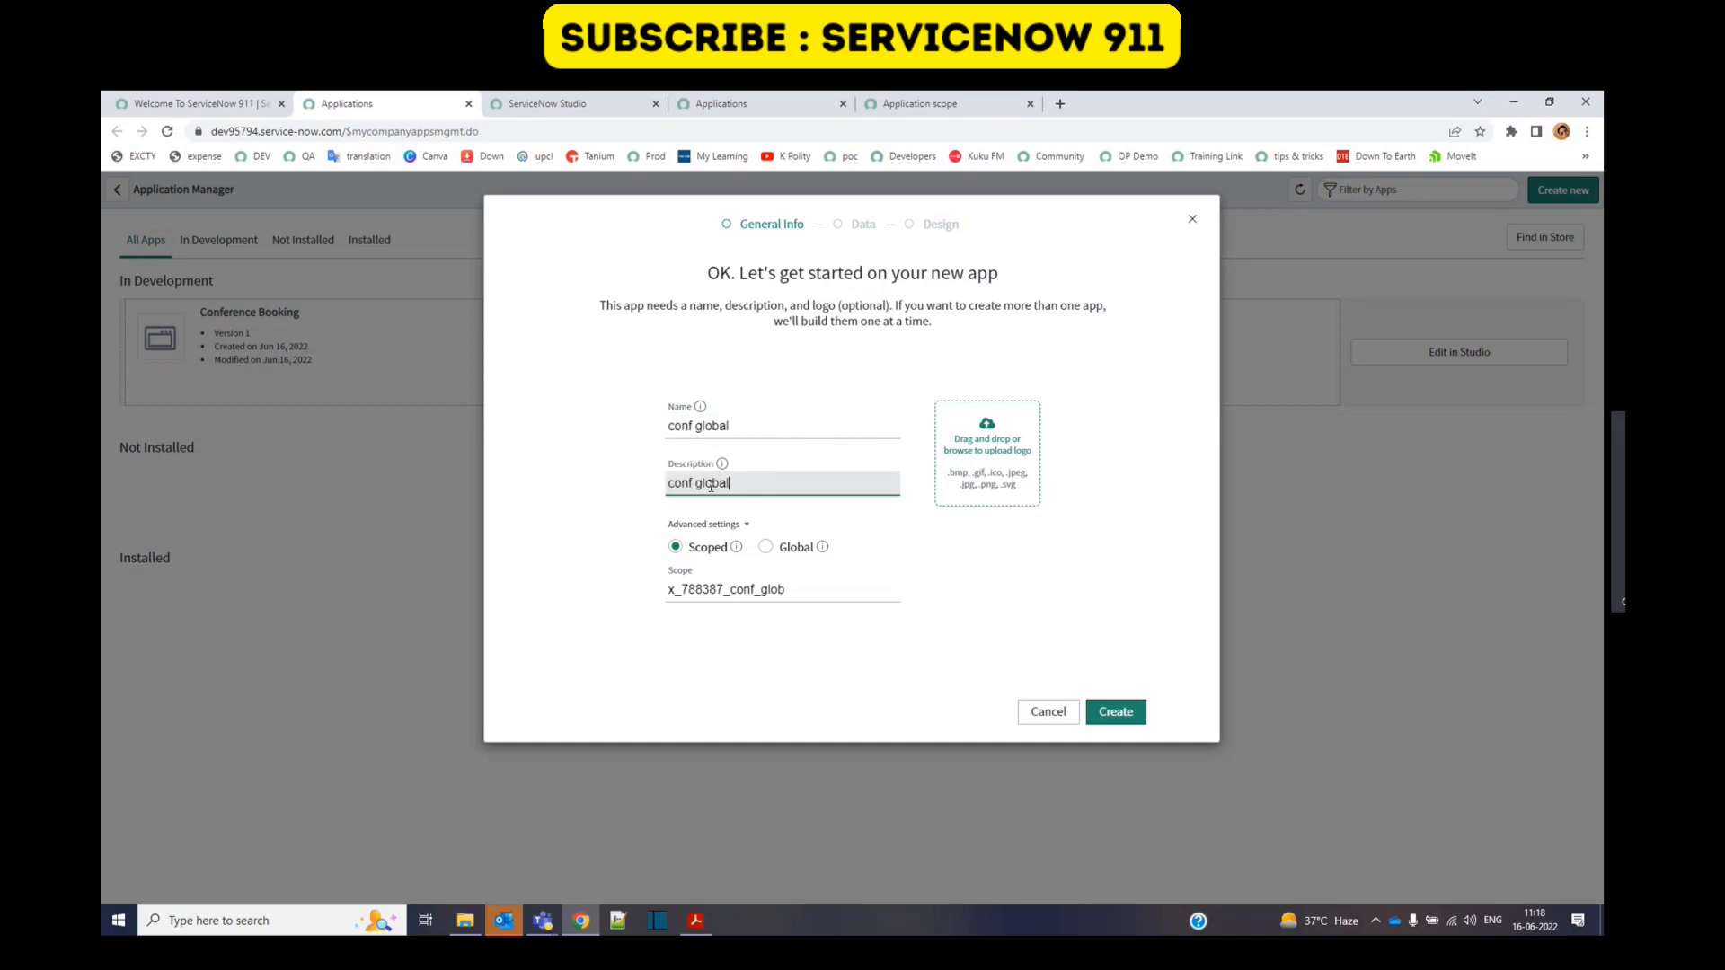
left_click(766, 547)
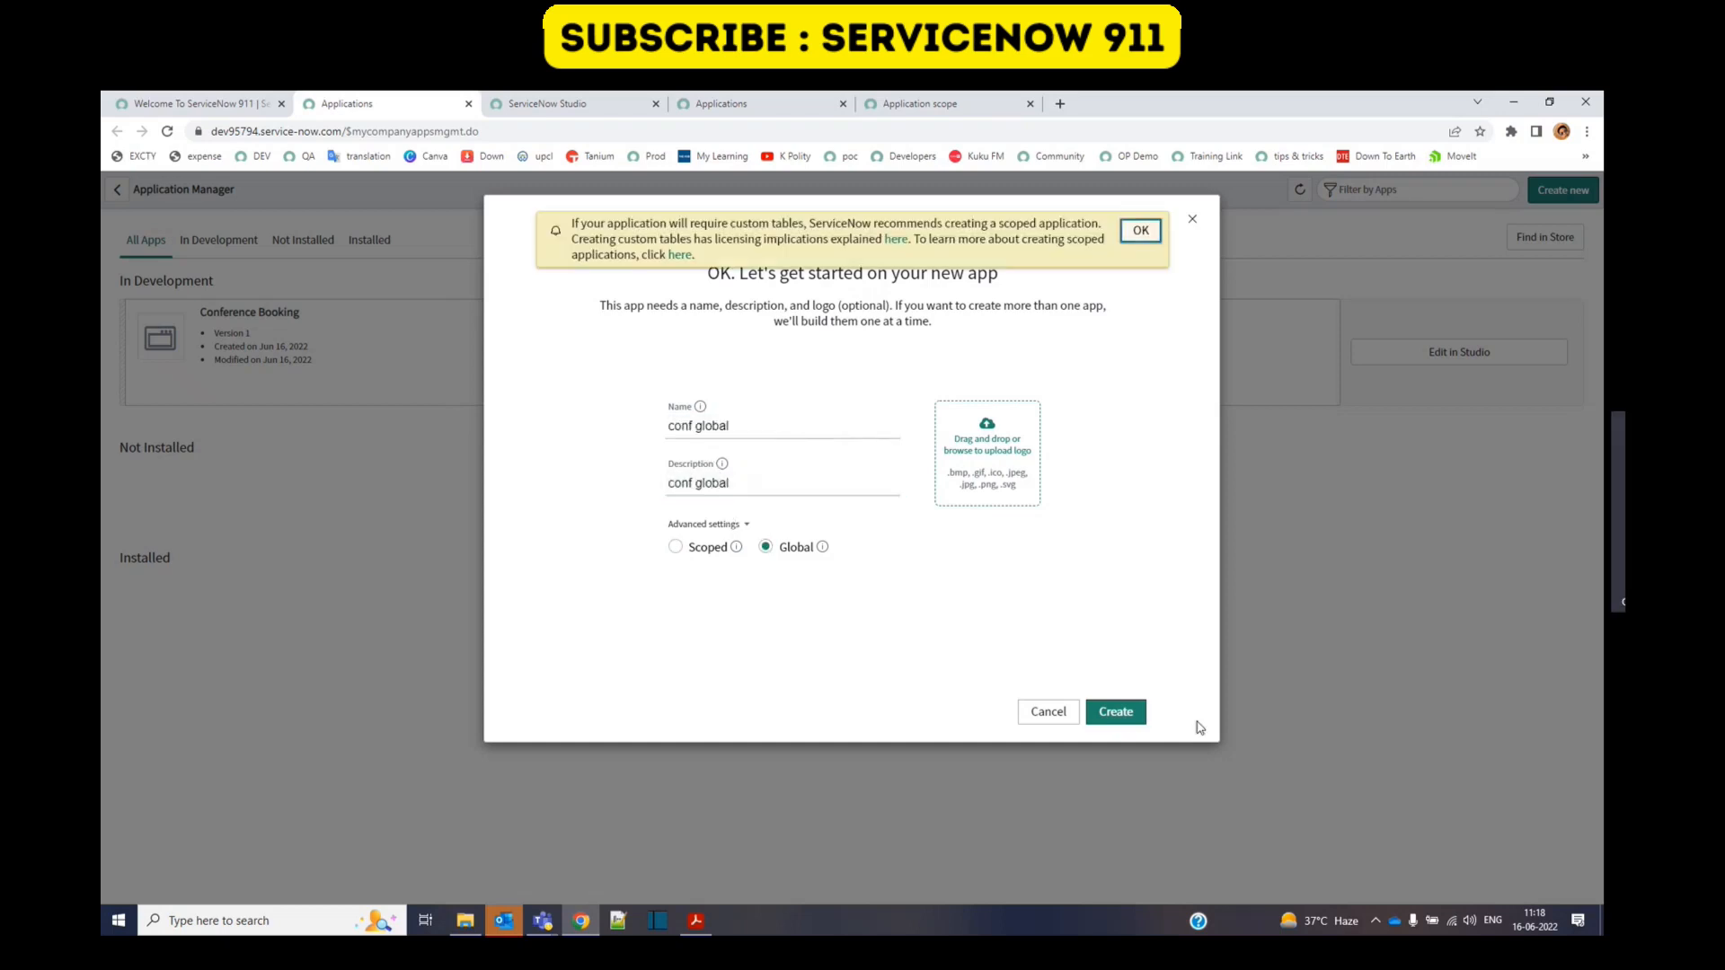
left_click(1114, 711)
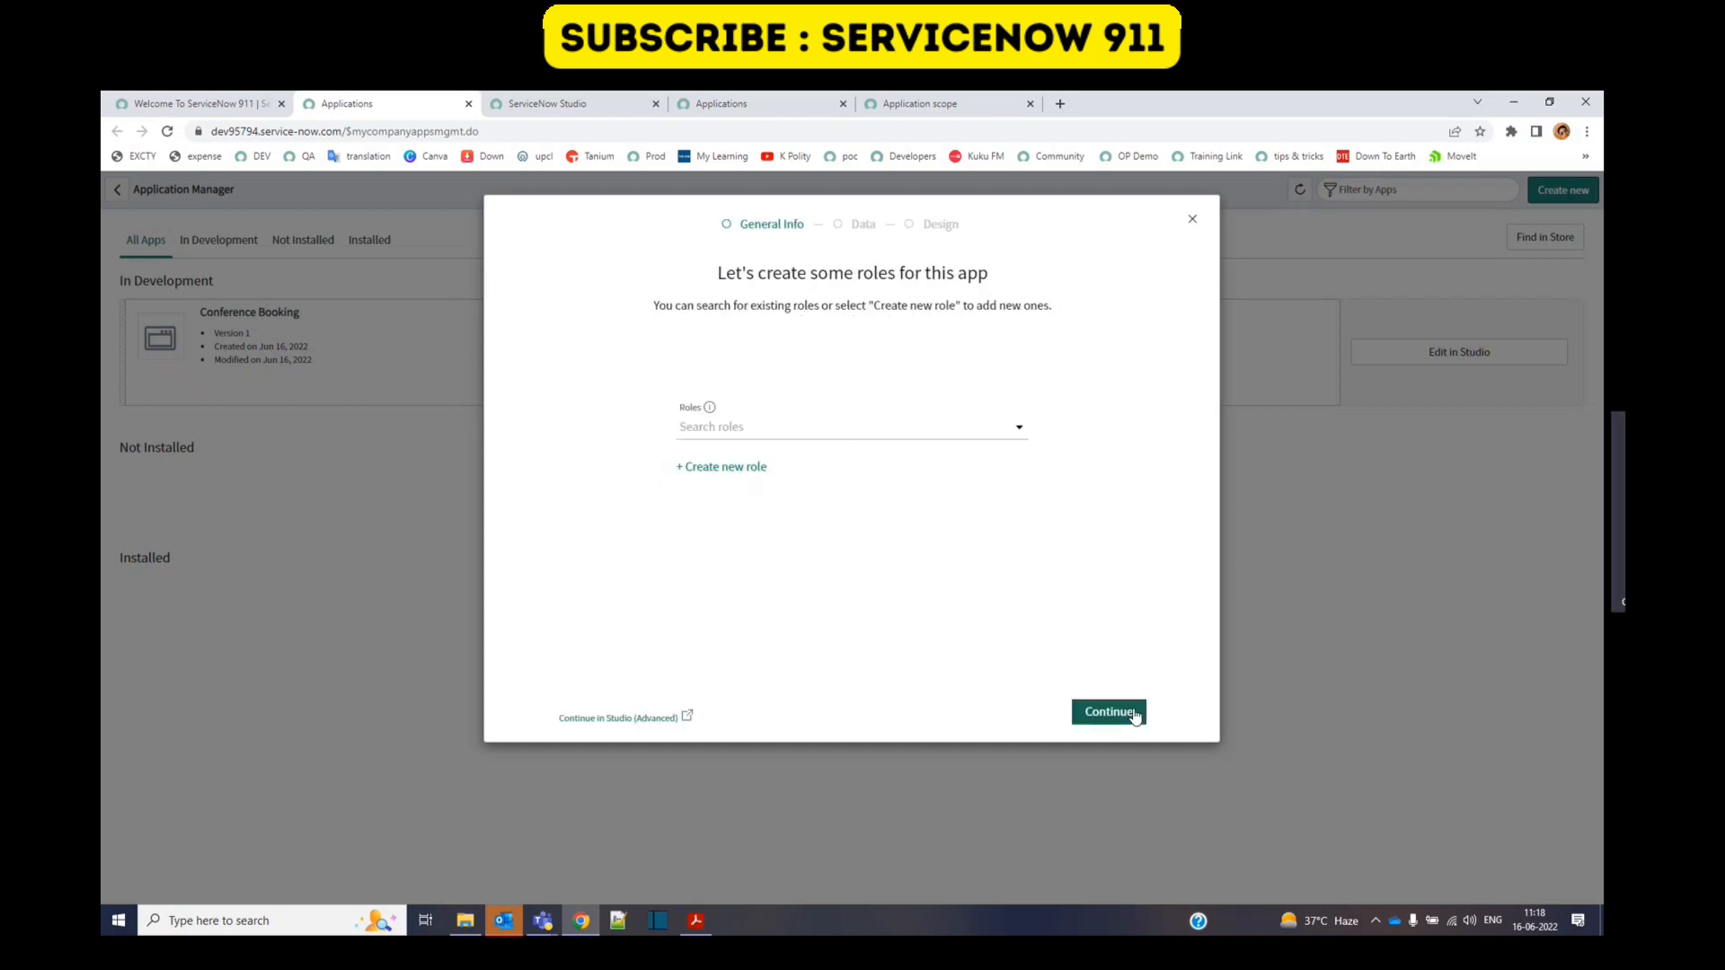
Step: Add a role to conf global and continue to the format choice
left_click(852, 428)
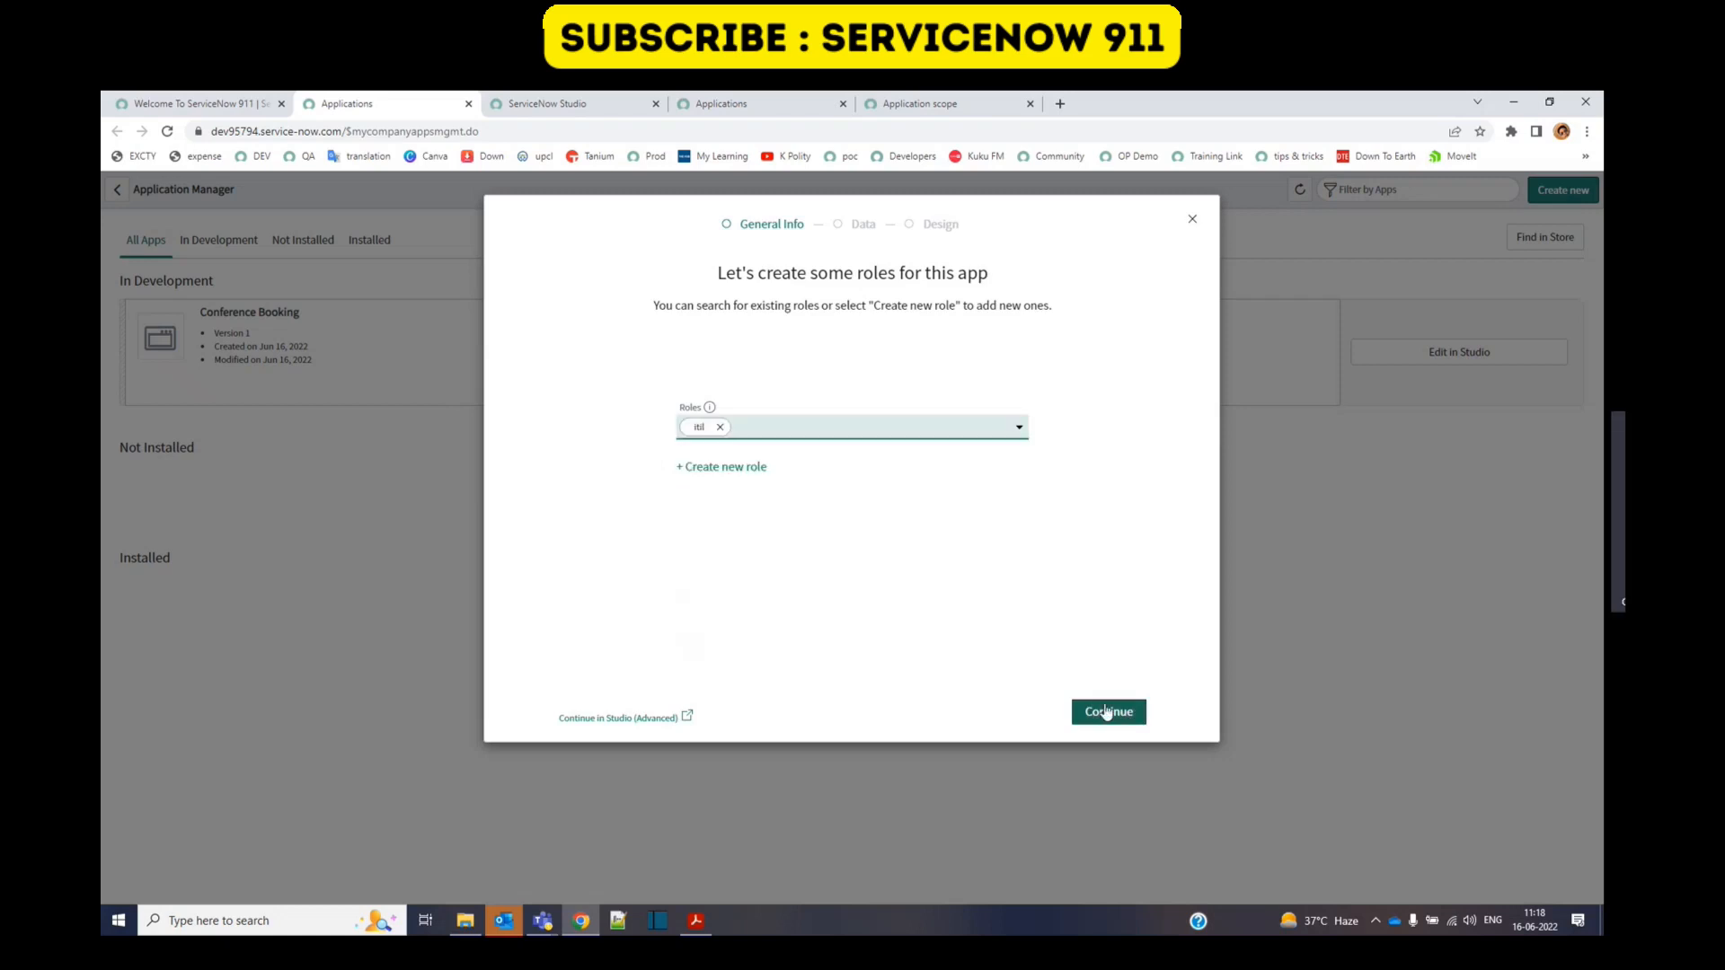
left_click(1107, 712)
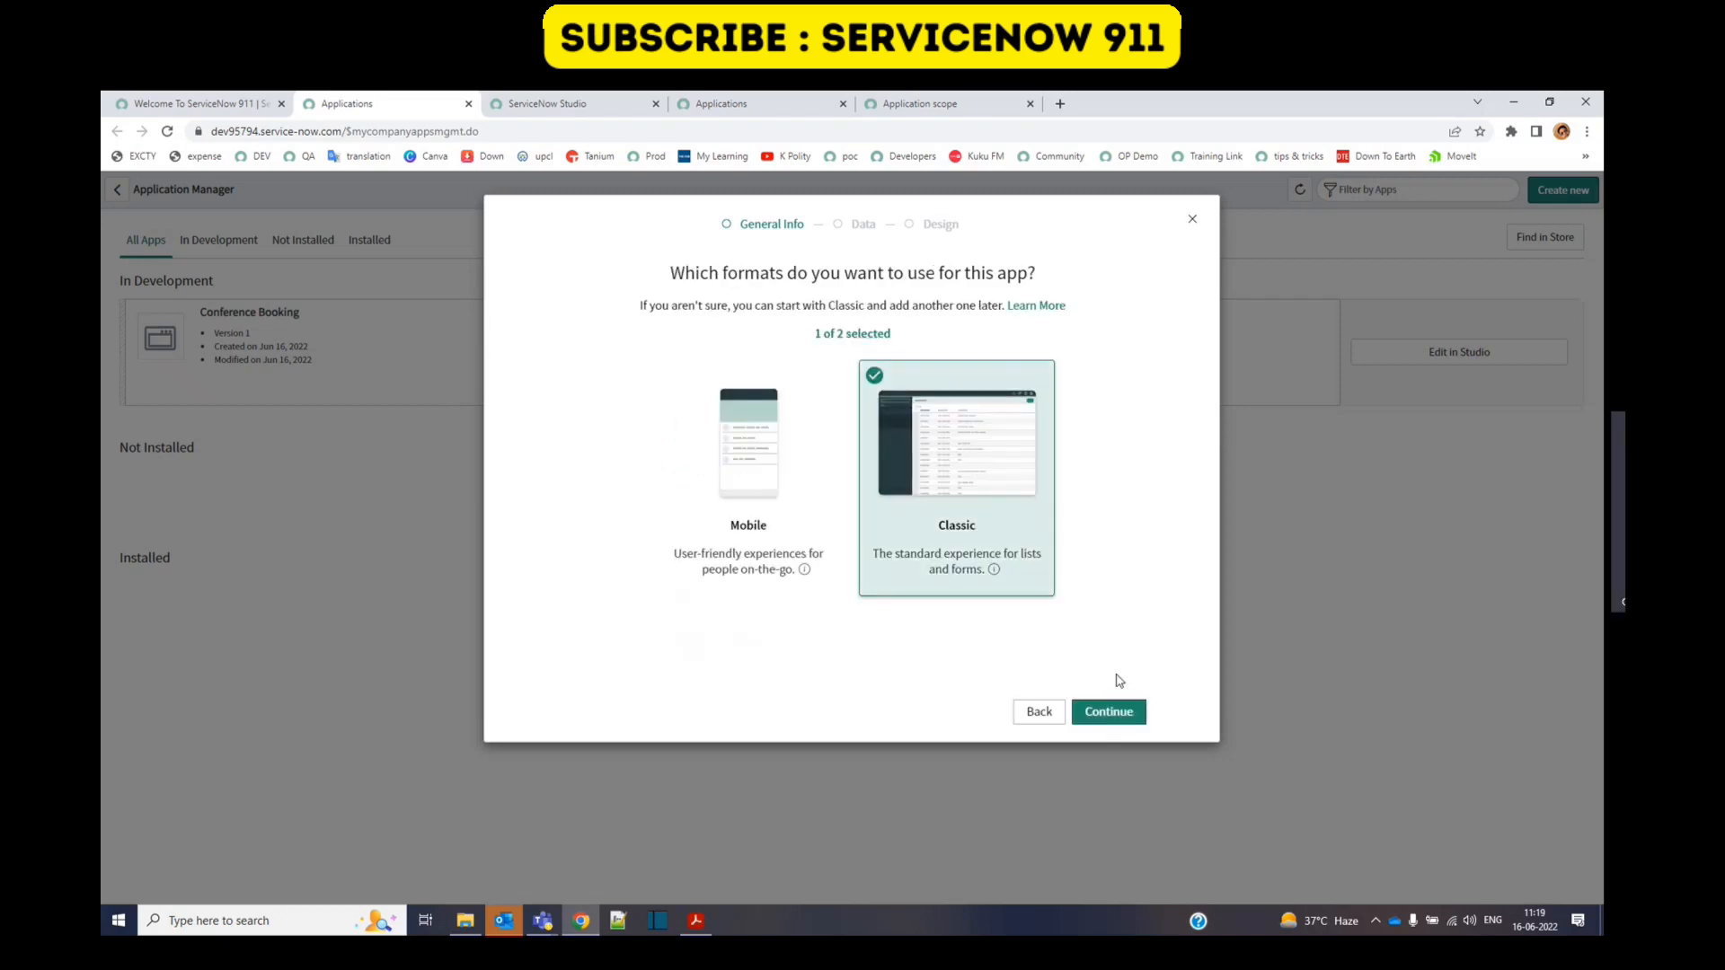
Step: Keep Classic with the Incident table and finish the Classic app design
left_click(1106, 712)
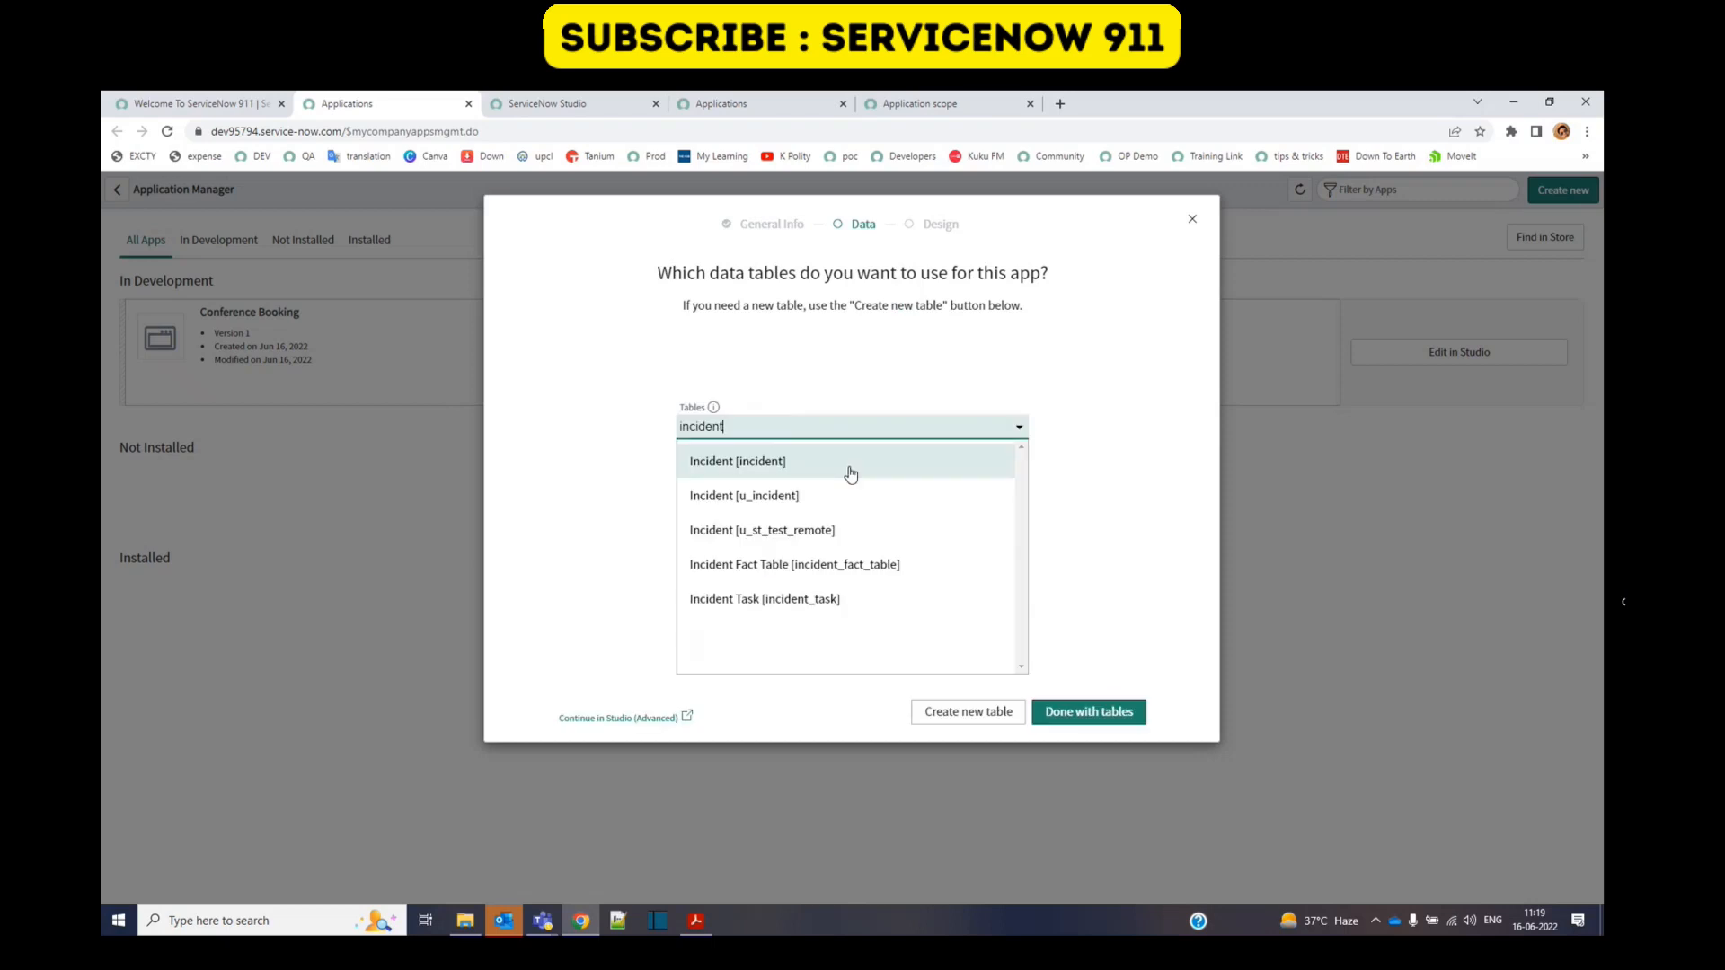
left_click(1087, 711)
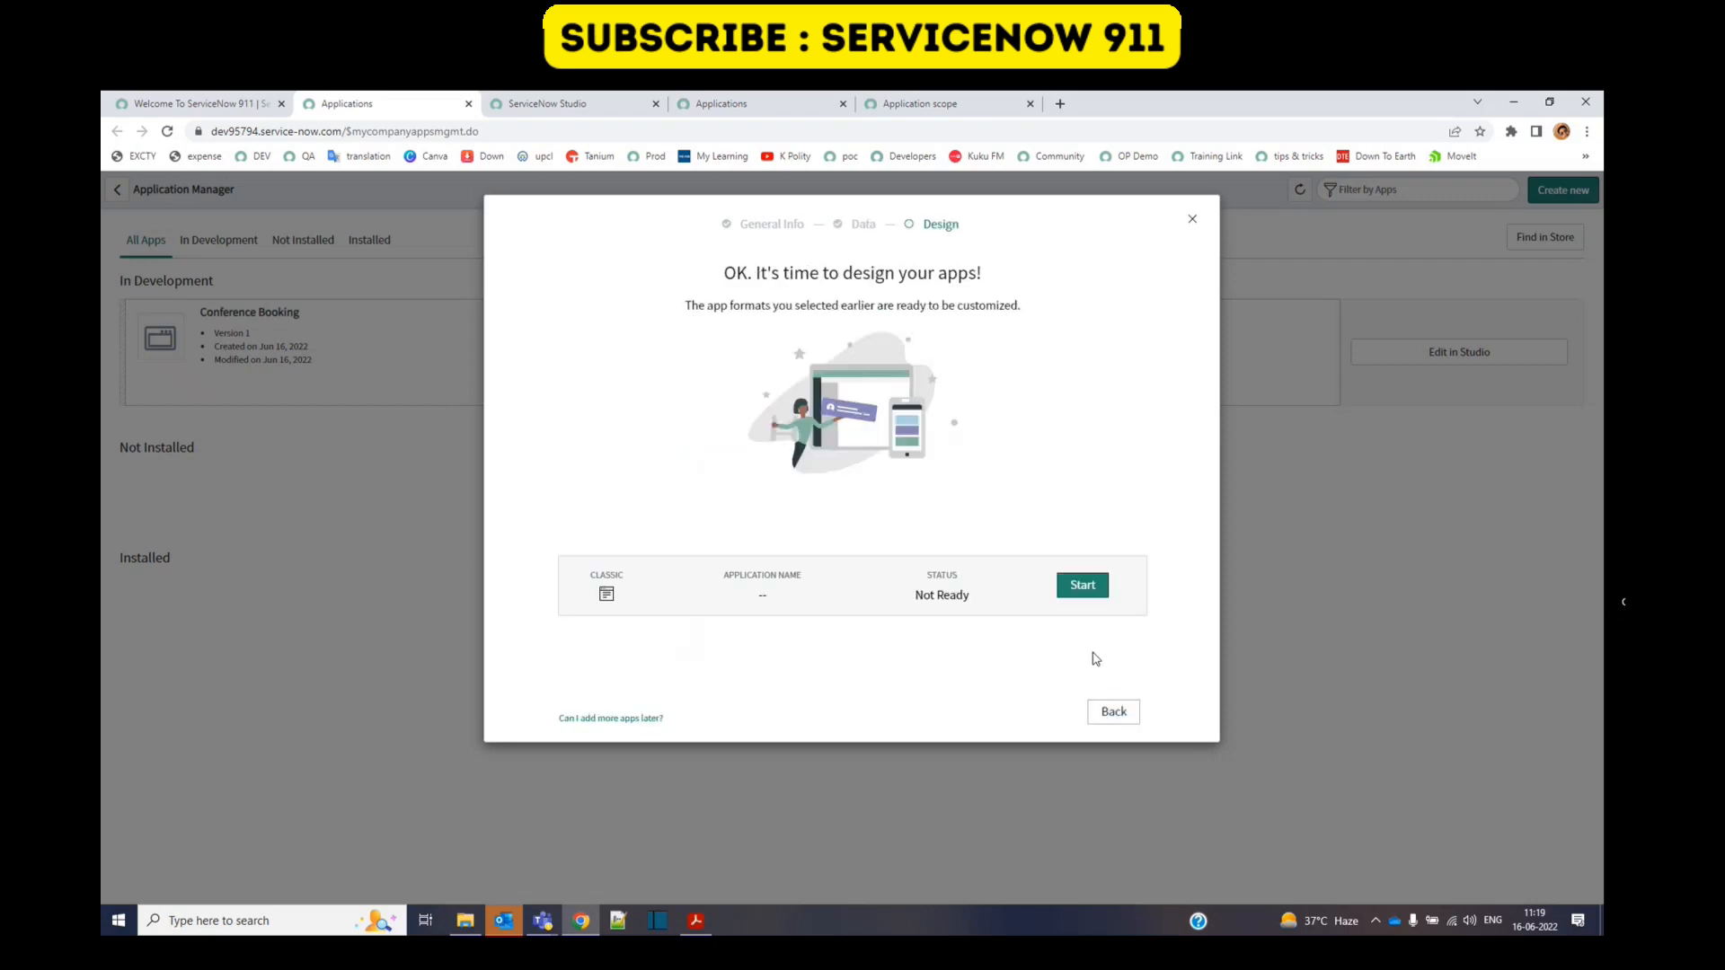
left_click(1082, 584)
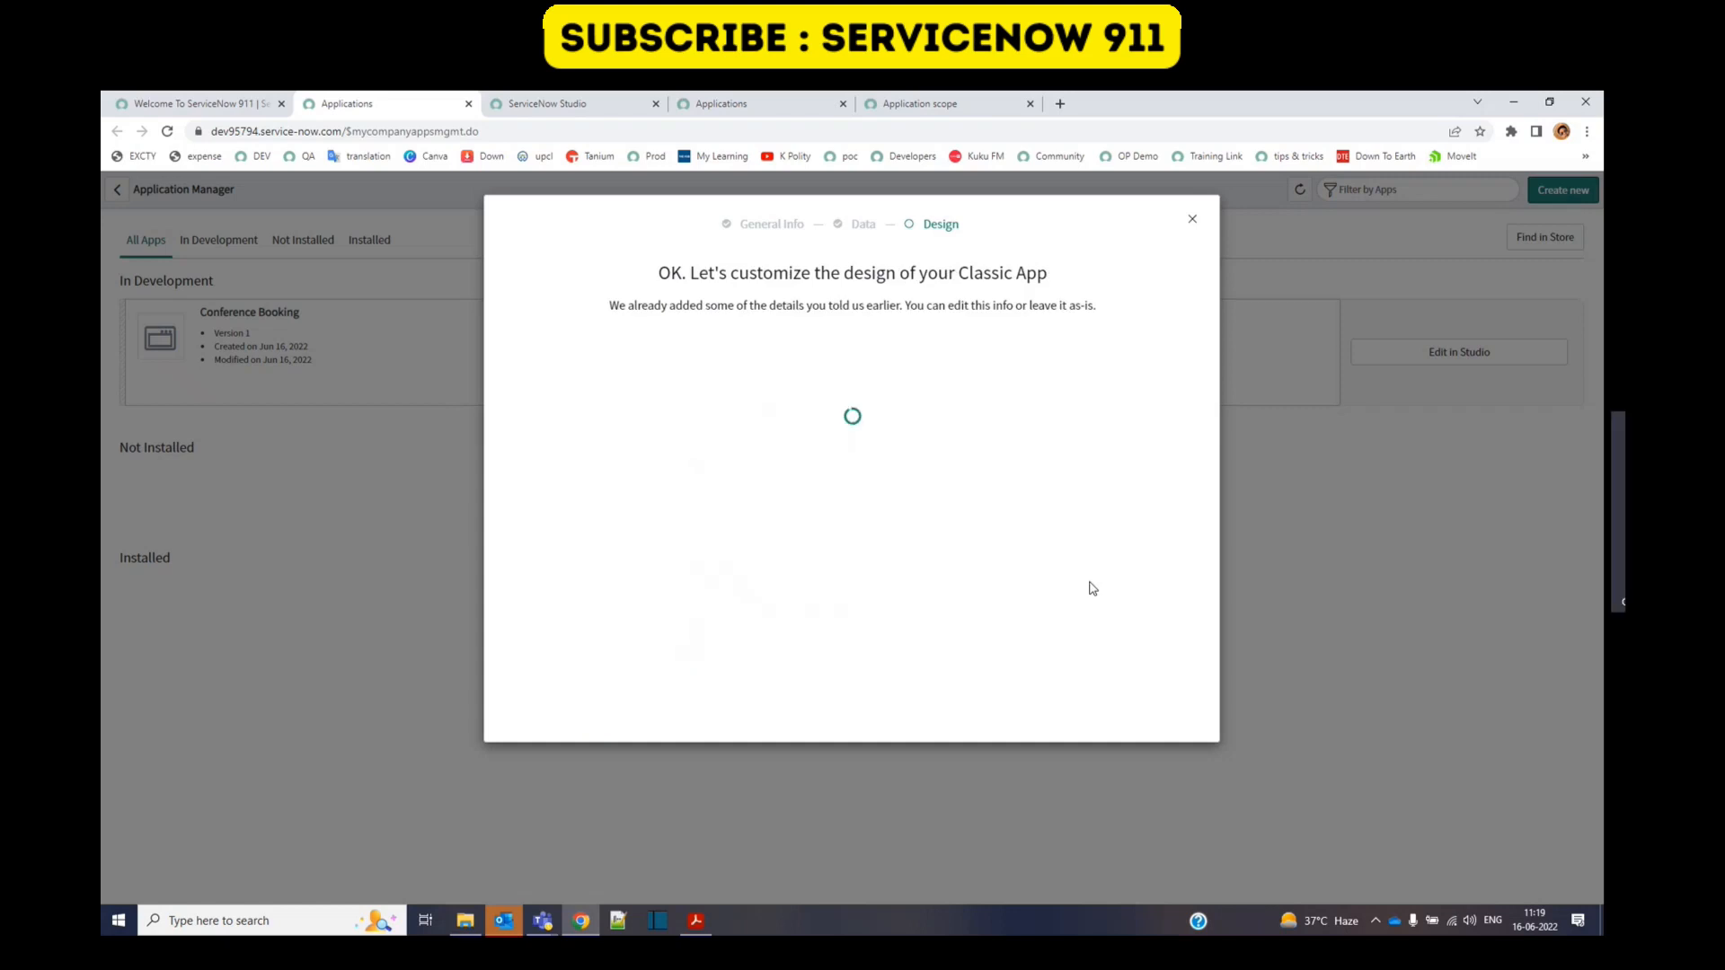
left_click(1191, 219)
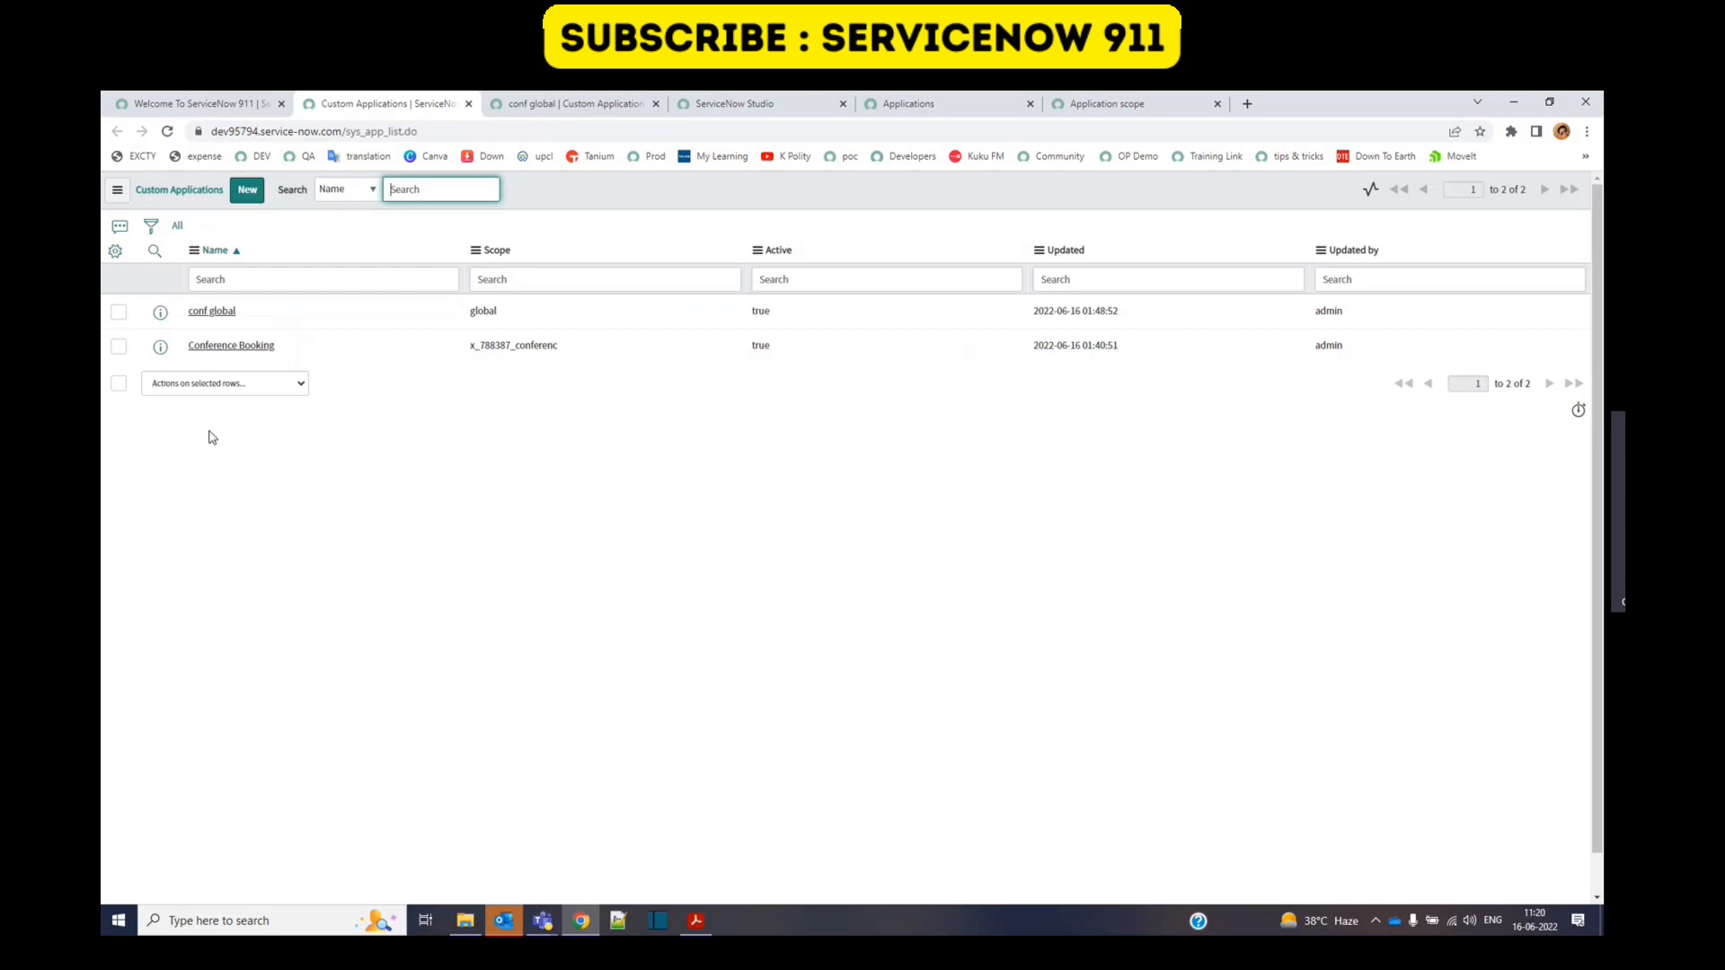
Step: Inline-edit Conference Booking's scope cell x_788387_conferenc in Custom Applications
double_click(232, 345)
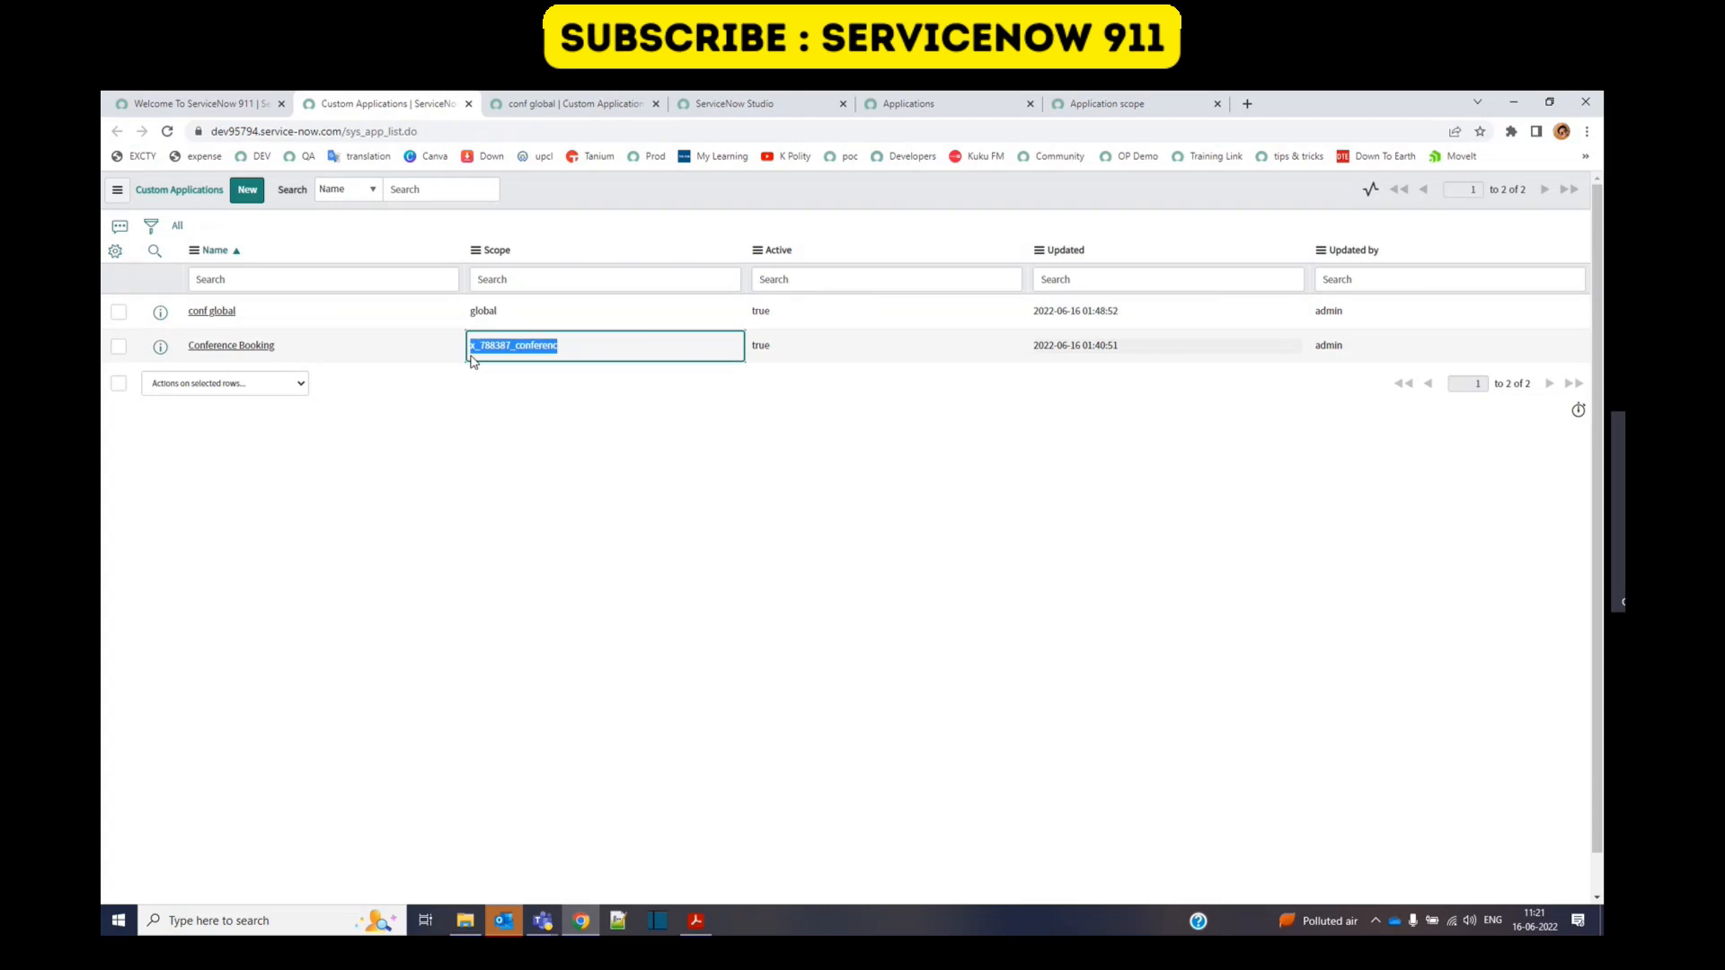
mouse_move(439, 363)
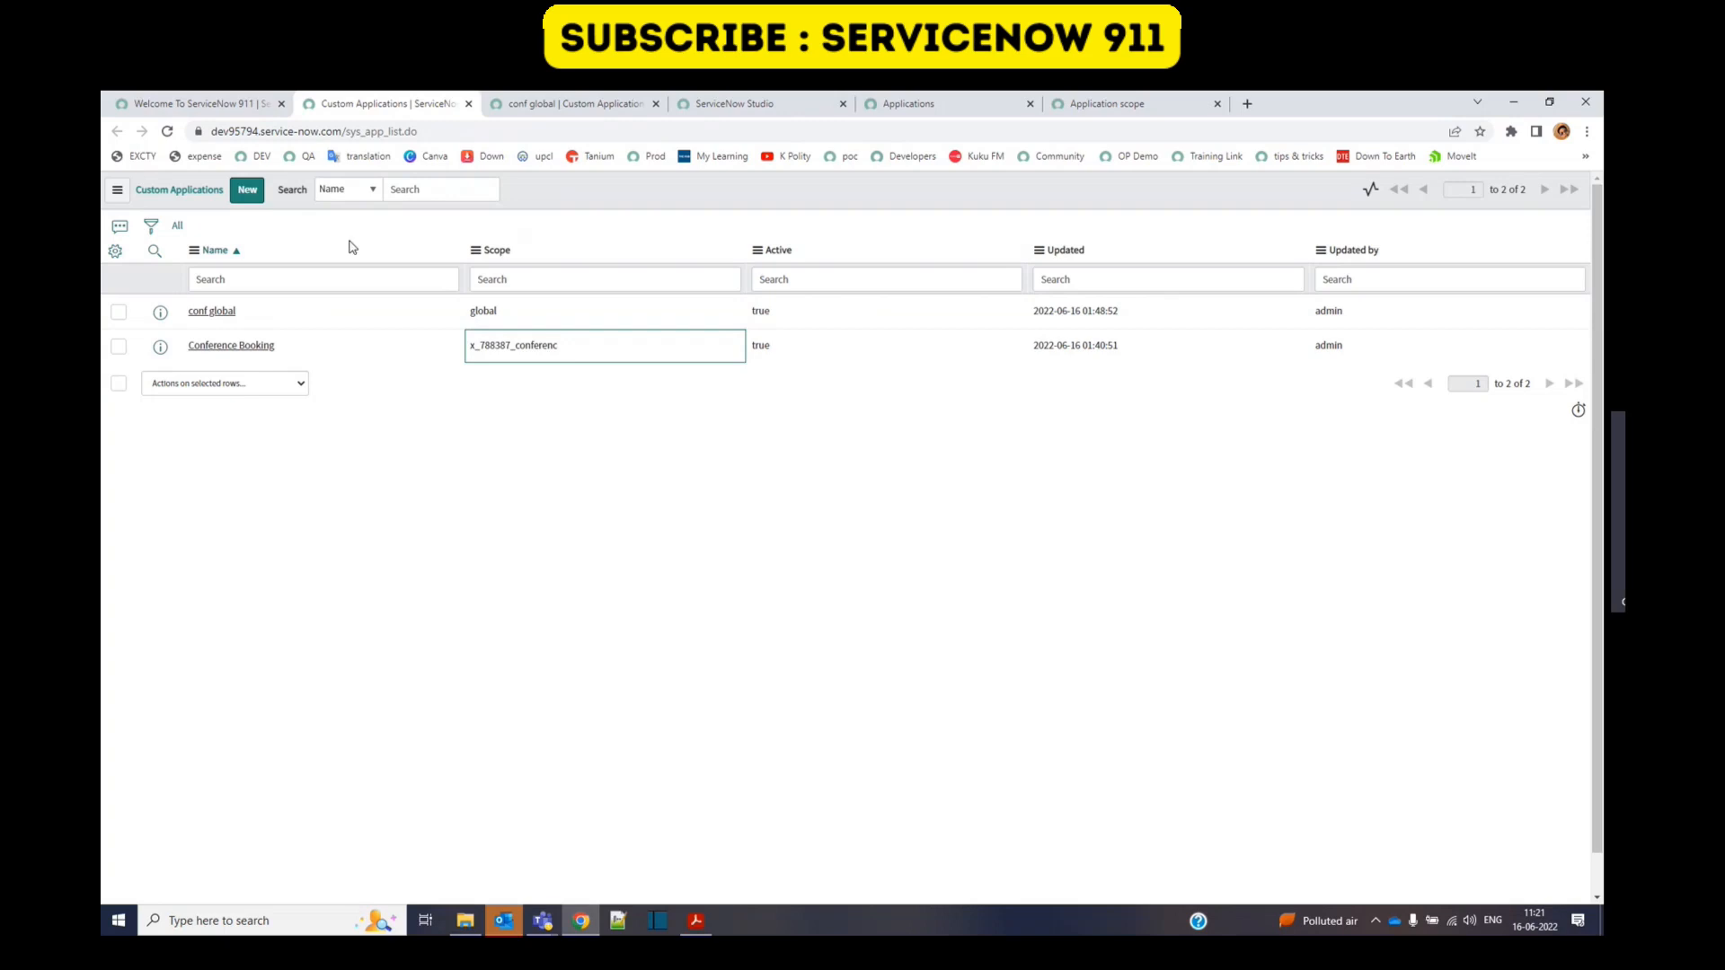
mouse_move(422, 208)
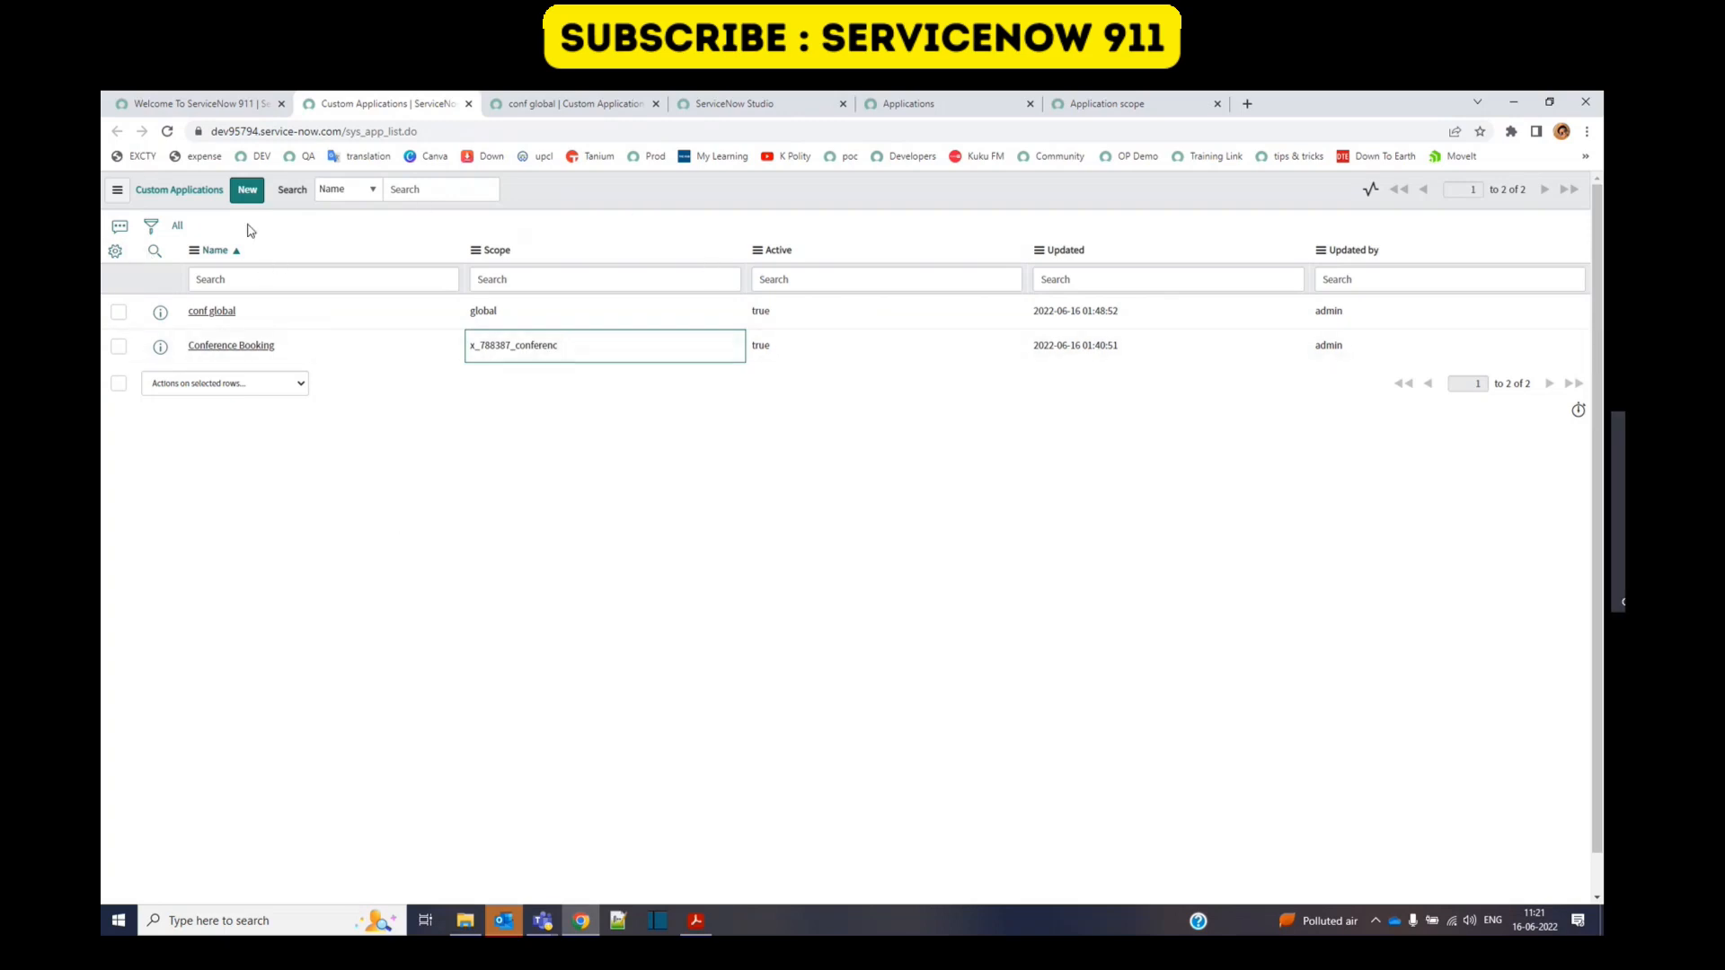
mouse_move(201, 209)
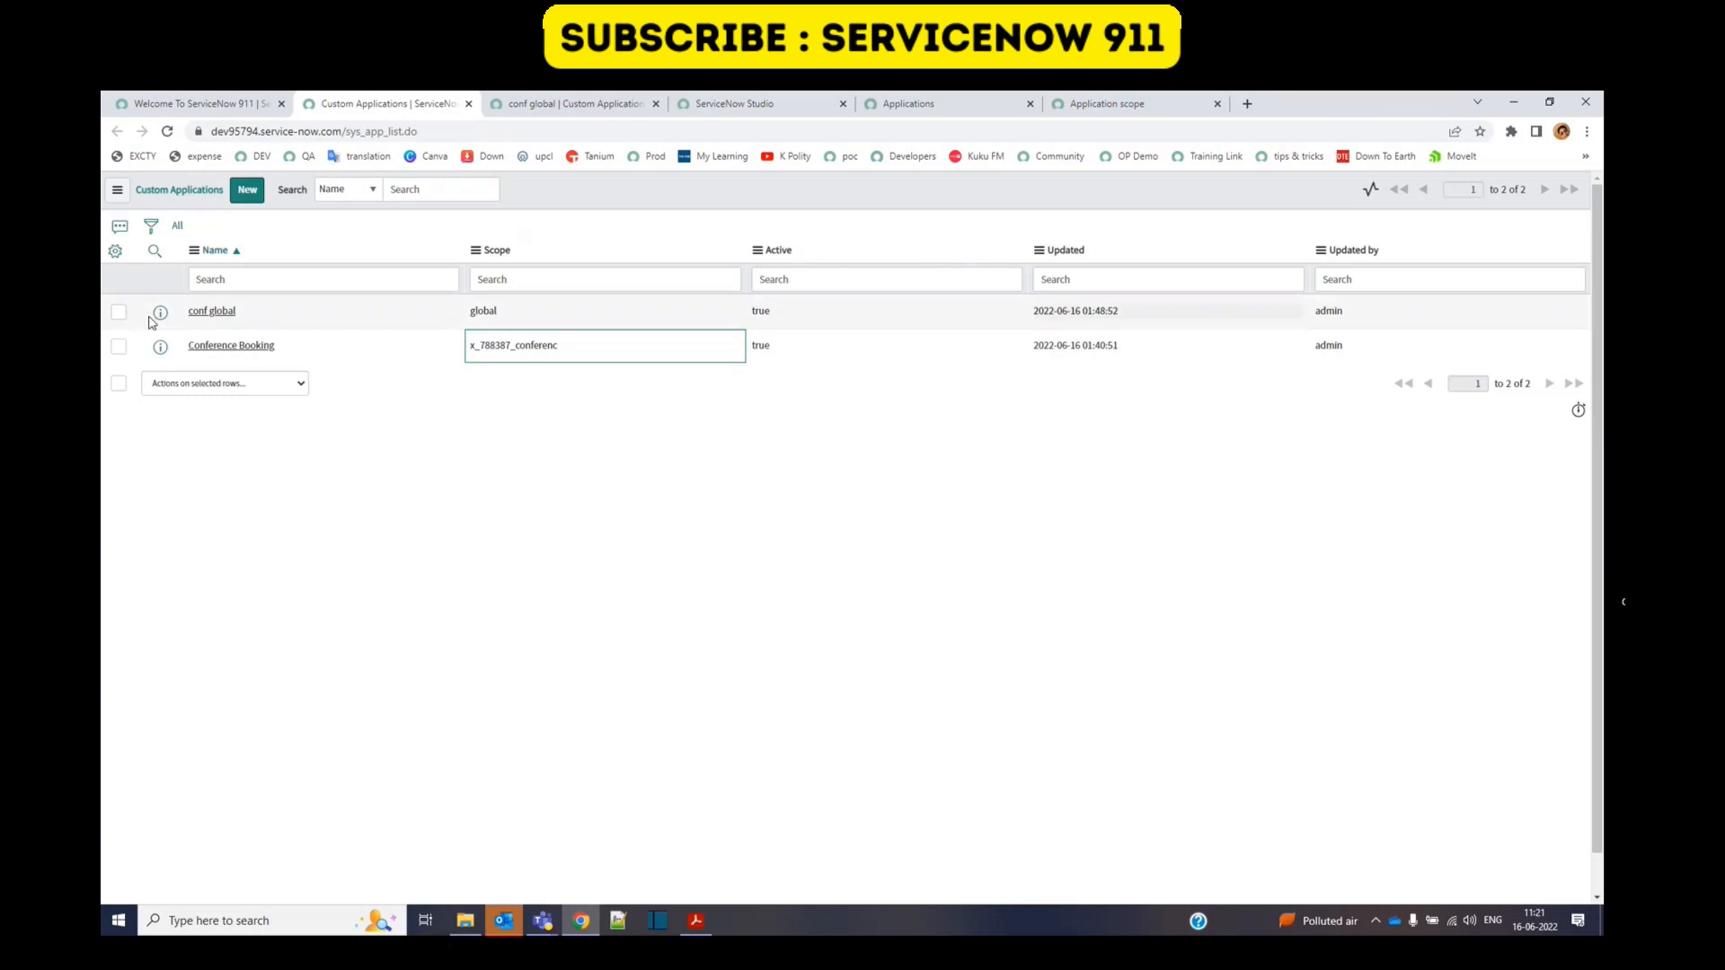
Step: Review the conf global and Conference Booking records, then bring up System Settings
left_click(160, 311)
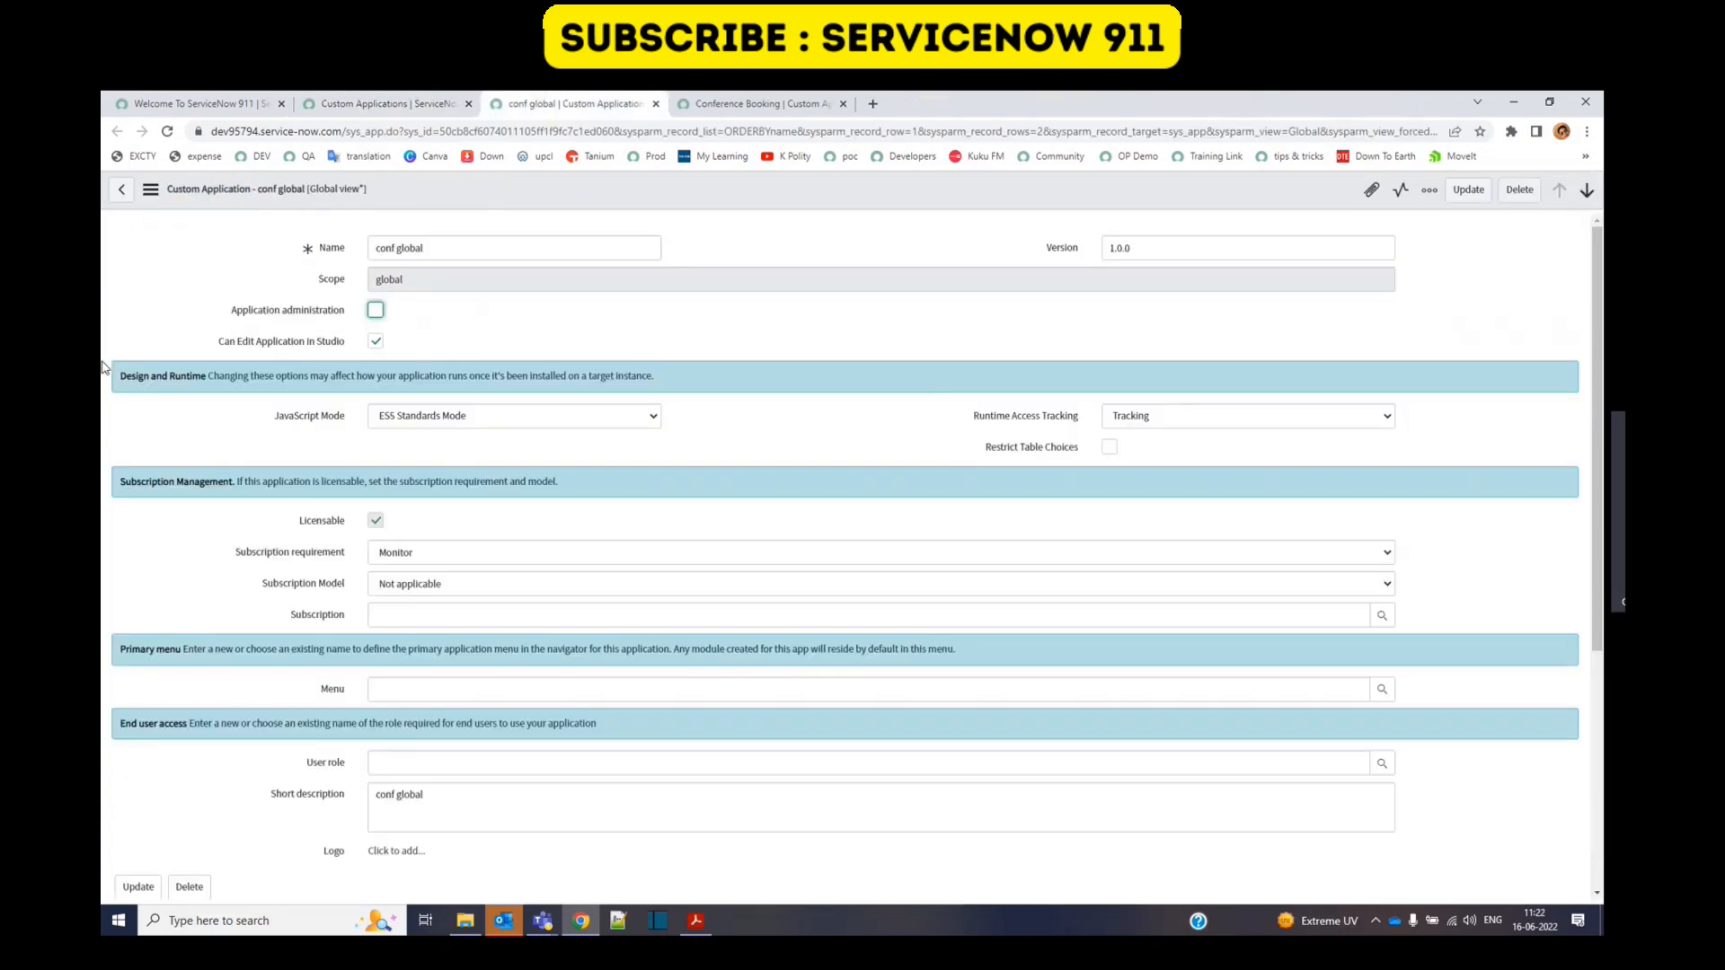
left_click(758, 104)
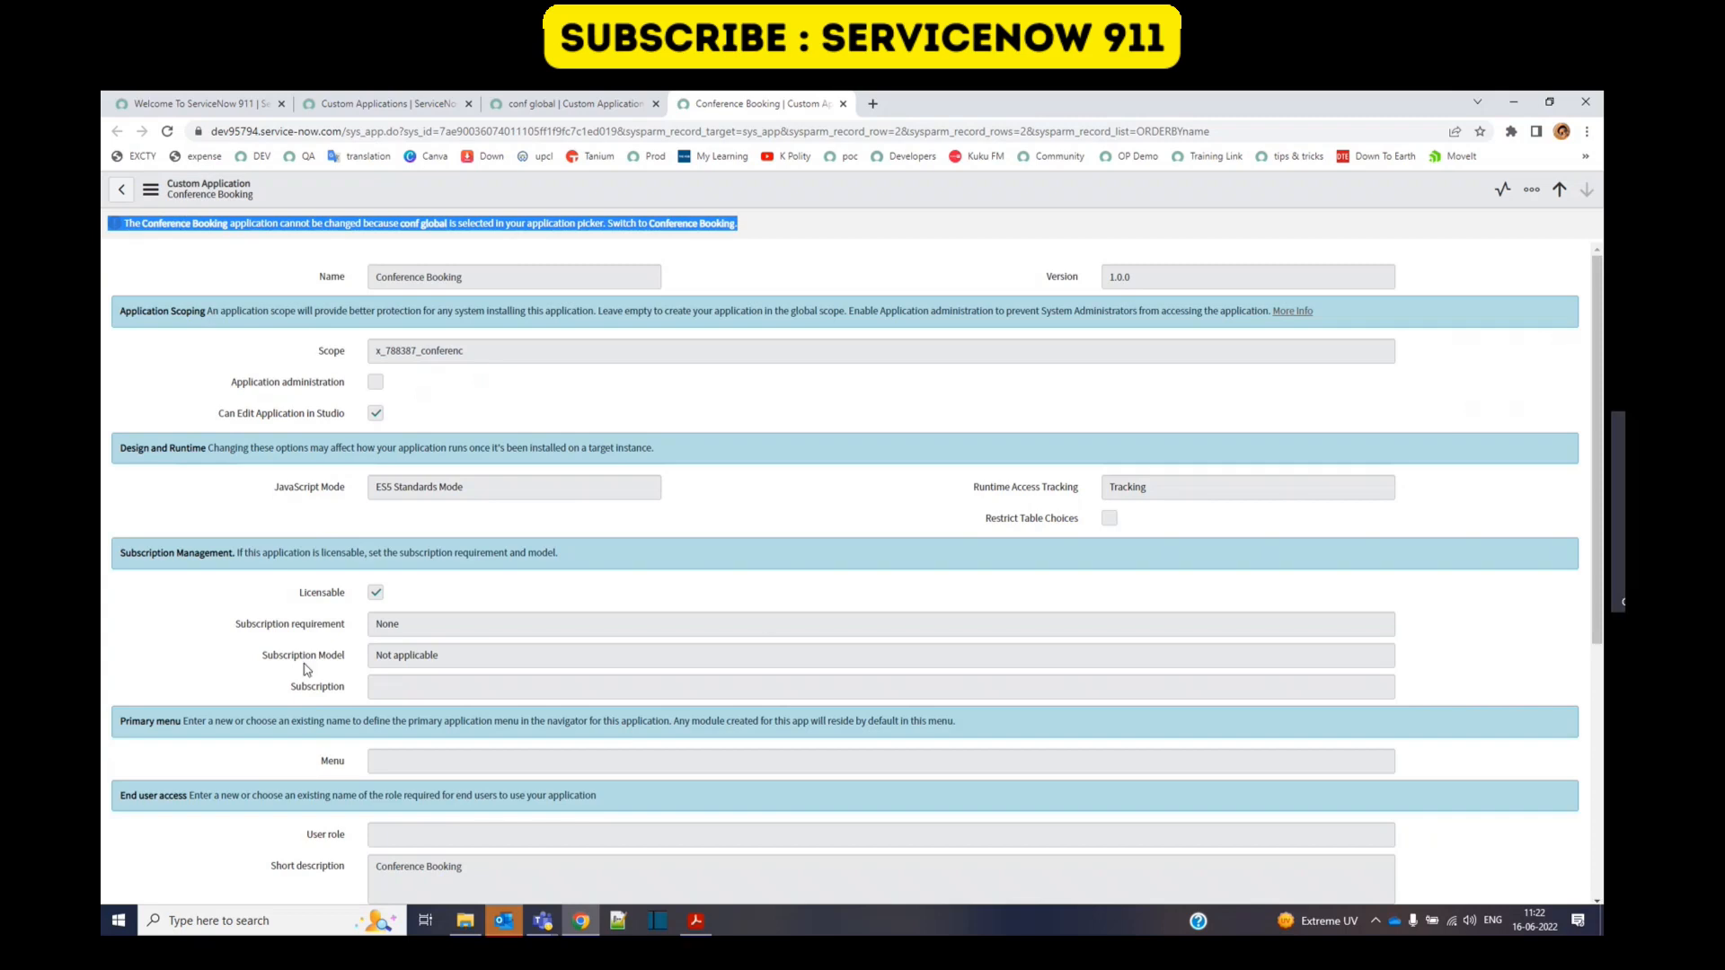
mouse_move(201, 122)
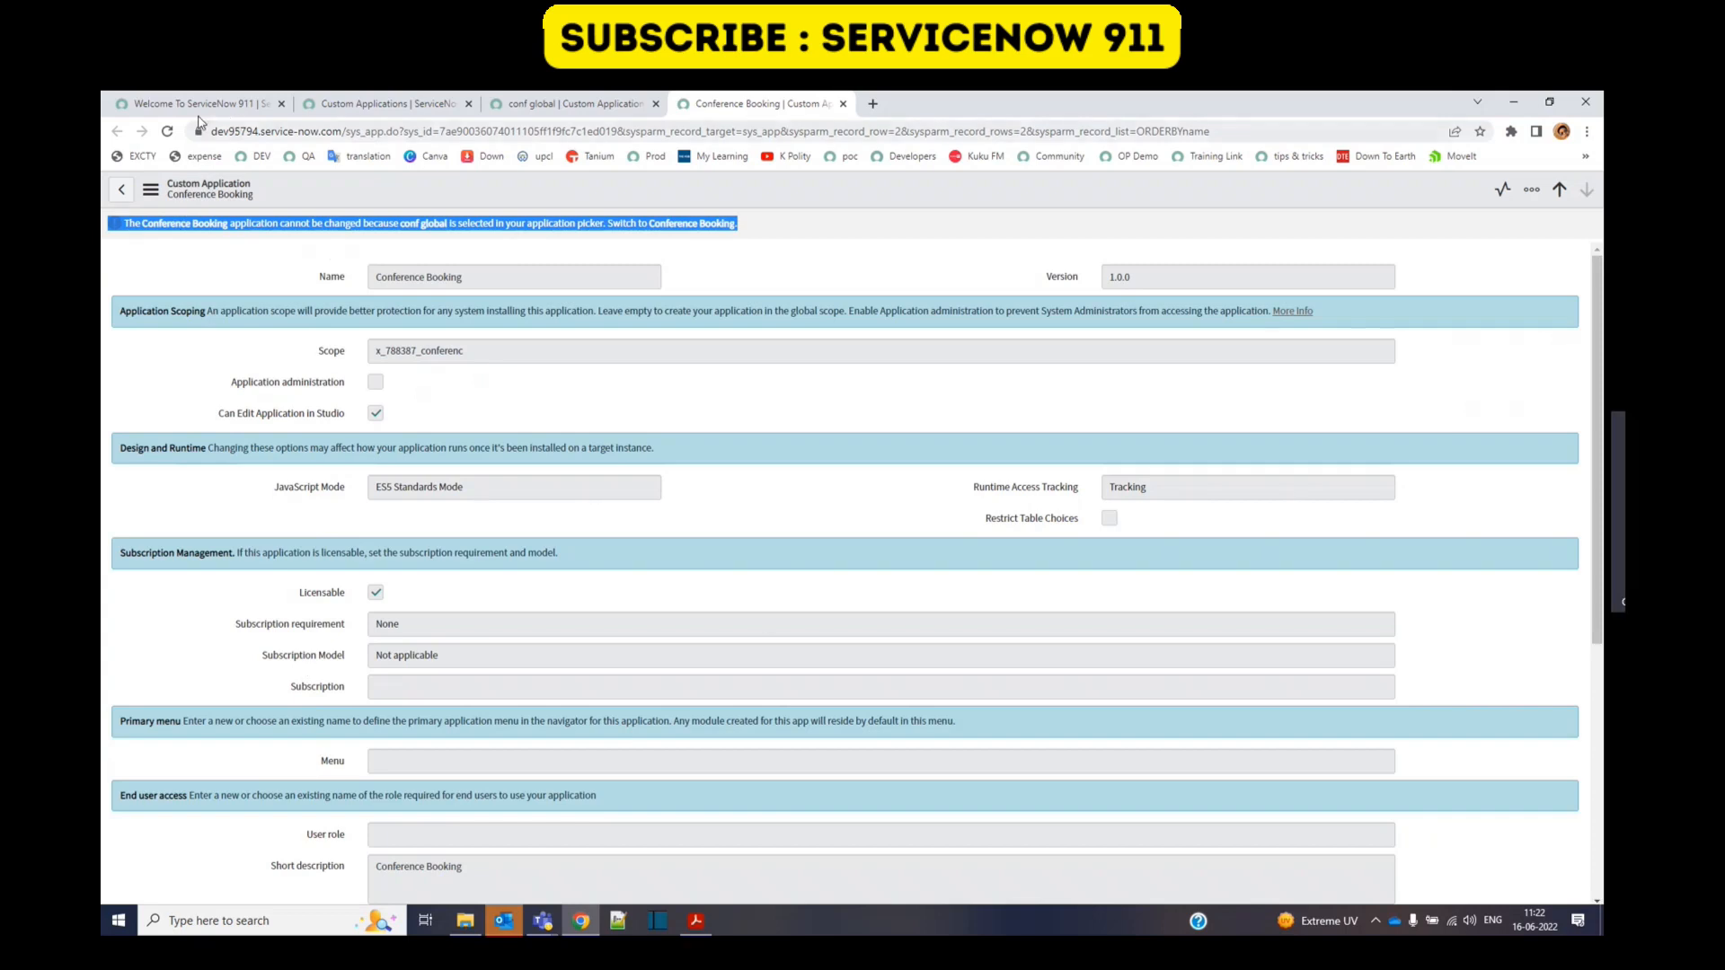
left_click(1581, 189)
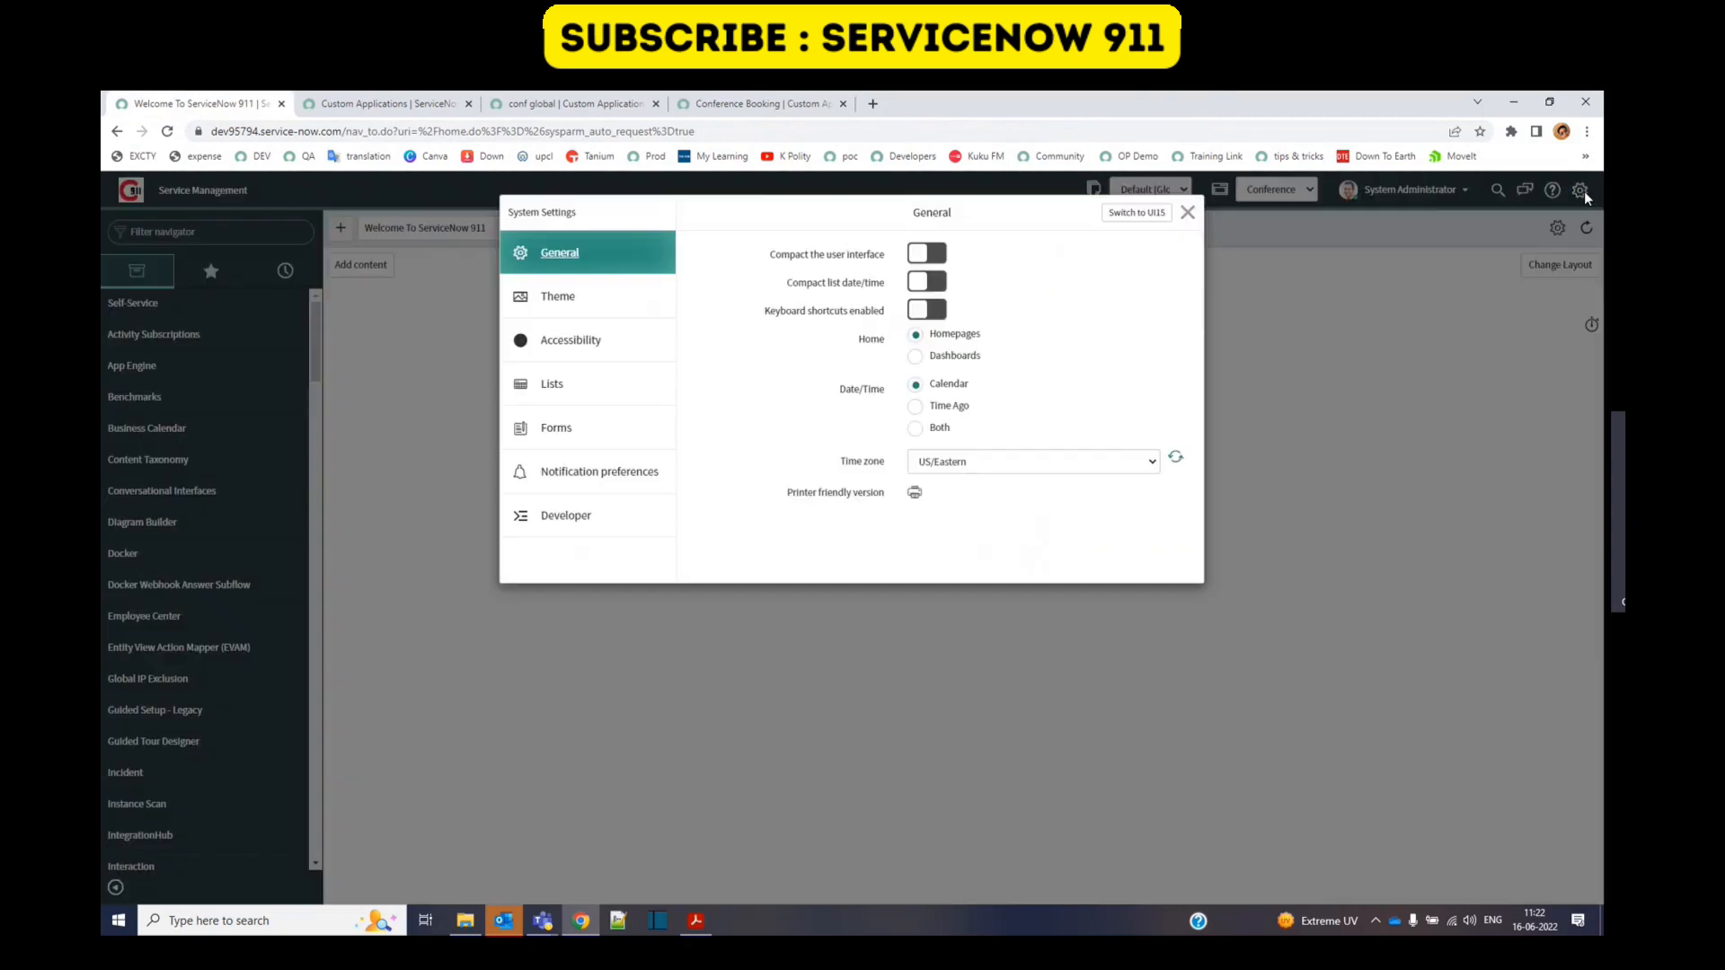
Step: In Developer settings, switch the current application to Conference Booking
left_click(566, 515)
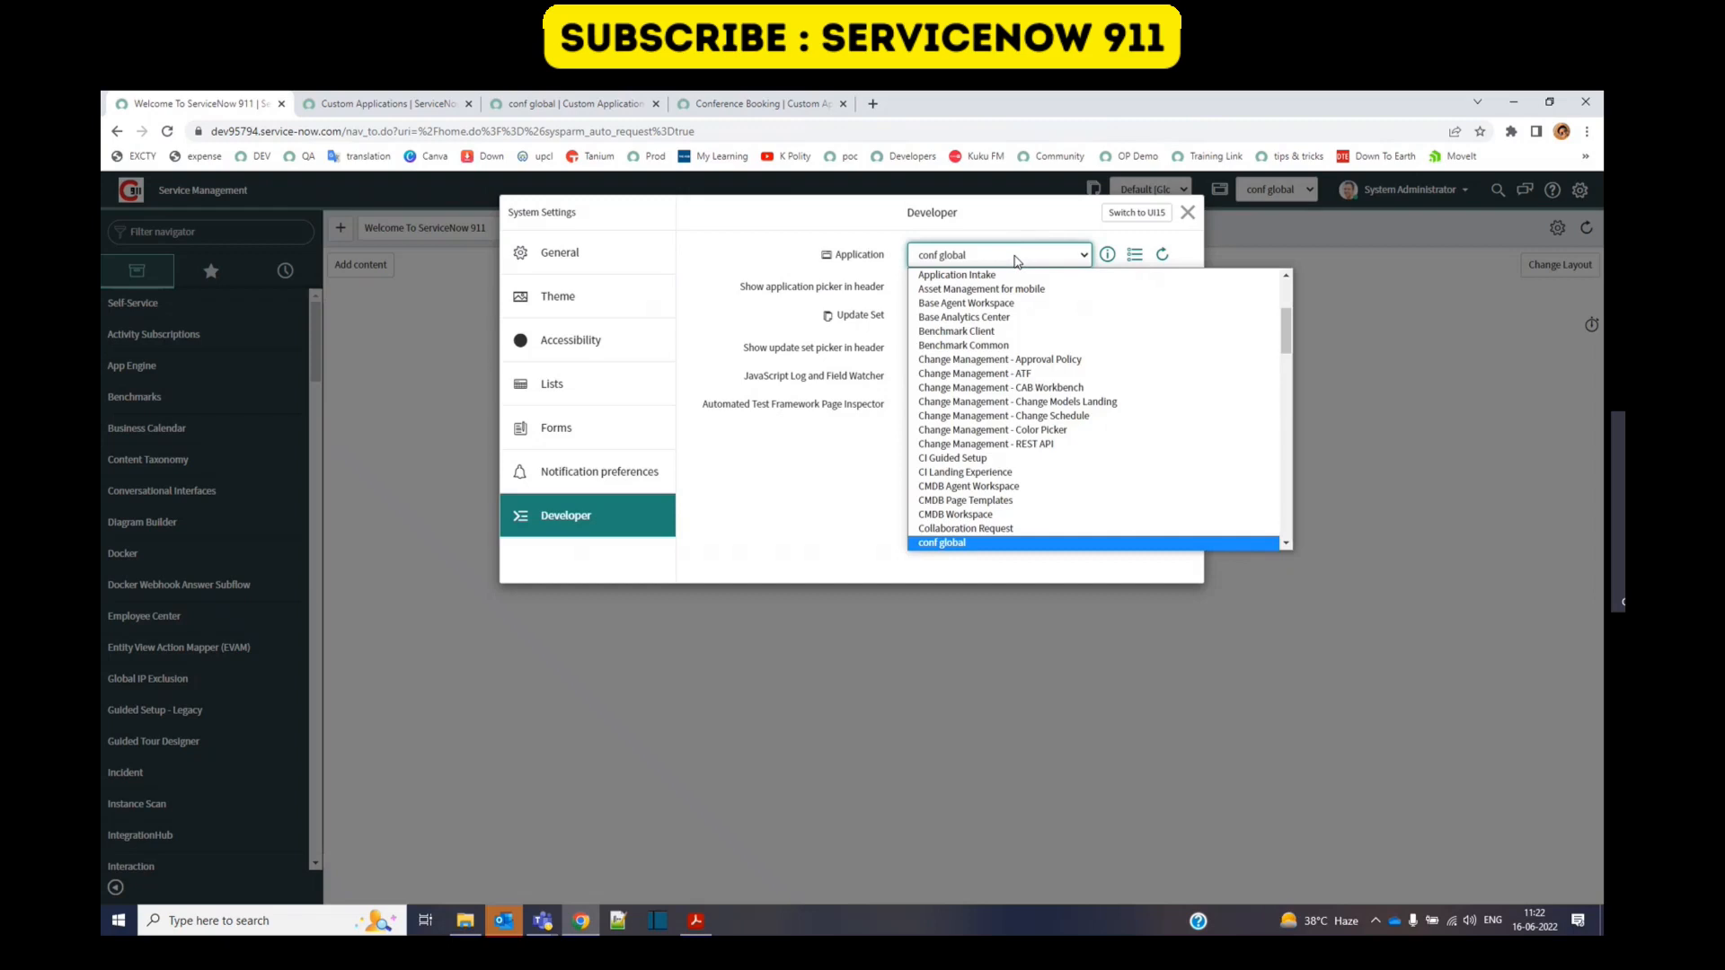
left_click(959, 543)
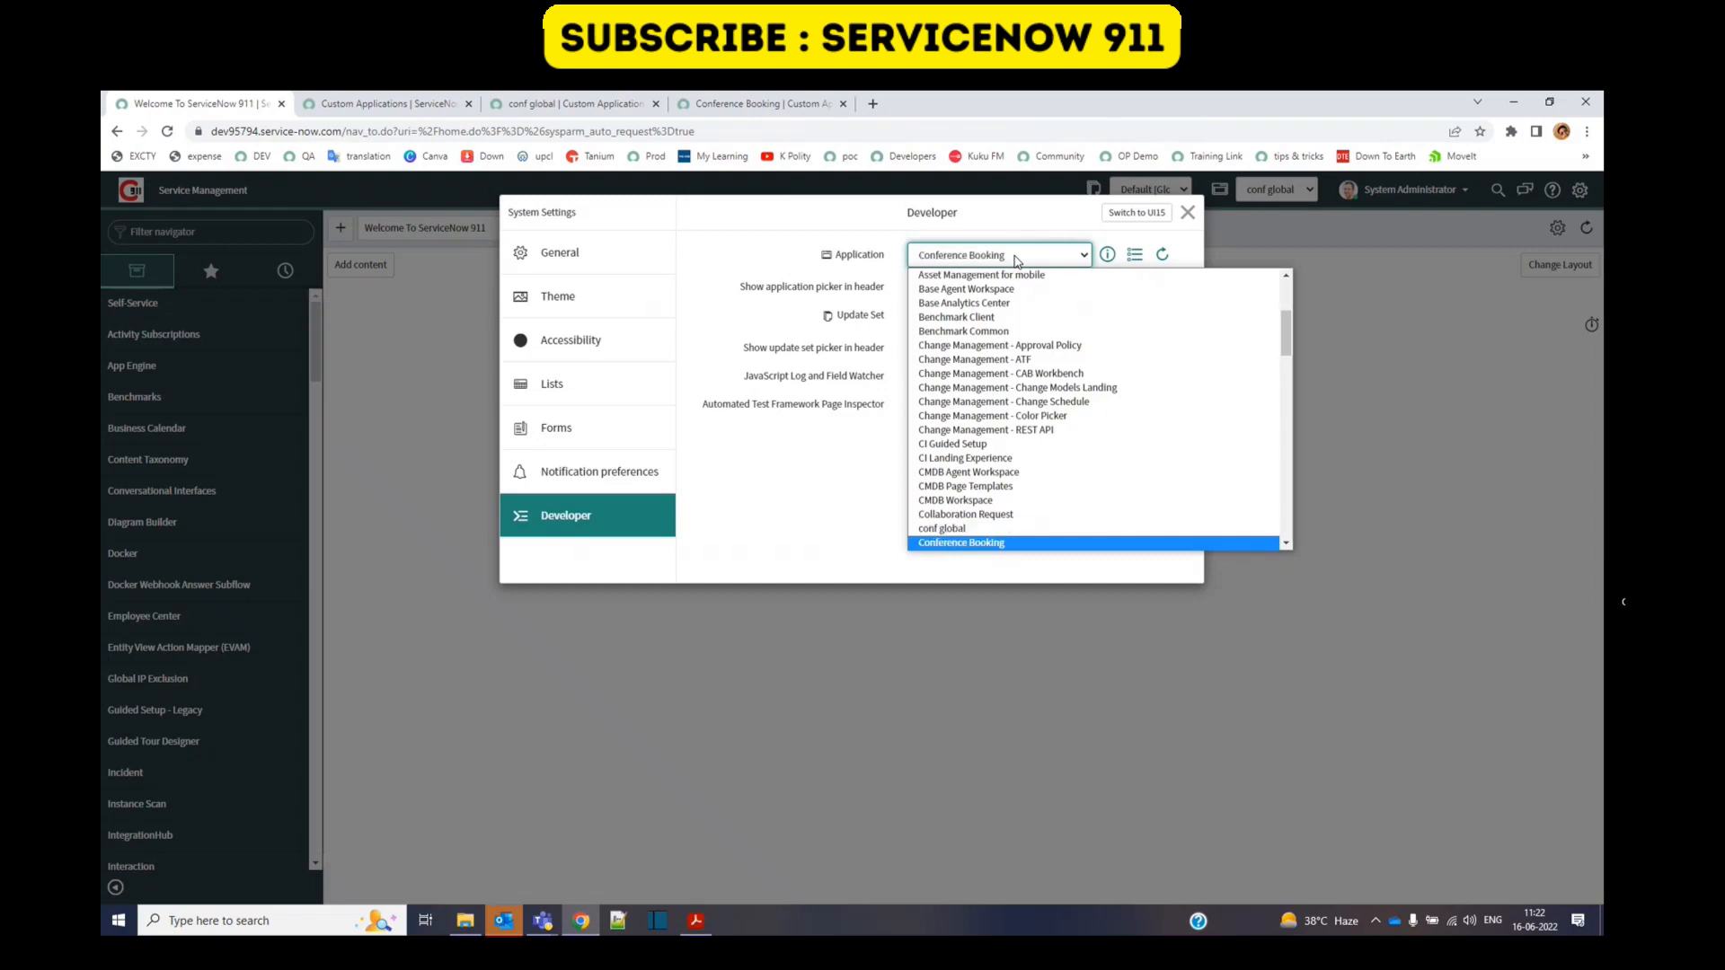
left_click(959, 543)
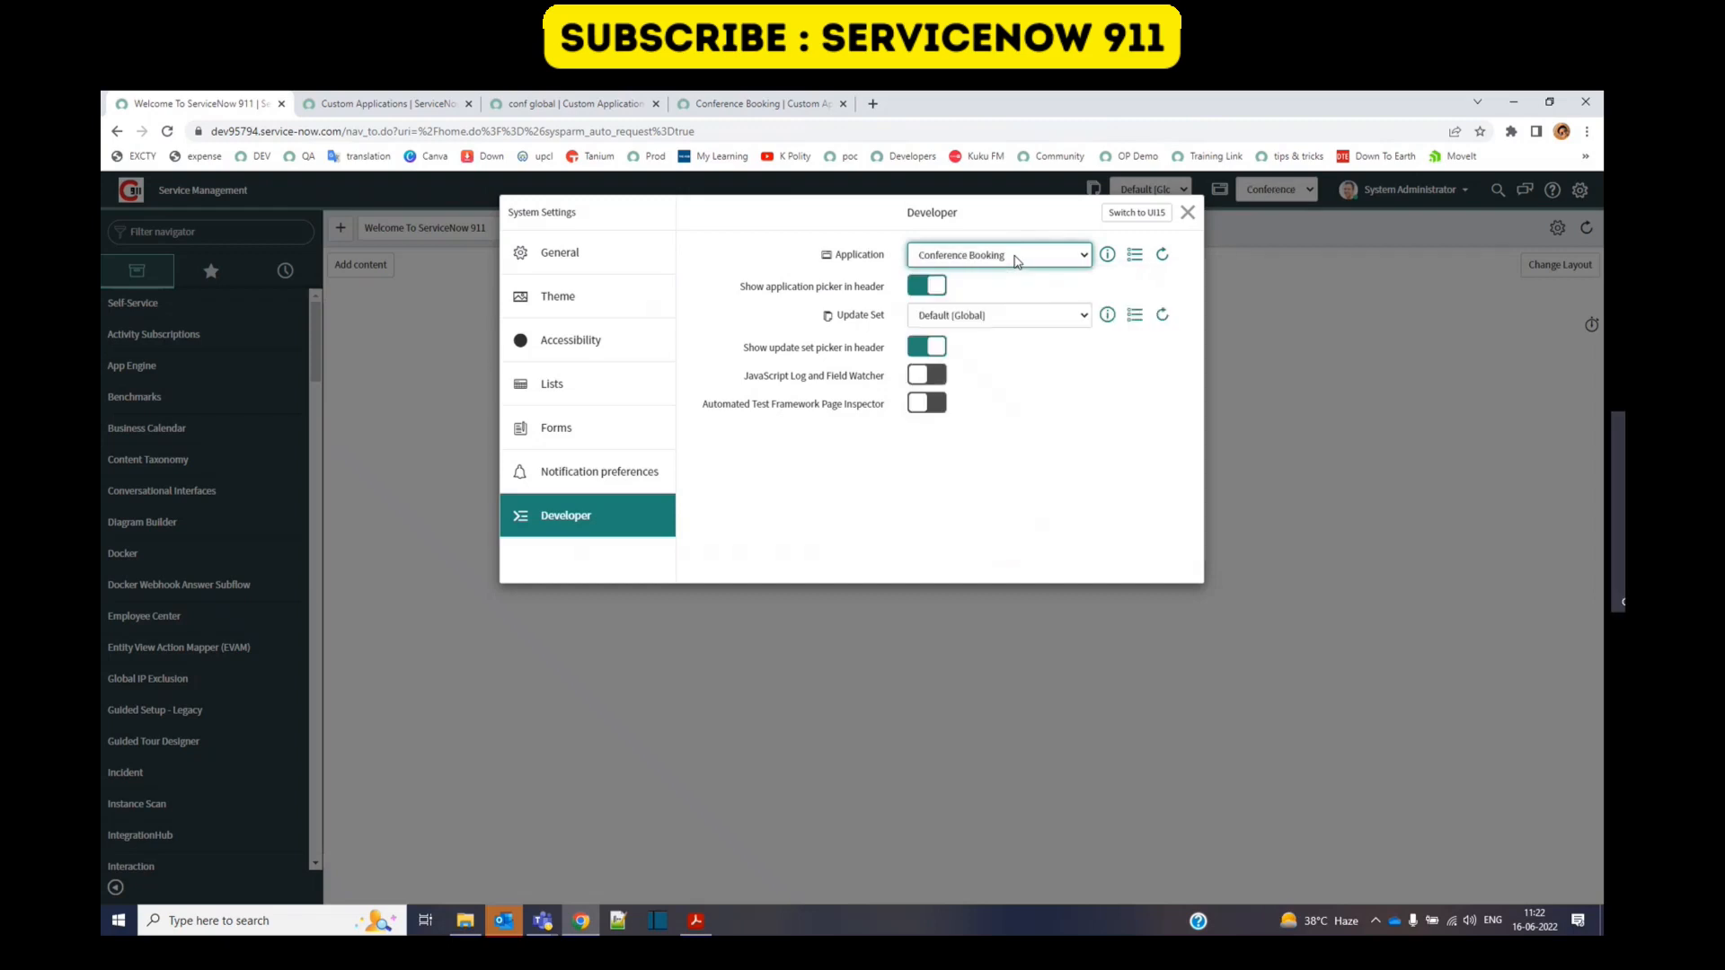
left_click(995, 253)
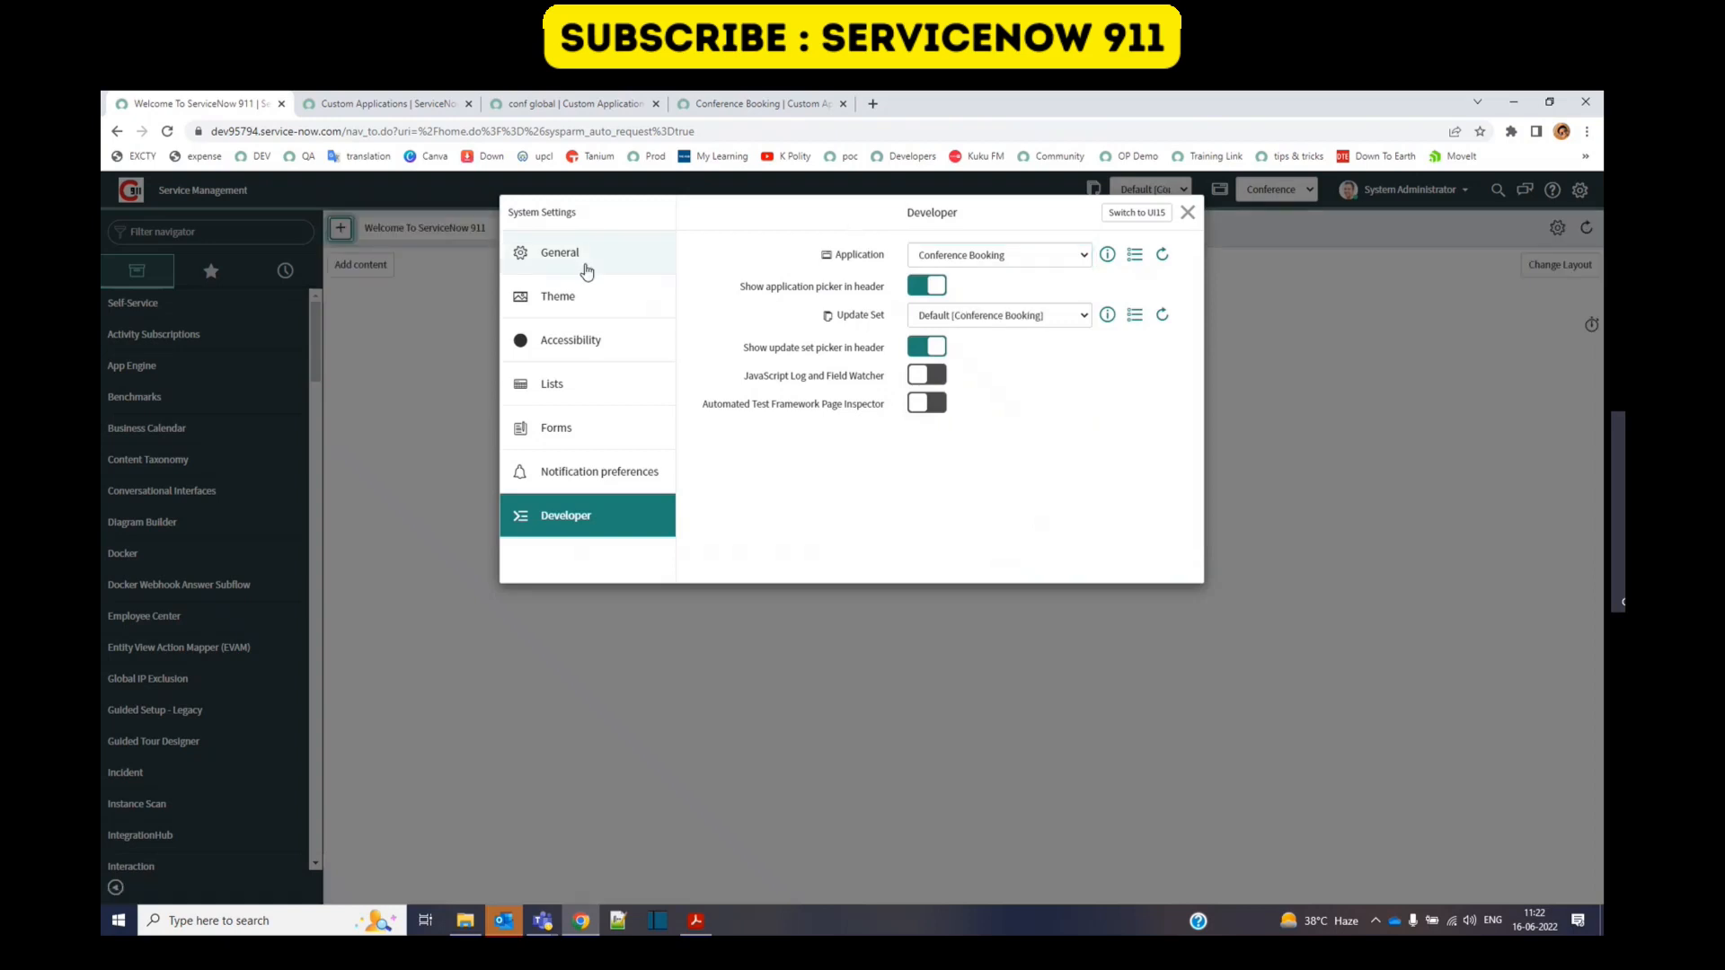
mouse_move(1187, 243)
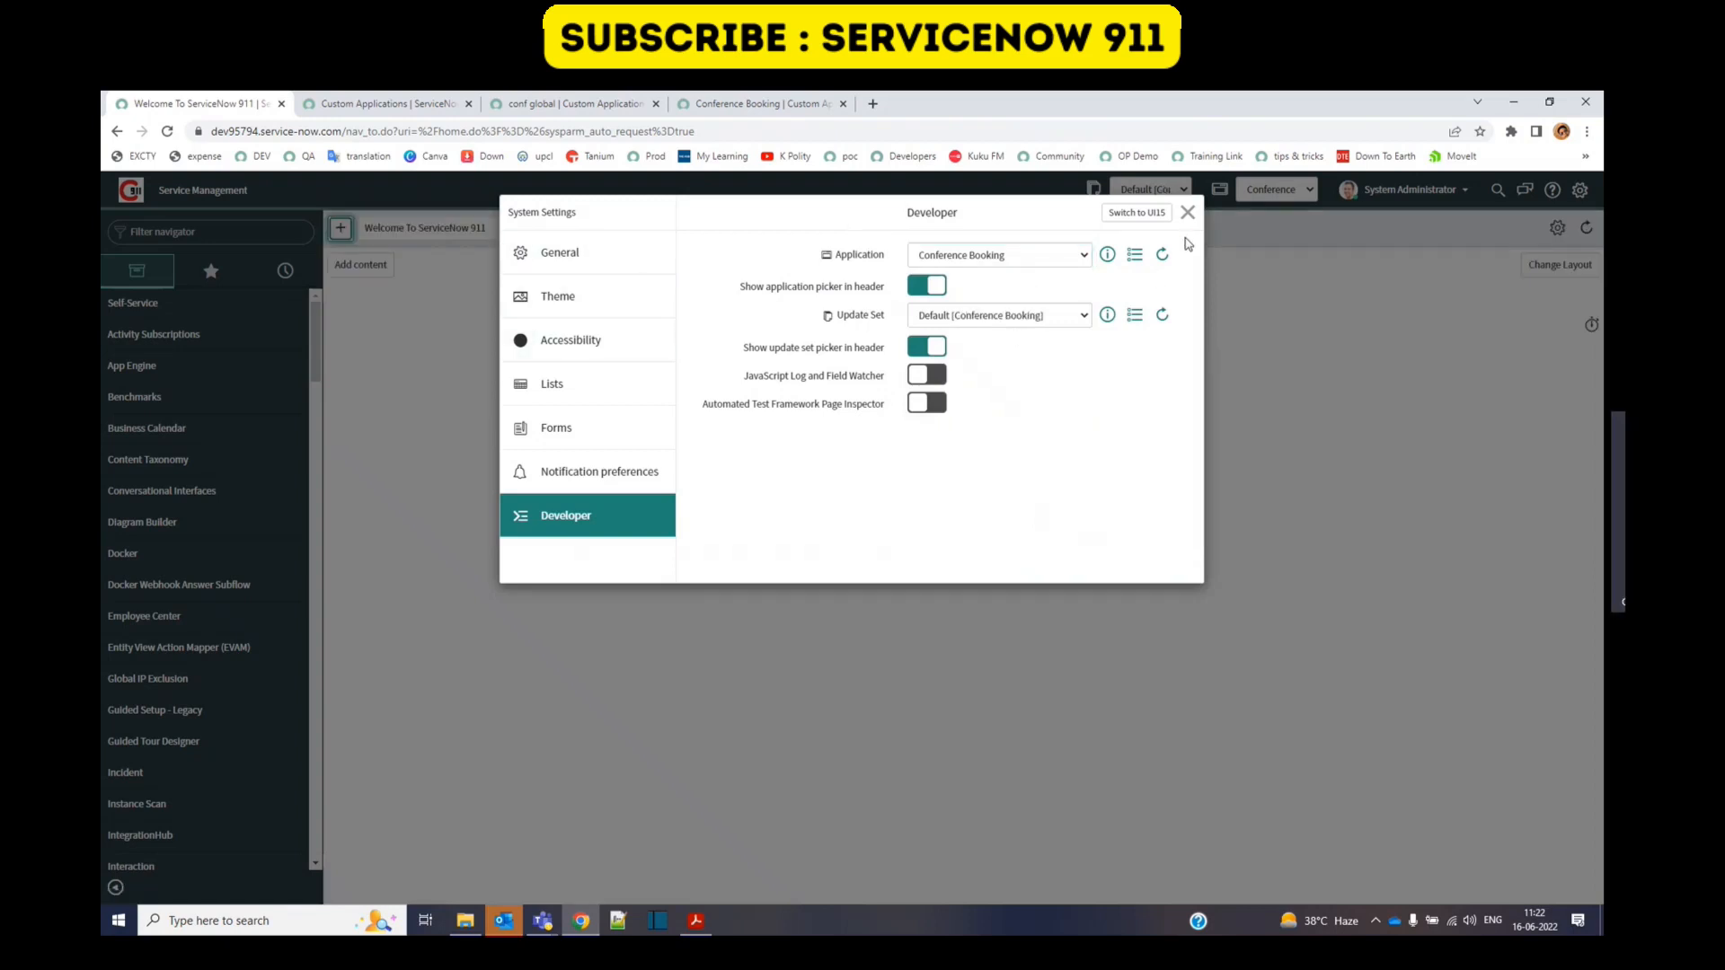